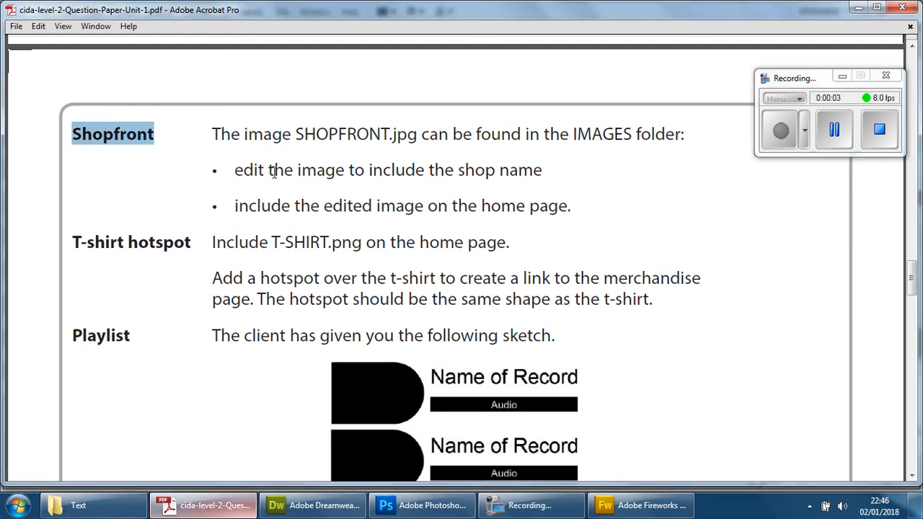
Open SHOPFRONT.jpg from the Images folder via File > Open.
scroll(down, 3)
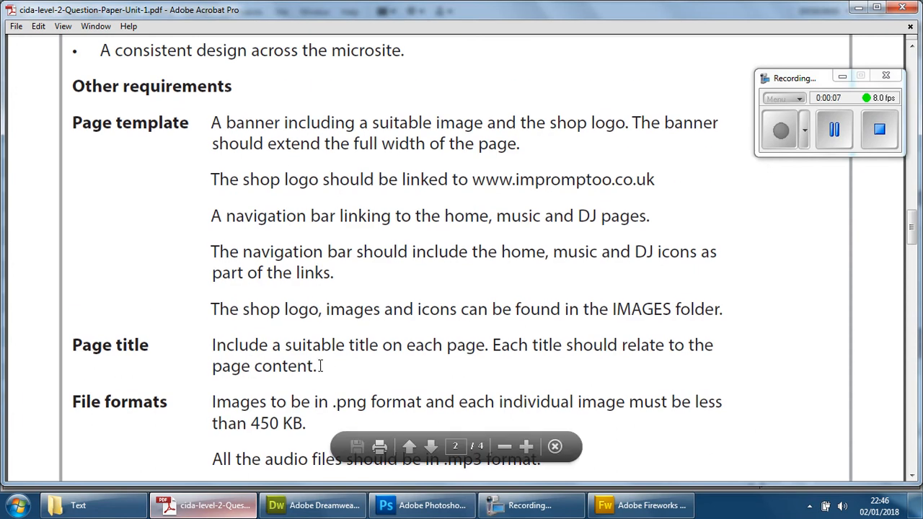
mouse_move(323, 433)
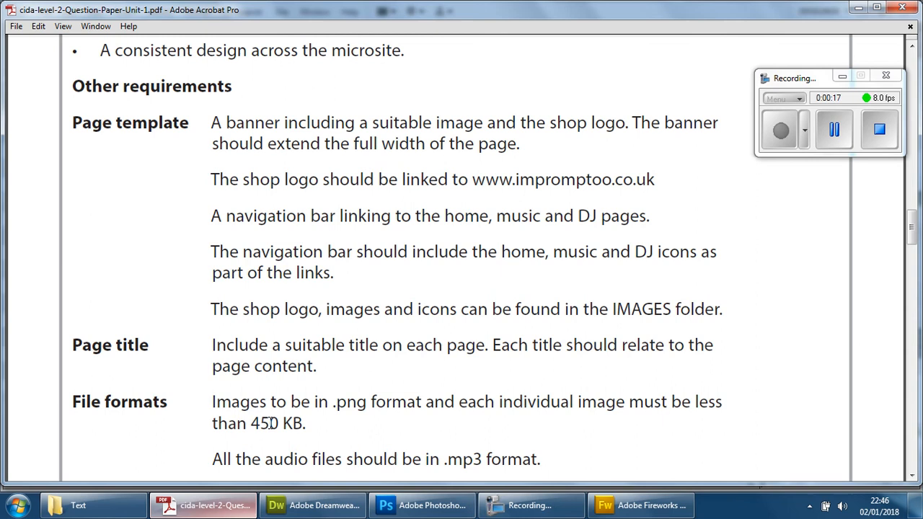
scroll(down, 3)
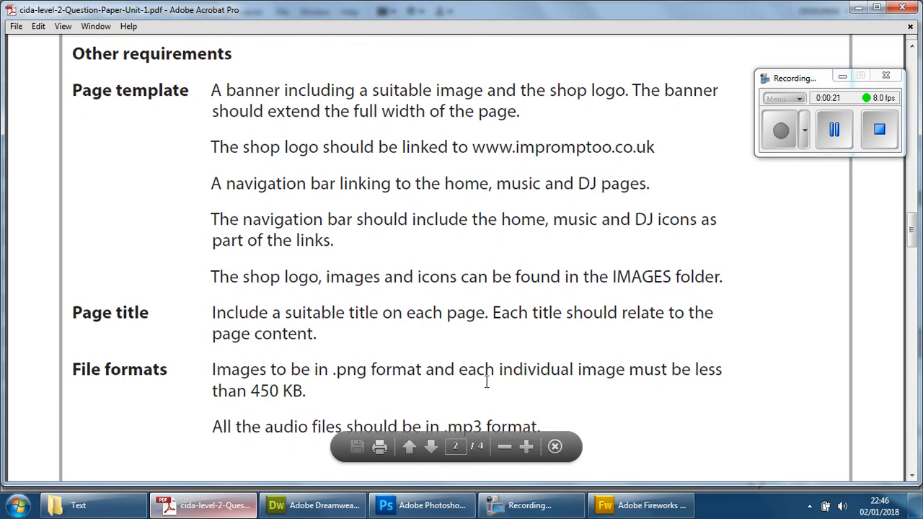
scroll(down, 3)
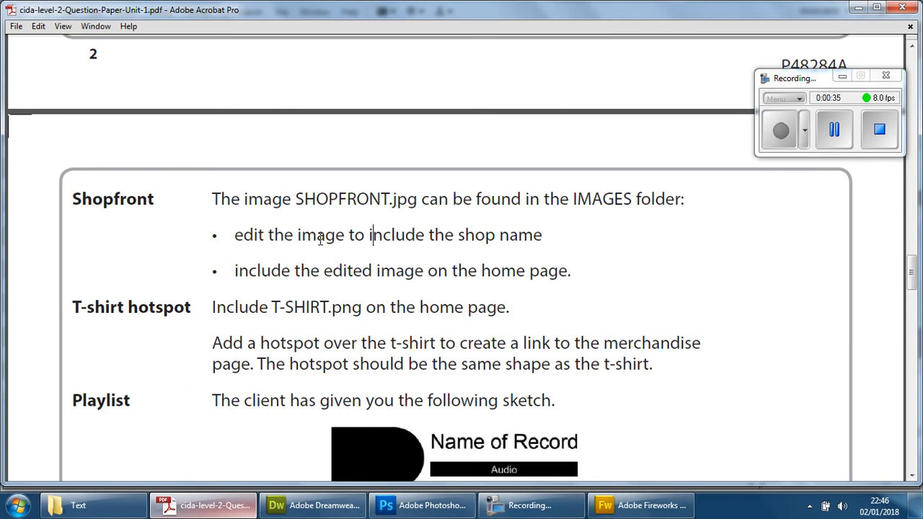
mouse_move(335, 289)
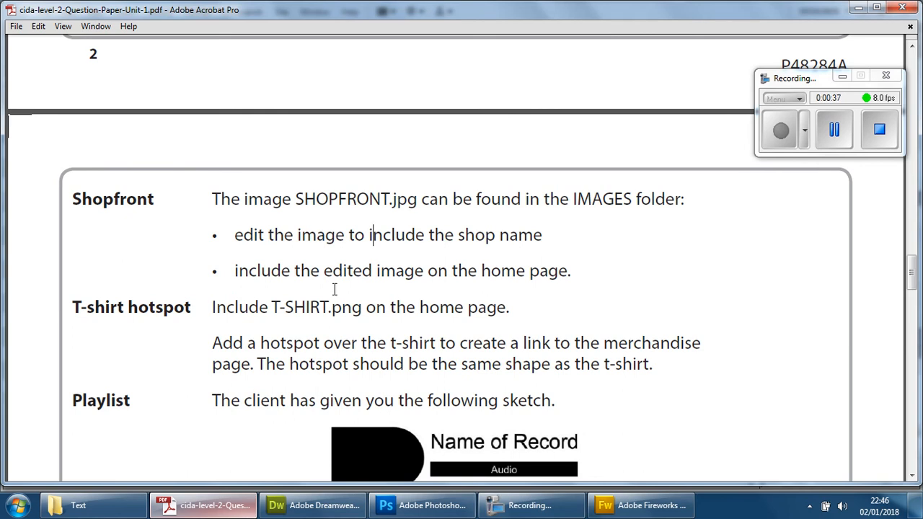
mouse_move(326, 252)
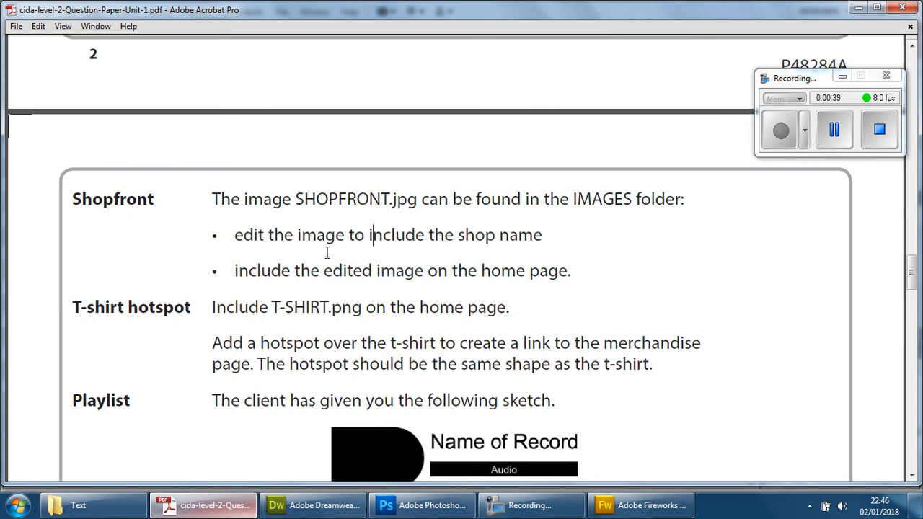
mouse_move(483, 242)
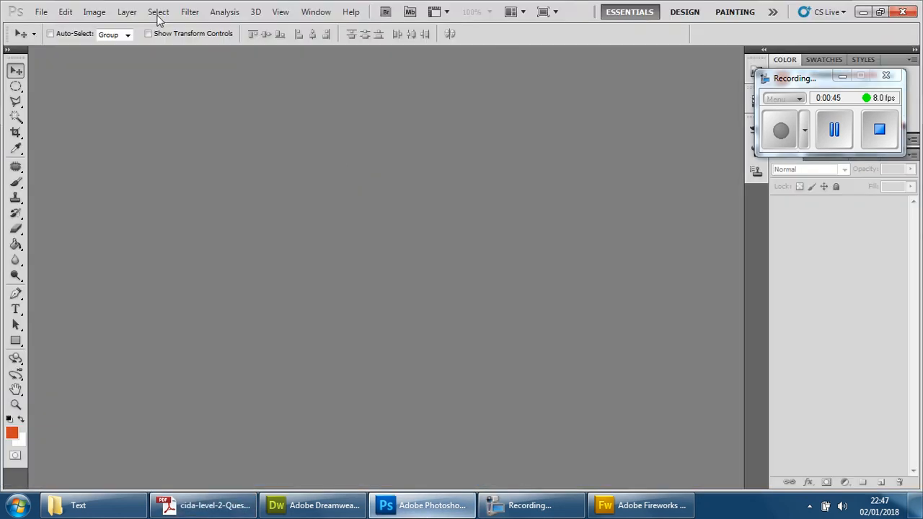
mouse_move(469, 267)
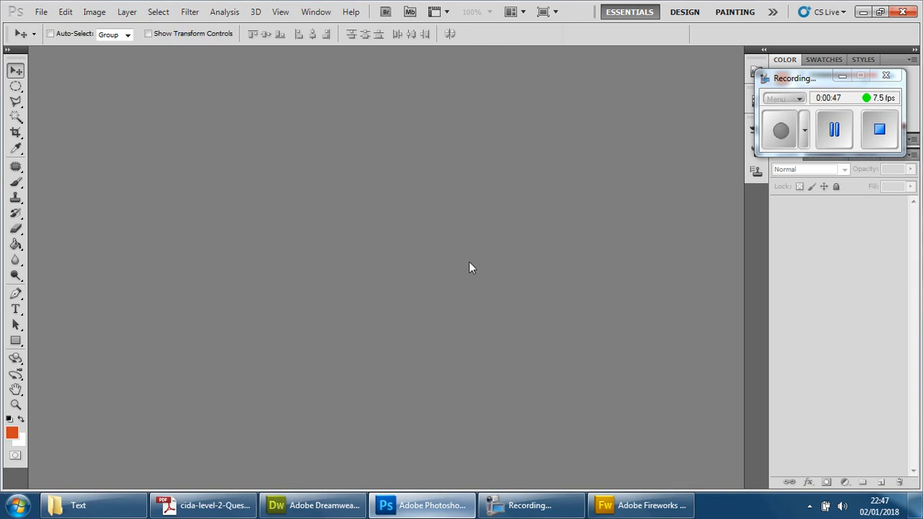
click(40, 12)
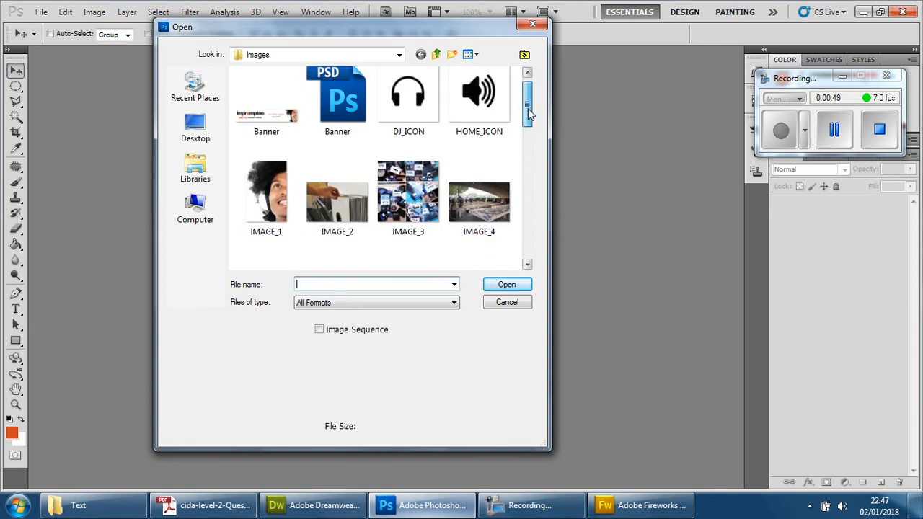
scroll(down, 3)
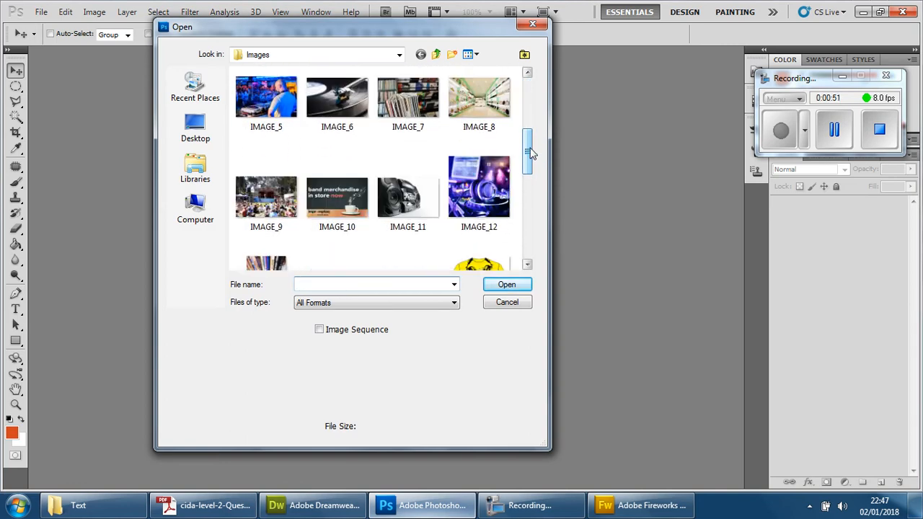
scroll(down, 3)
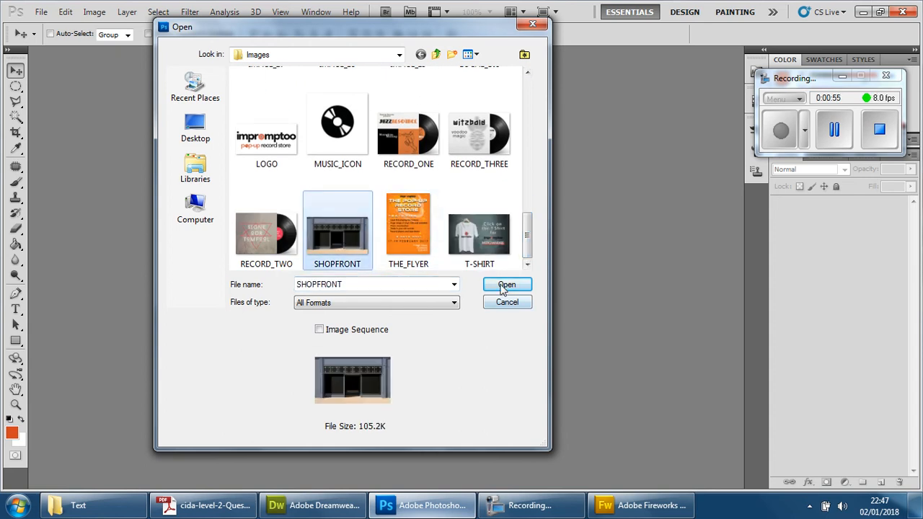
click(508, 284)
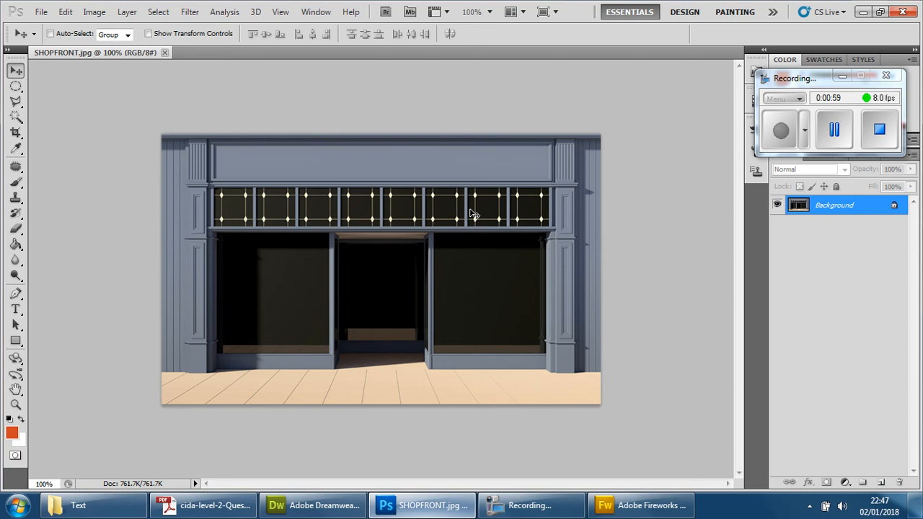
mouse_move(421, 162)
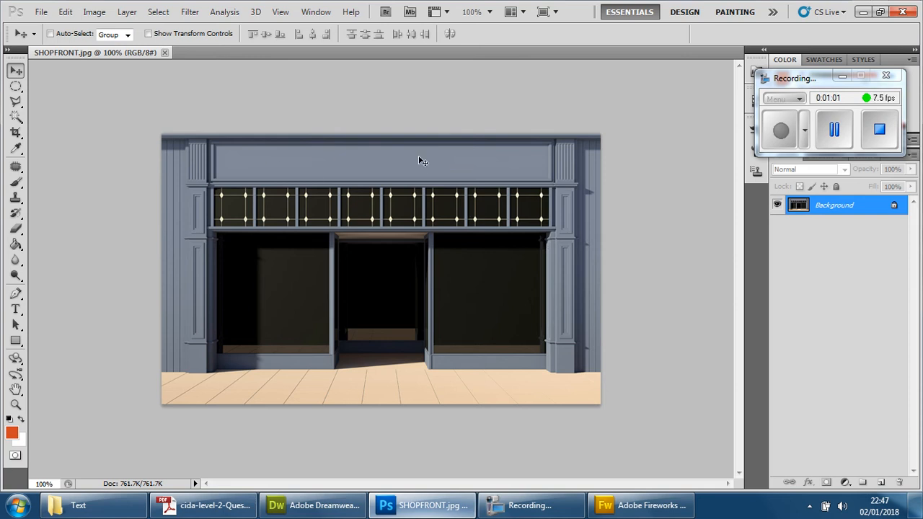
mouse_move(340, 158)
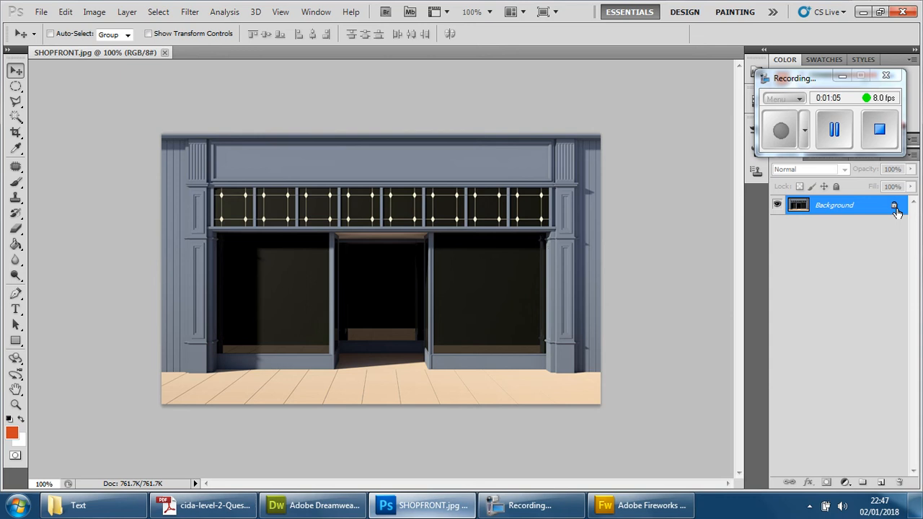
Convert the Background layer into a normal layer named shop.
click(885, 75)
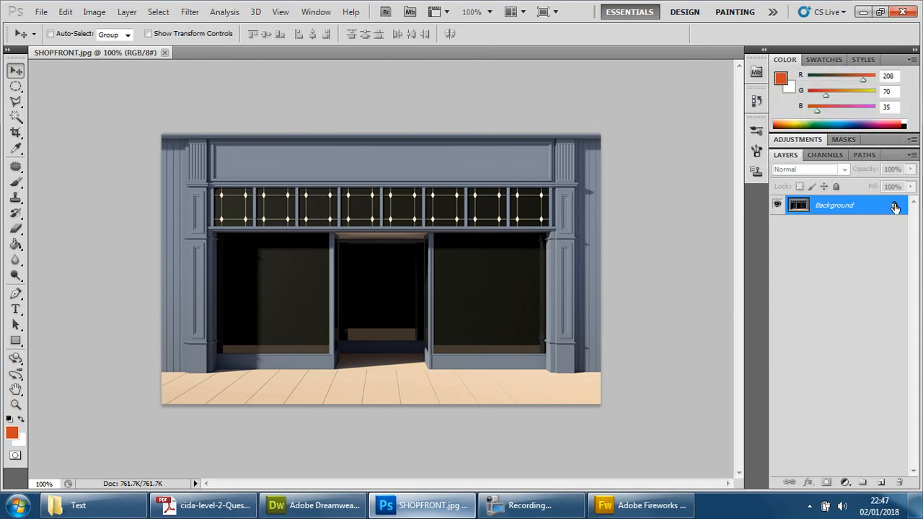
click(894, 205)
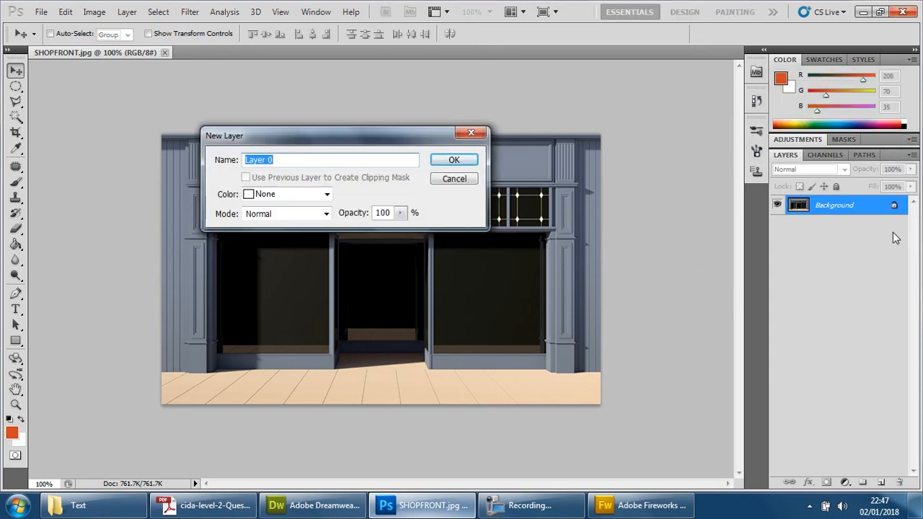
text(shop)
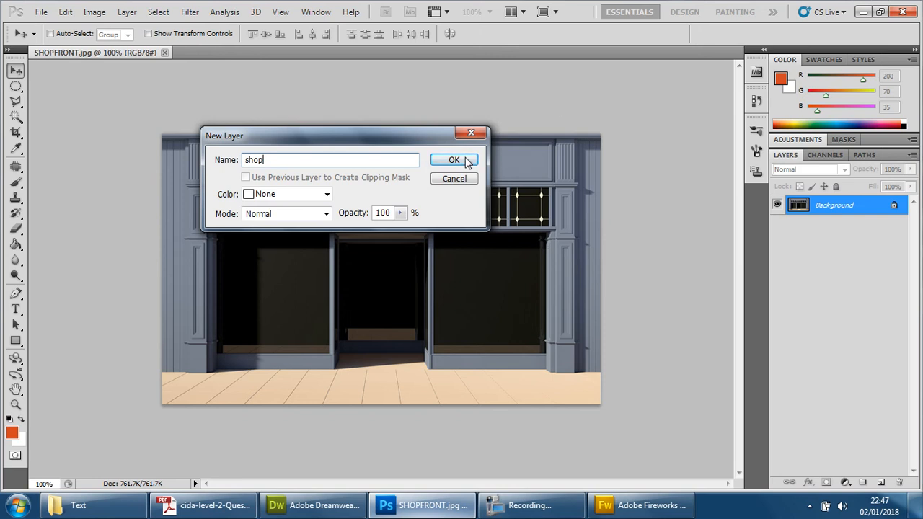
click(454, 159)
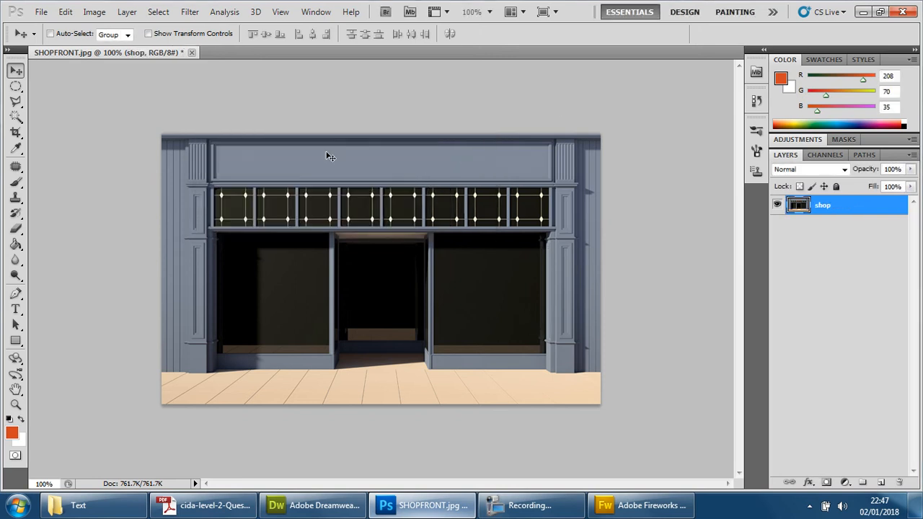
mouse_move(369, 167)
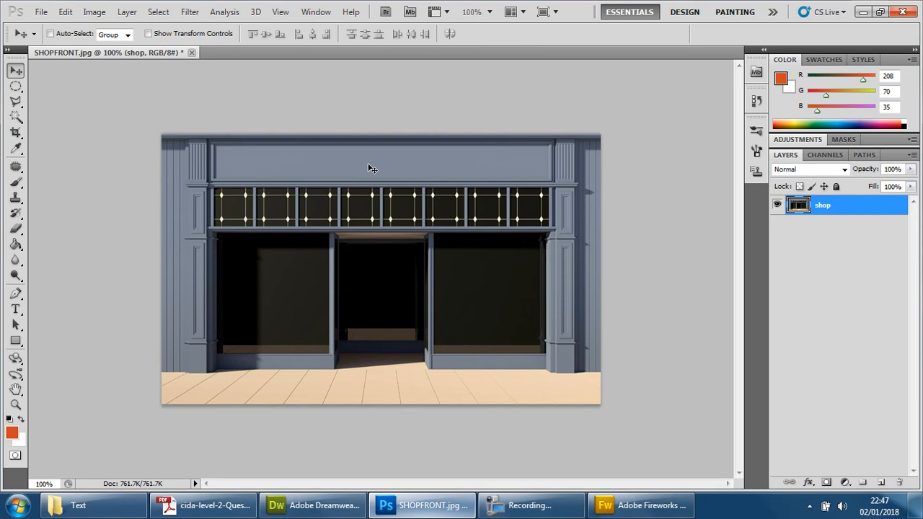
mouse_move(447, 473)
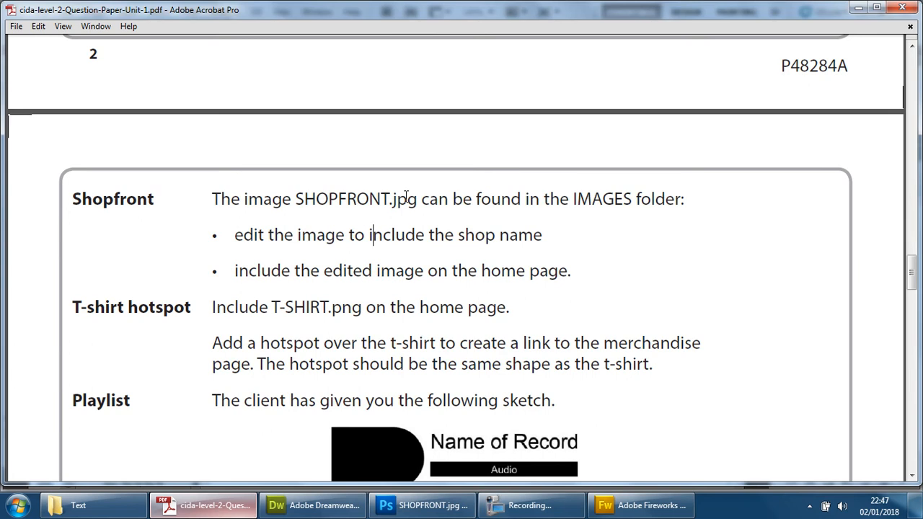
mouse_move(272, 256)
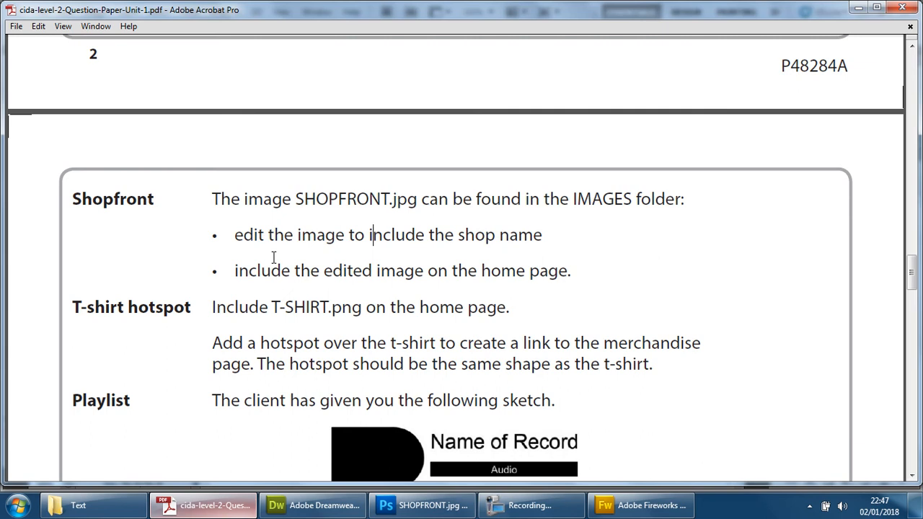
Reread the Shopfront brief in Acrobat, highlighting the word home.
double_click(501, 271)
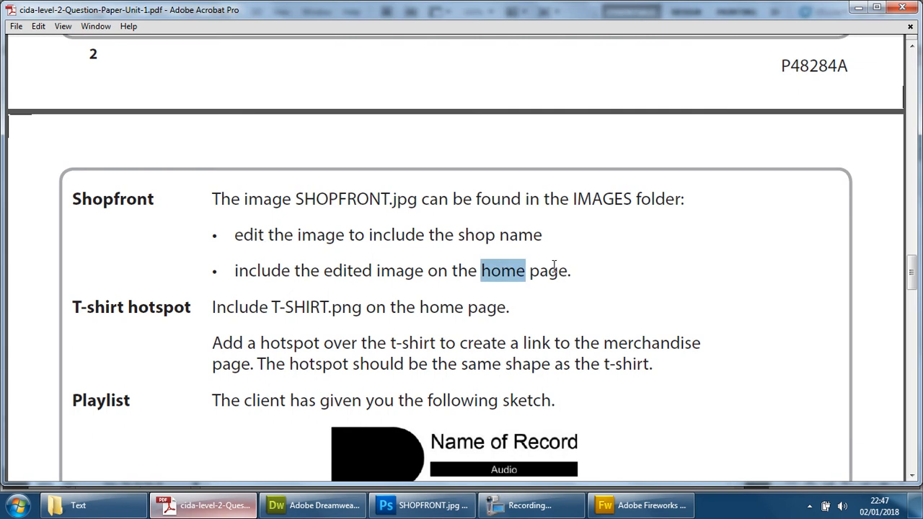
mouse_move(472, 235)
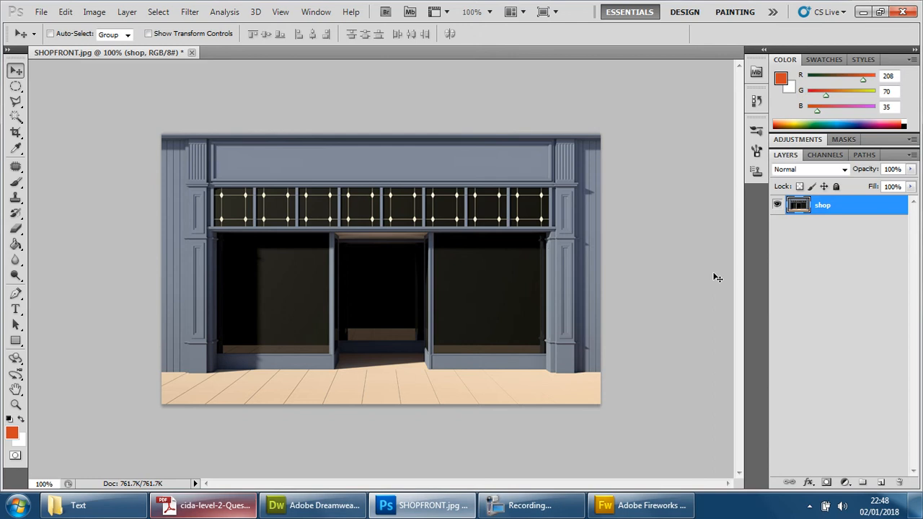
mouse_move(268, 180)
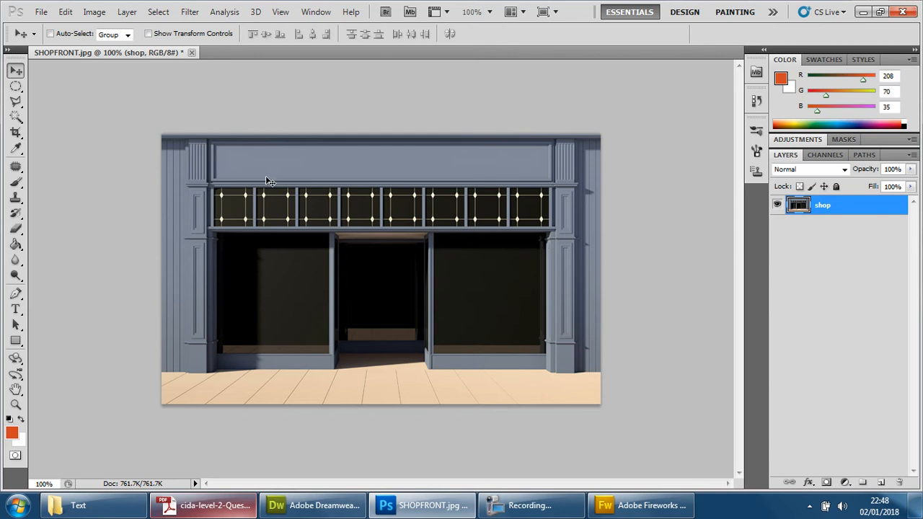
mouse_move(594, 210)
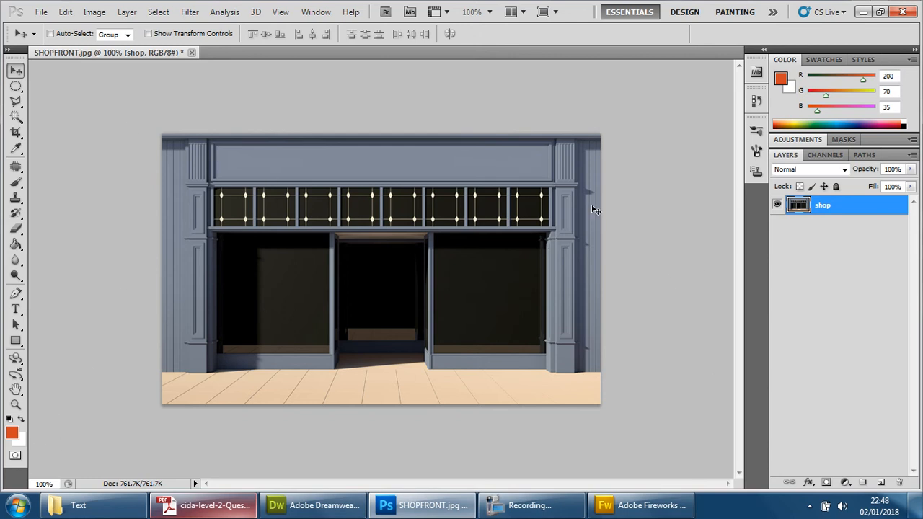
Open the impromptoo LOGO image from the Images folder and select the logo artwork.
click(41, 11)
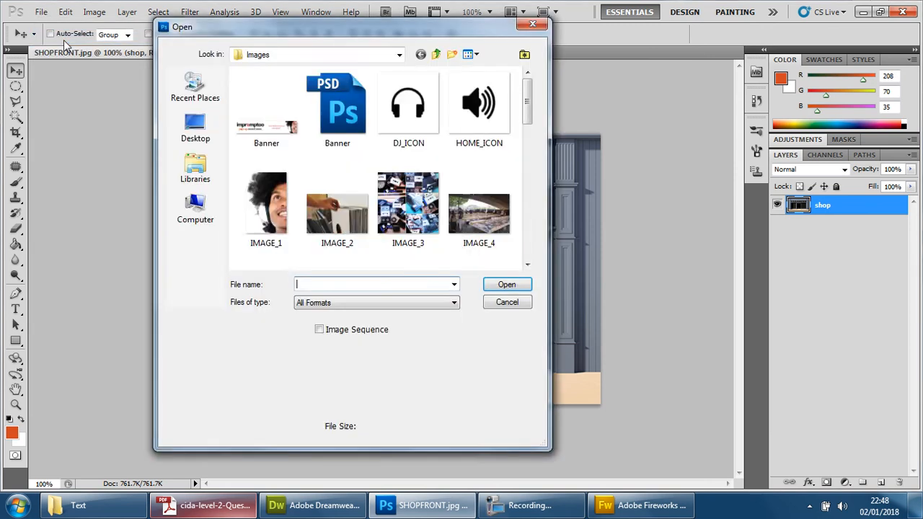
scroll(down, 3)
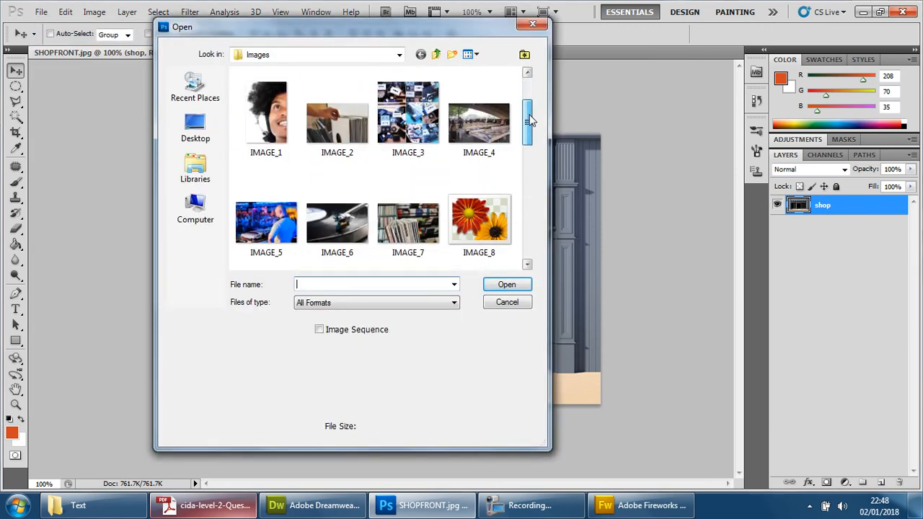
drag(527, 118, 528, 161)
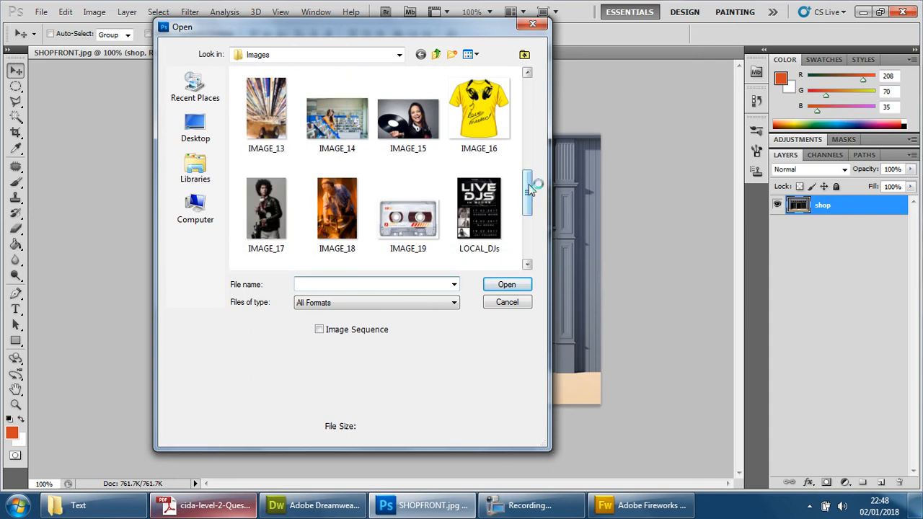
scroll(down, 3)
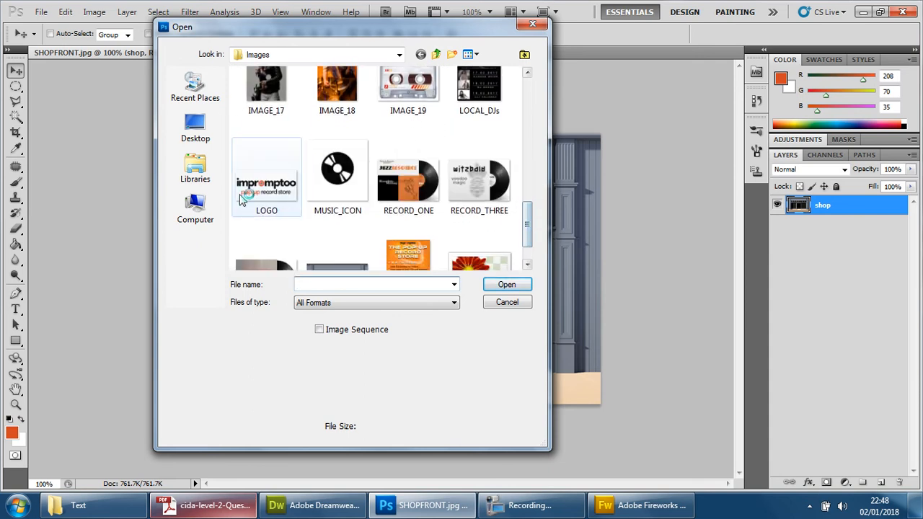
double_click(265, 176)
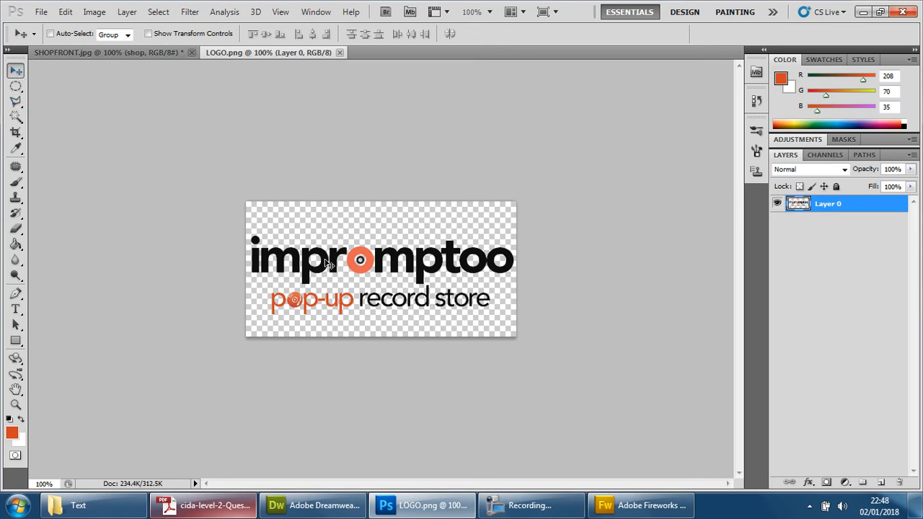
mouse_move(421, 283)
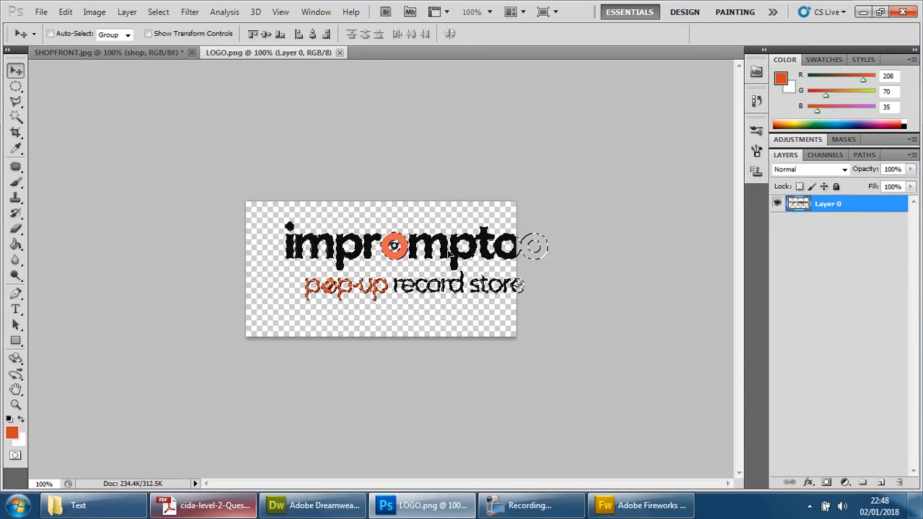
click(108, 52)
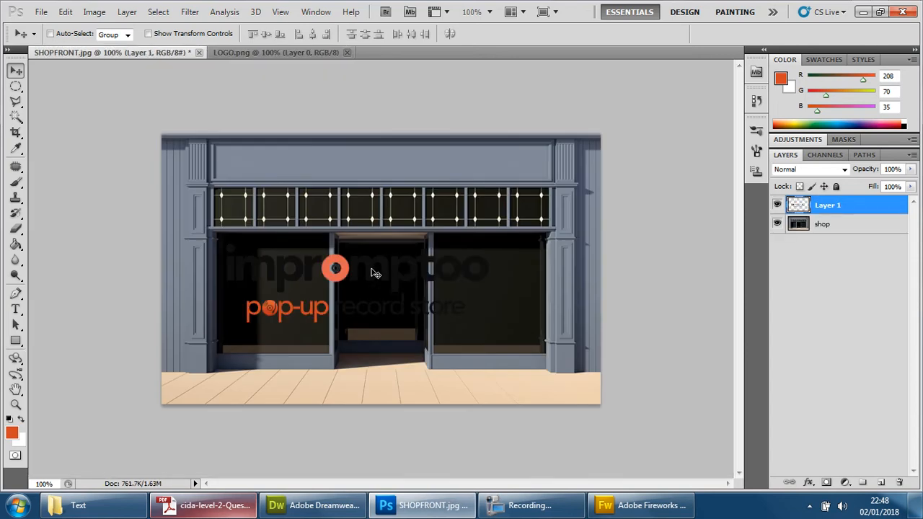
Drag the logo layer up onto the sign board above the shop windows.
drag(334, 270, 367, 157)
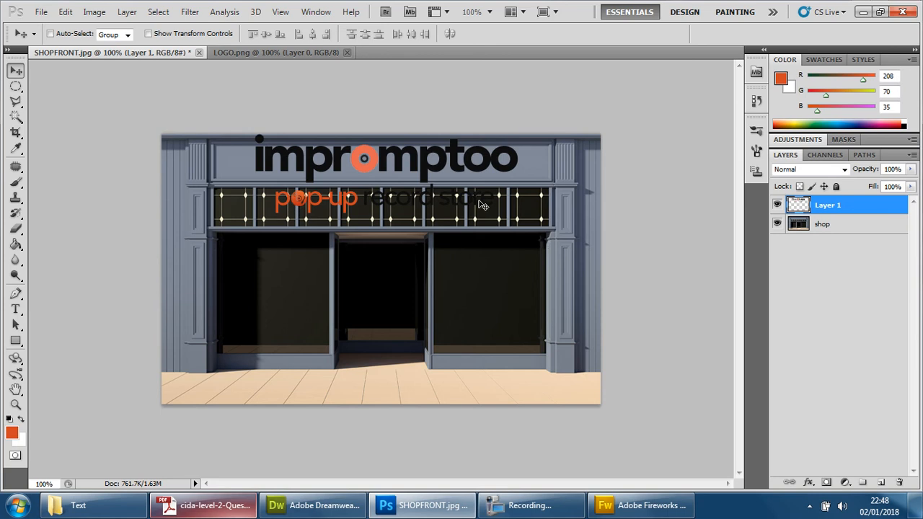
mouse_move(401, 173)
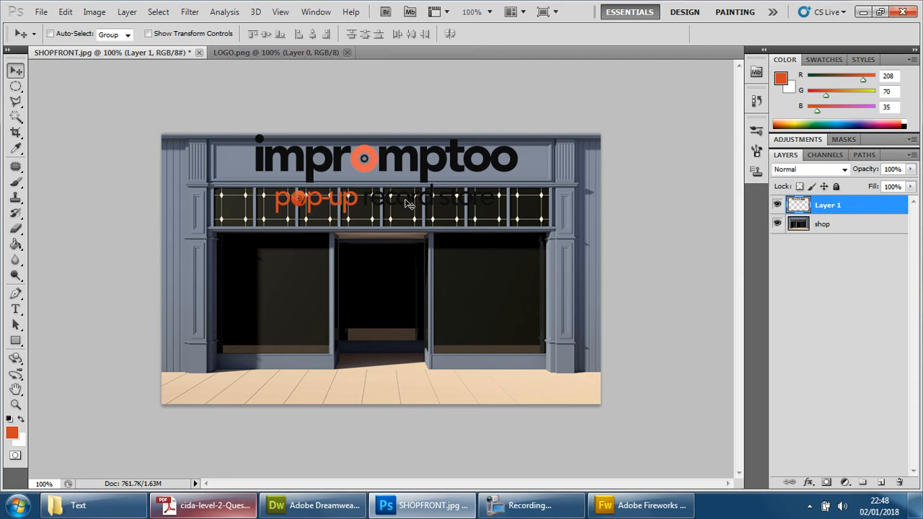
mouse_move(483, 191)
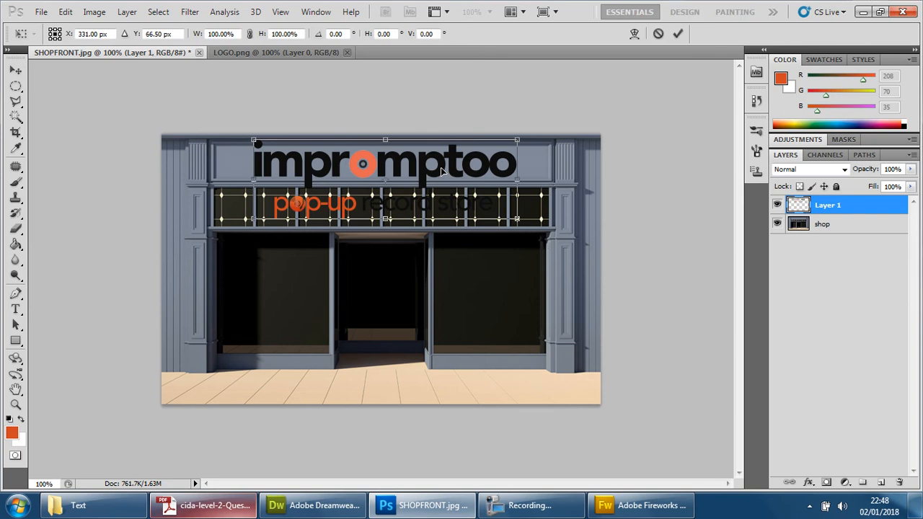
Free Transform the logo down to about 25% and try it in the right window and on the sign.
click(65, 11)
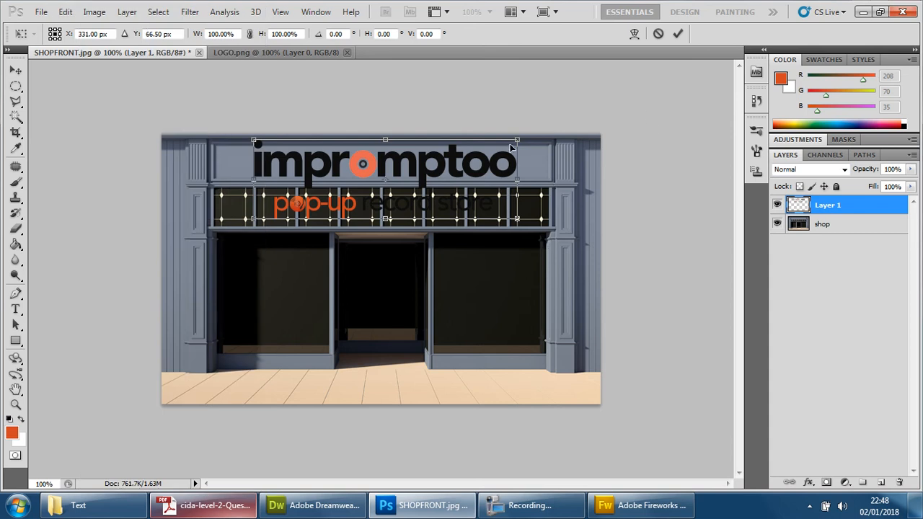
drag(516, 140, 394, 186)
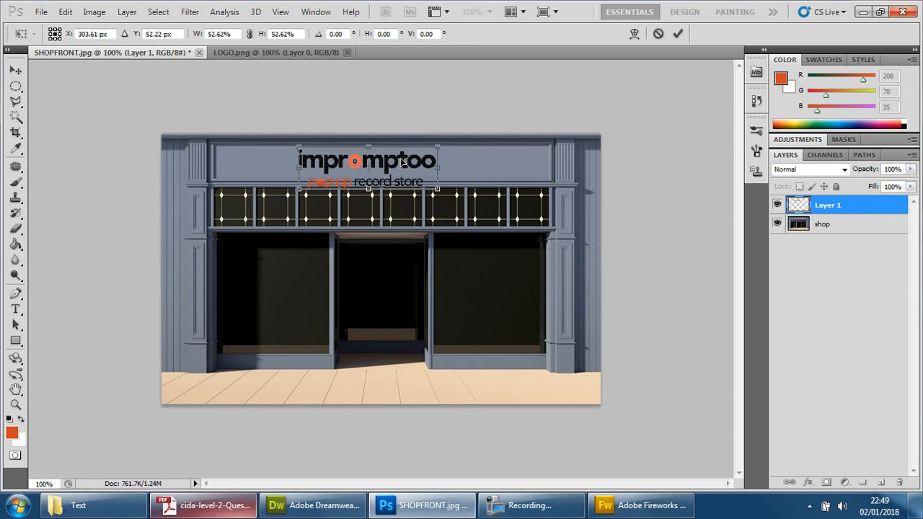
drag(368, 170, 378, 158)
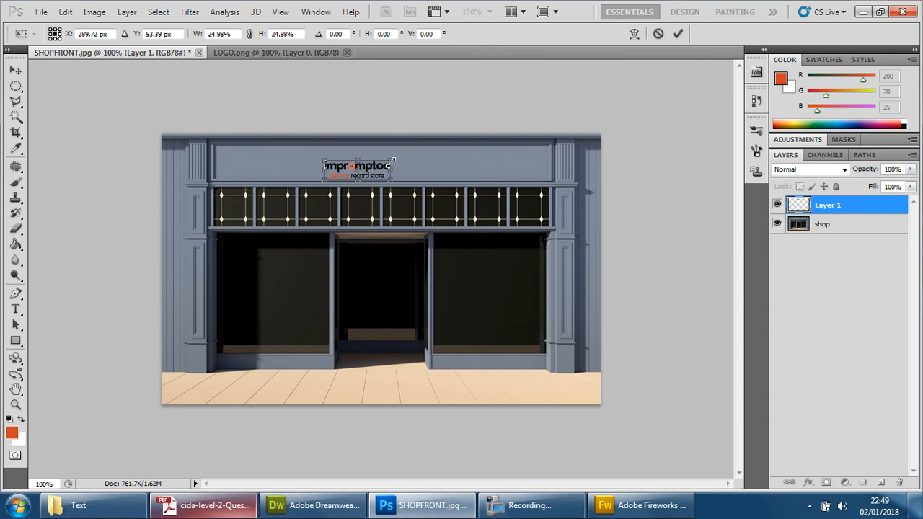
drag(358, 167, 481, 276)
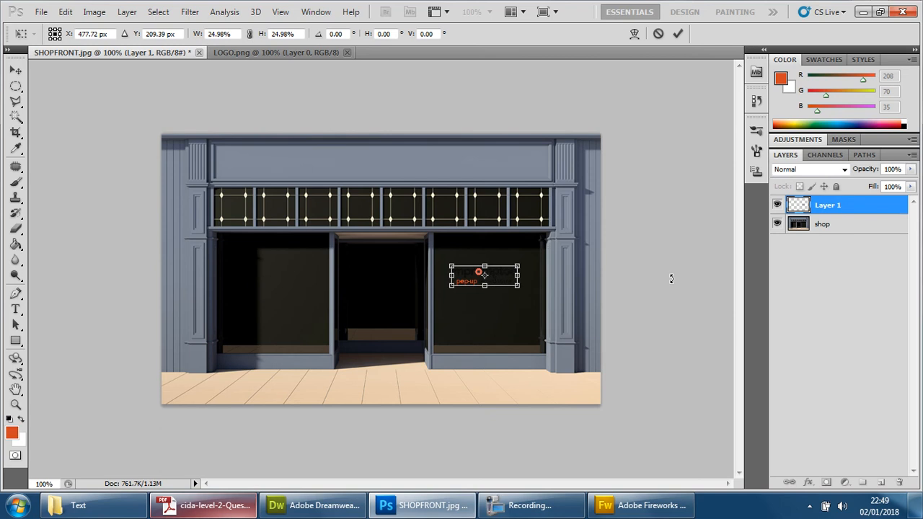
drag(483, 274, 429, 202)
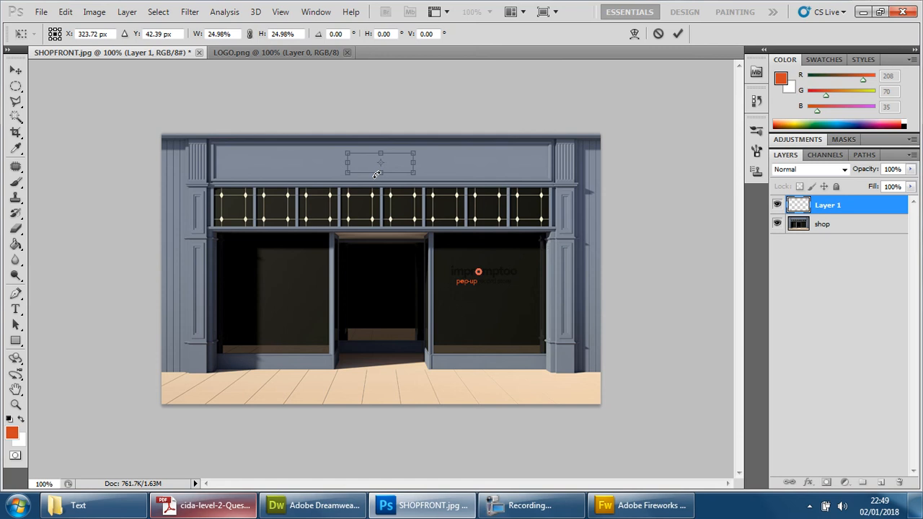
Bring up the History of recent edits to revert the logo changes.
click(65, 12)
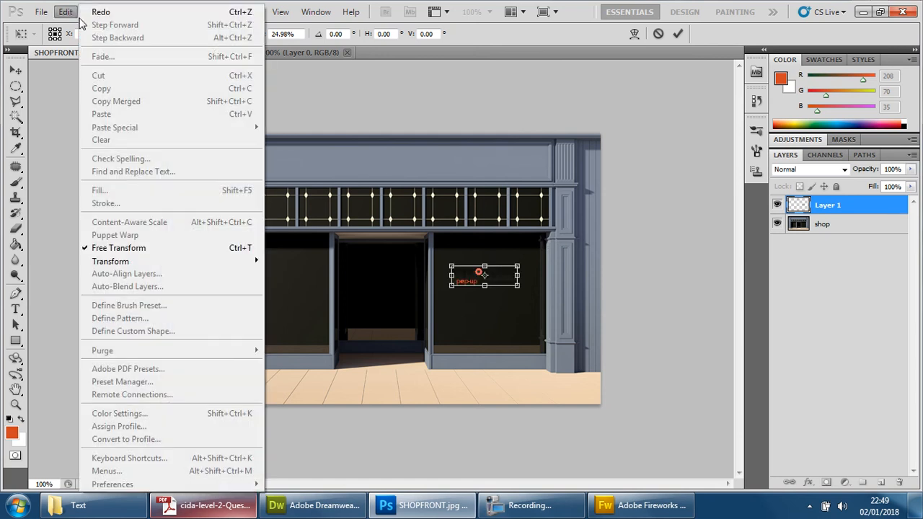
click(316, 11)
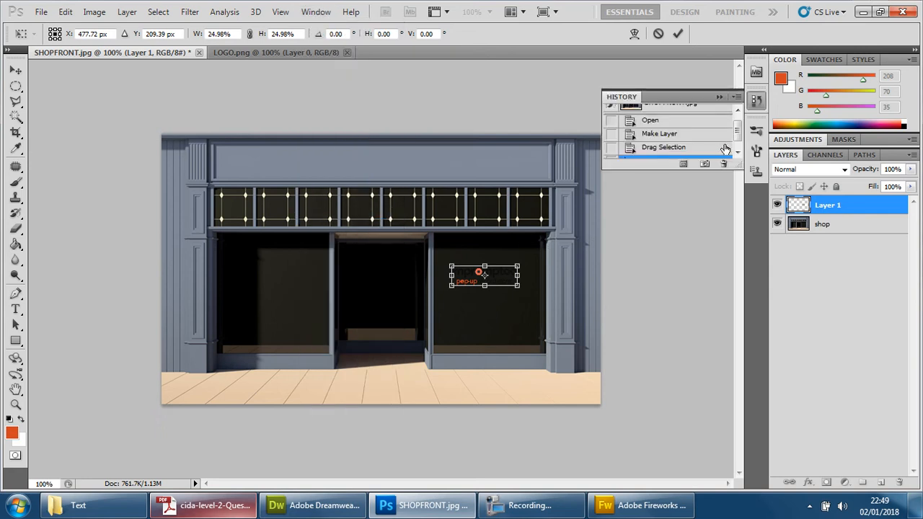
mouse_move(672, 132)
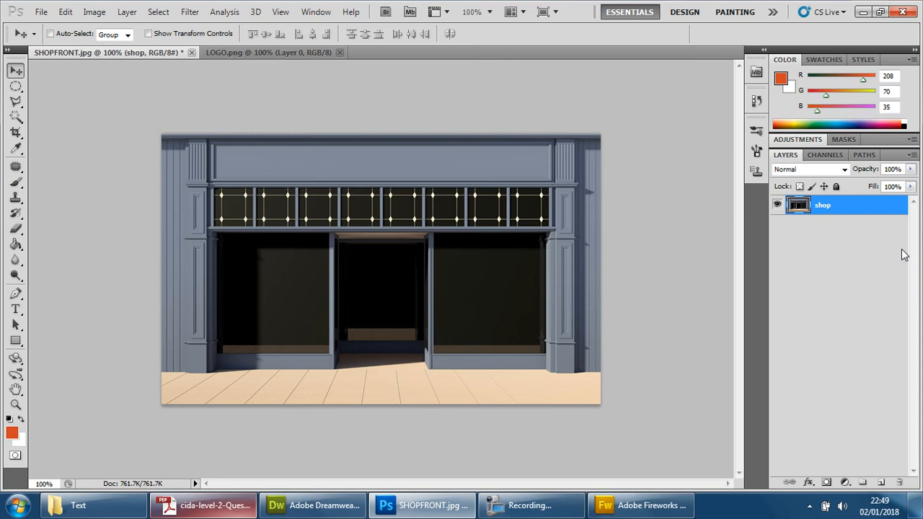
On SHOPFRONT, draw a white rectangle over the sign board with the Rectangle tool.
click(268, 52)
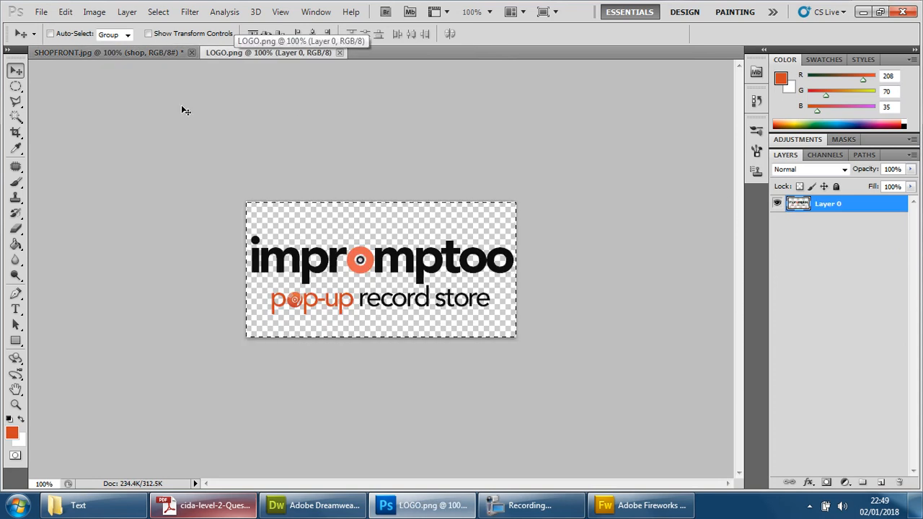
click(108, 52)
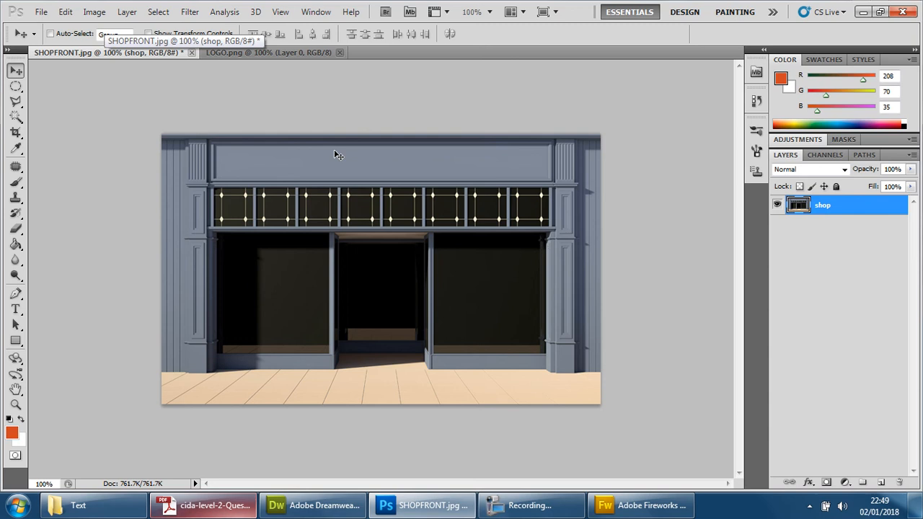
mouse_move(302, 194)
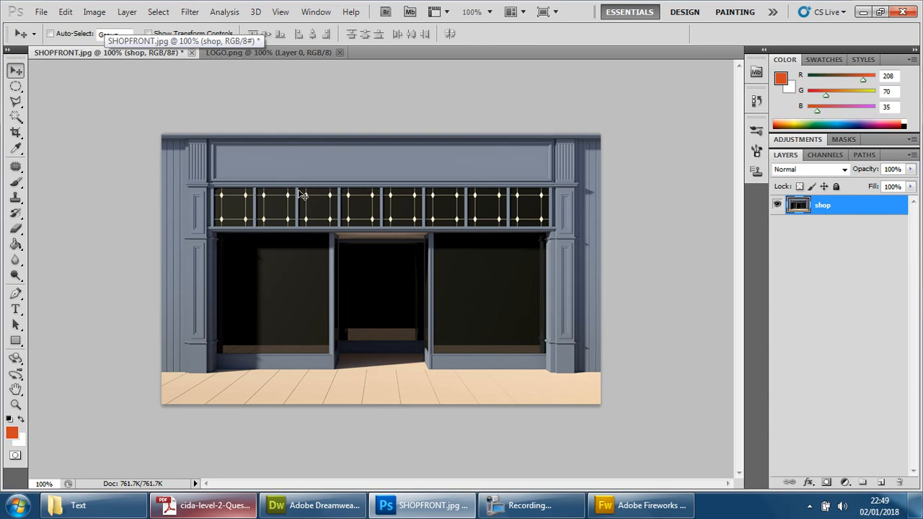
click(16, 340)
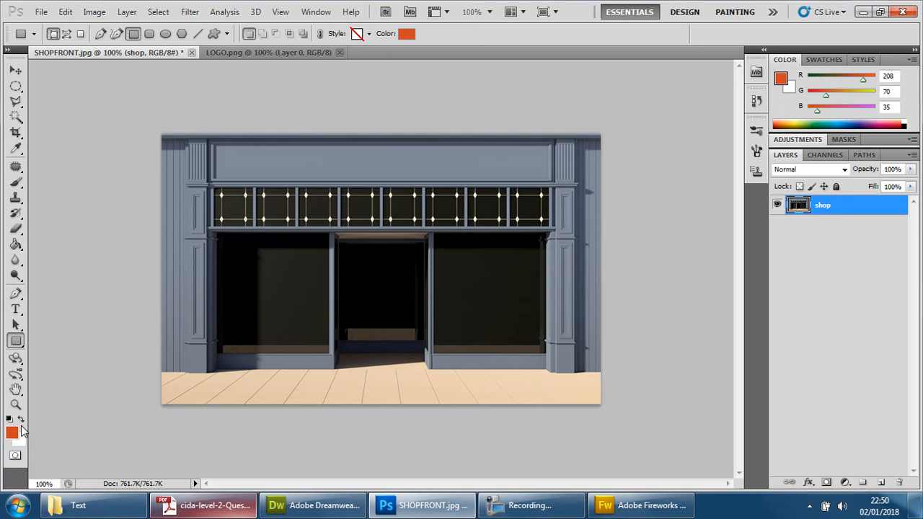
click(12, 433)
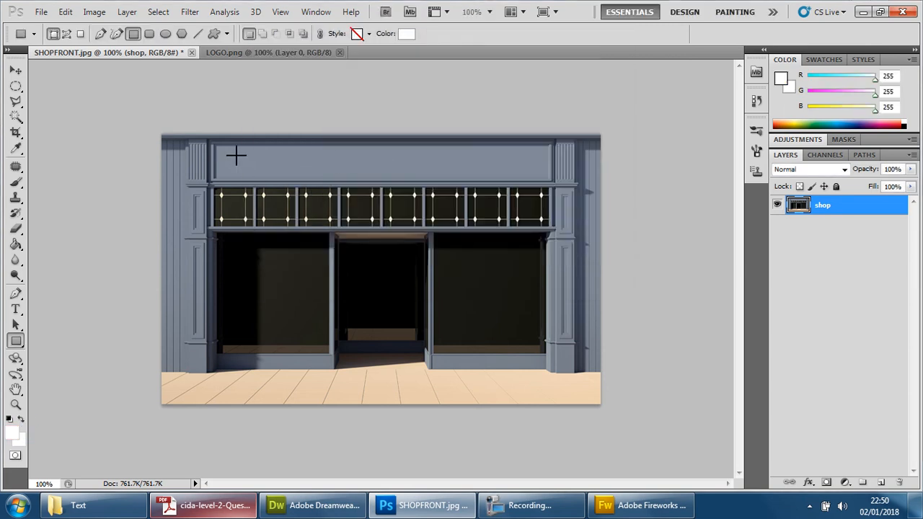
mouse_move(645, 412)
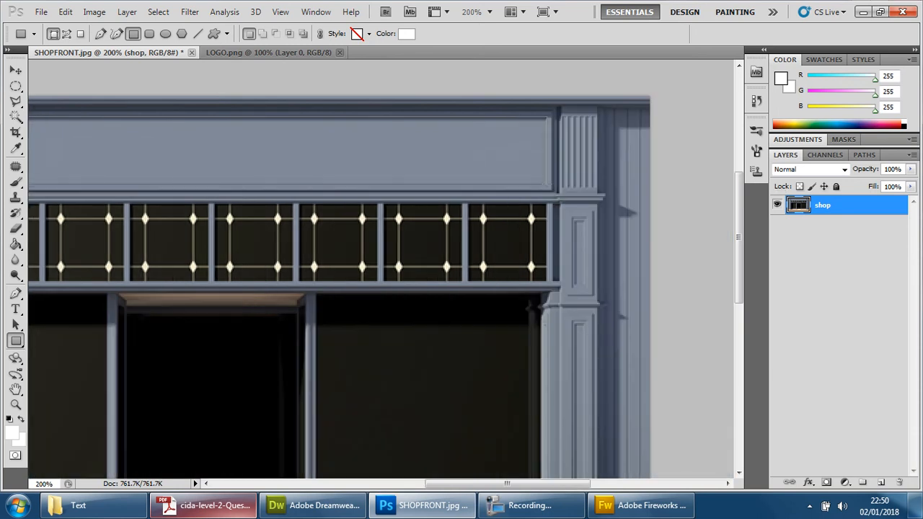
drag(28, 118, 546, 181)
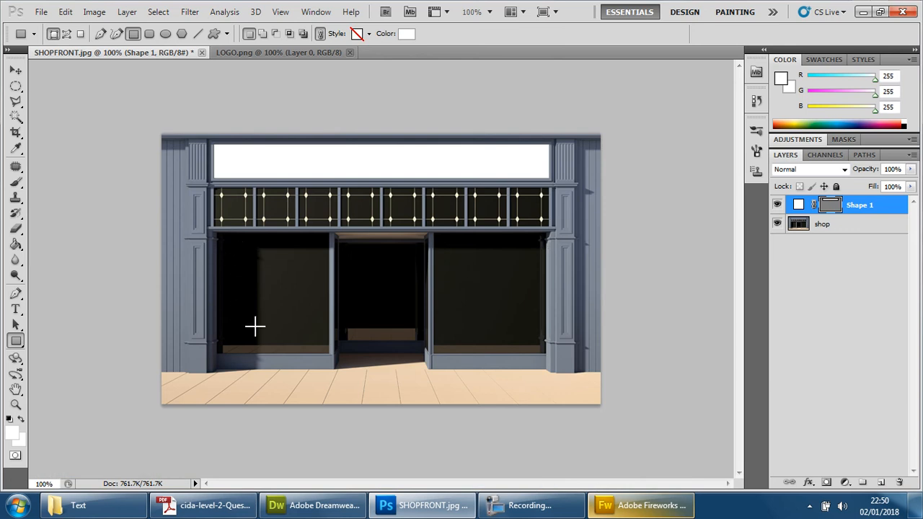
mouse_move(458, 248)
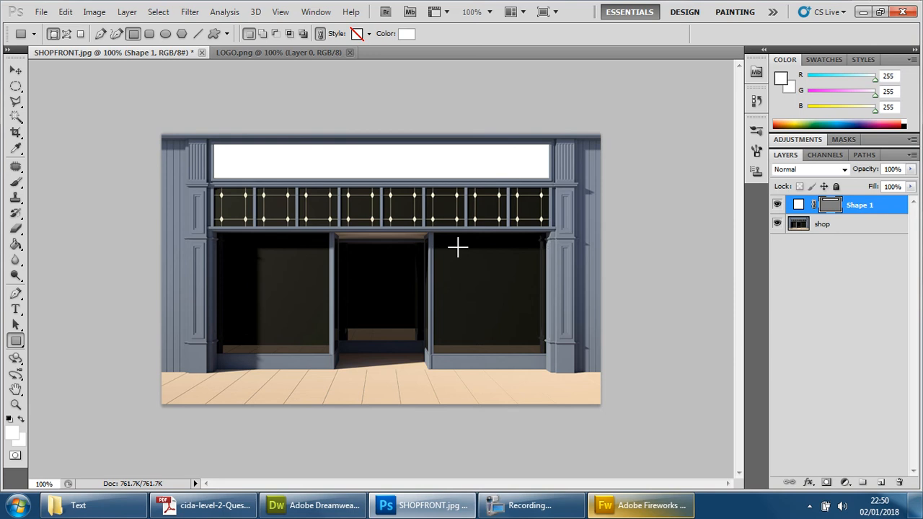
Draw a white poster panel inside the right shop window.
drag(456, 242, 525, 341)
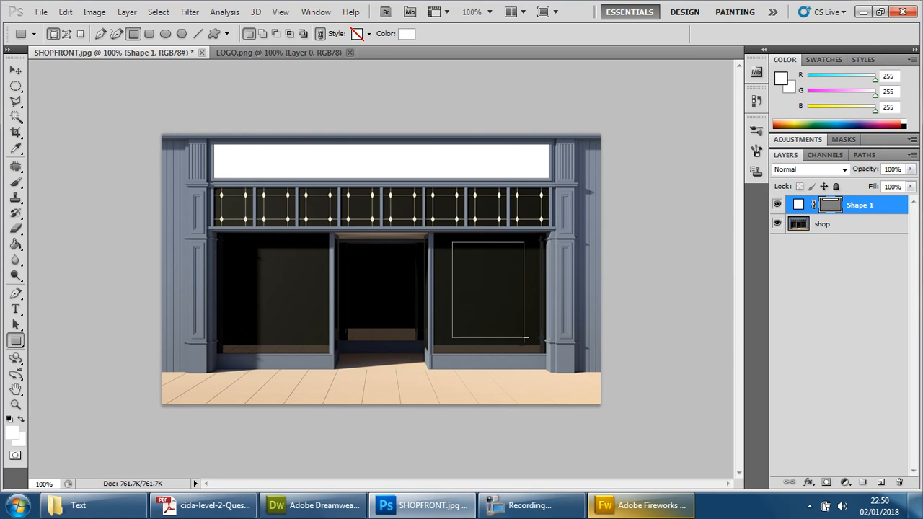
drag(468, 245, 526, 339)
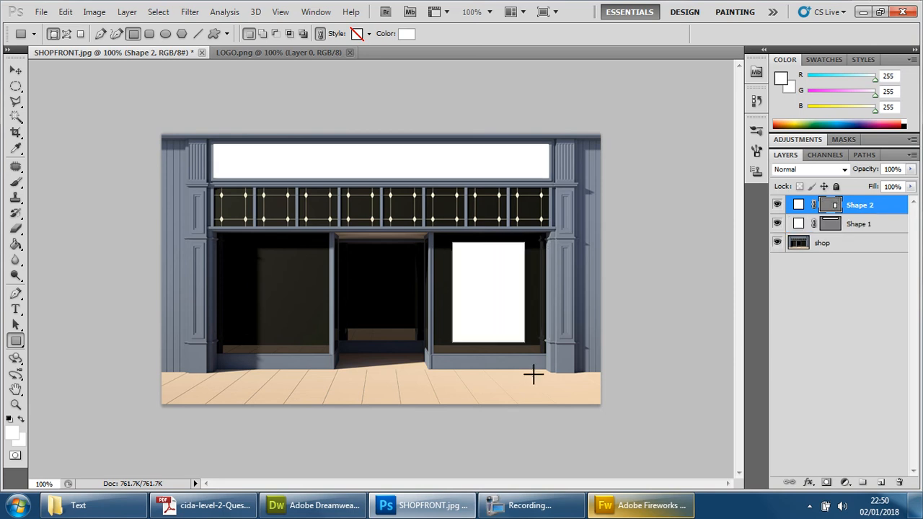
click(16, 71)
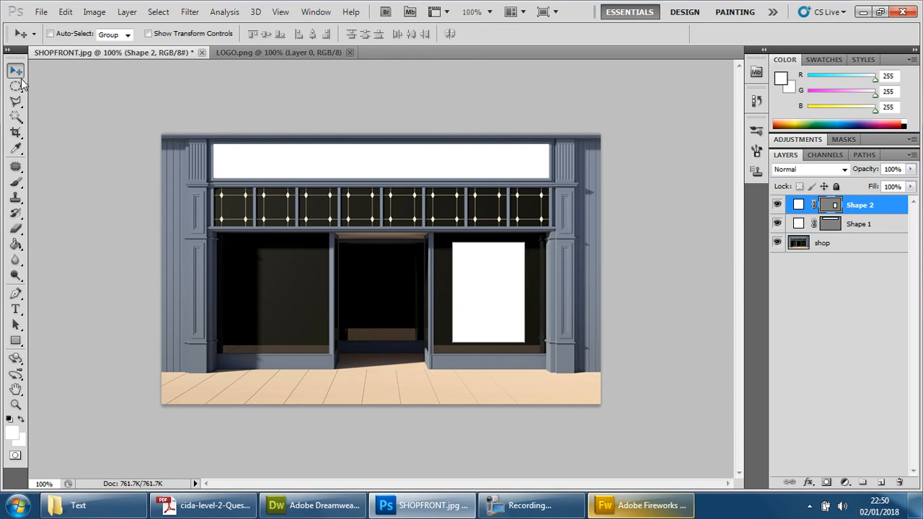
mouse_move(505, 294)
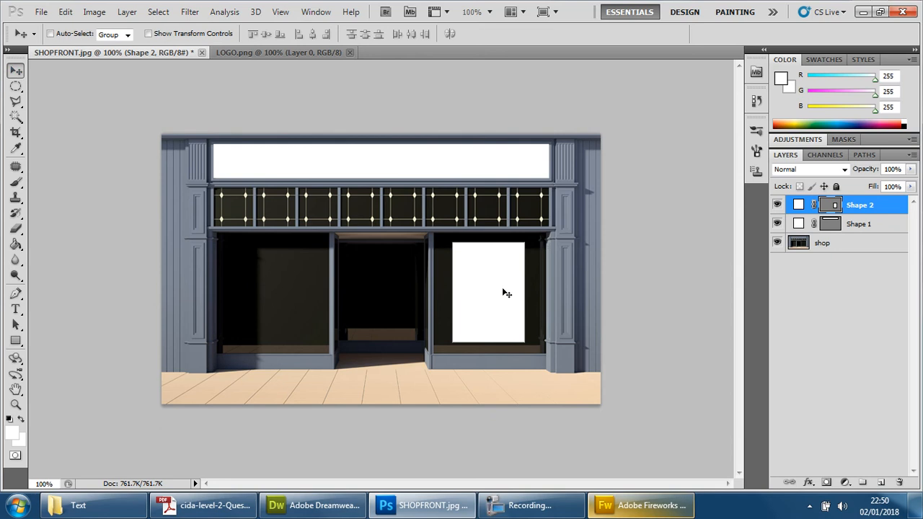
Duplicate the poster panel layer and move the copy into the left window.
right_click(505, 294)
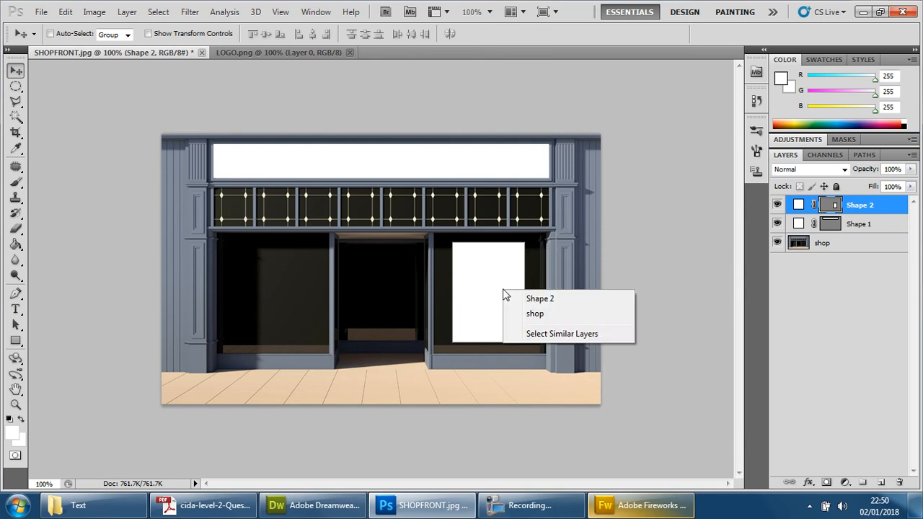
right_click(859, 205)
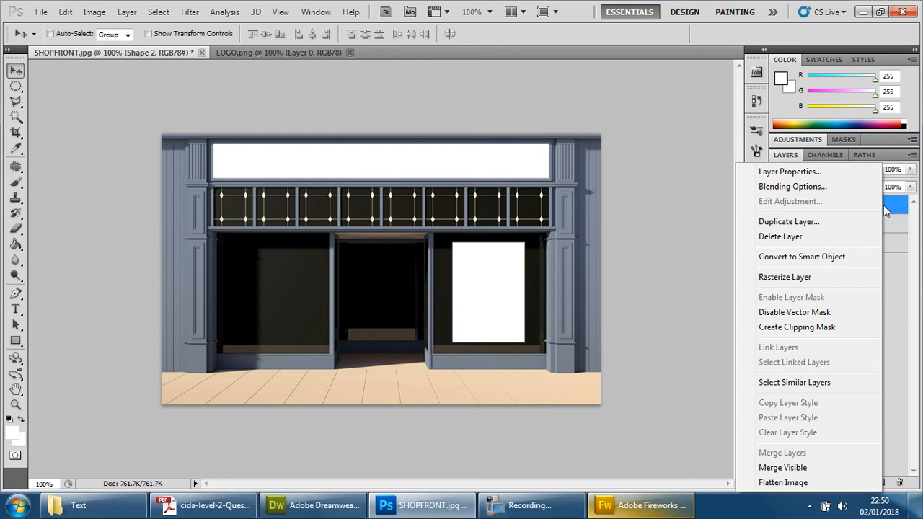
click(788, 222)
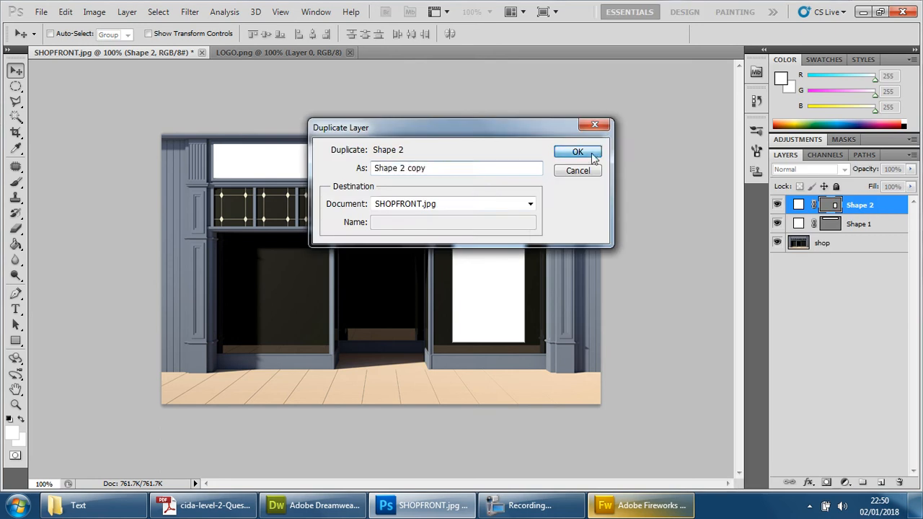
click(577, 152)
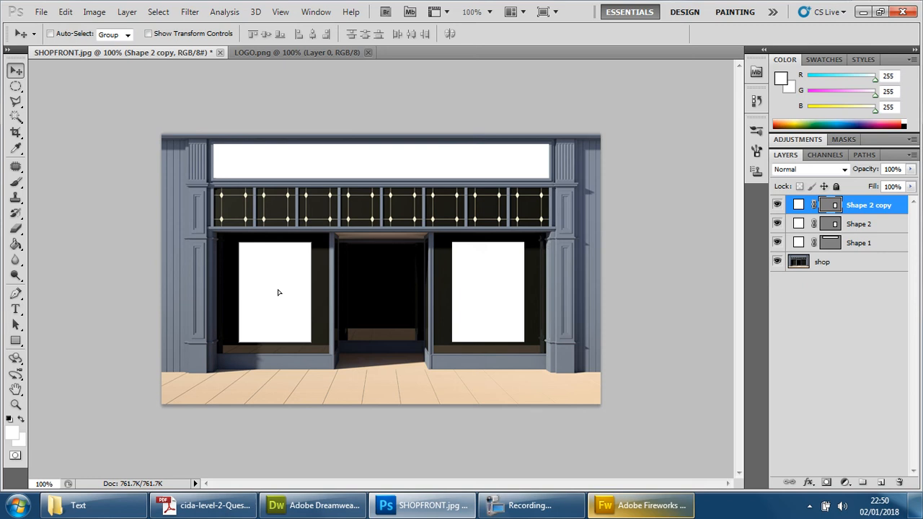
mouse_move(344, 167)
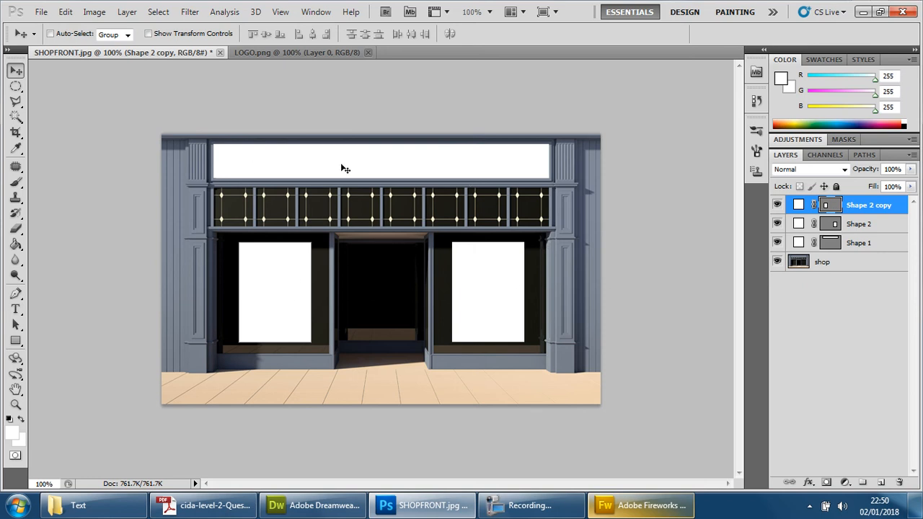
click(296, 52)
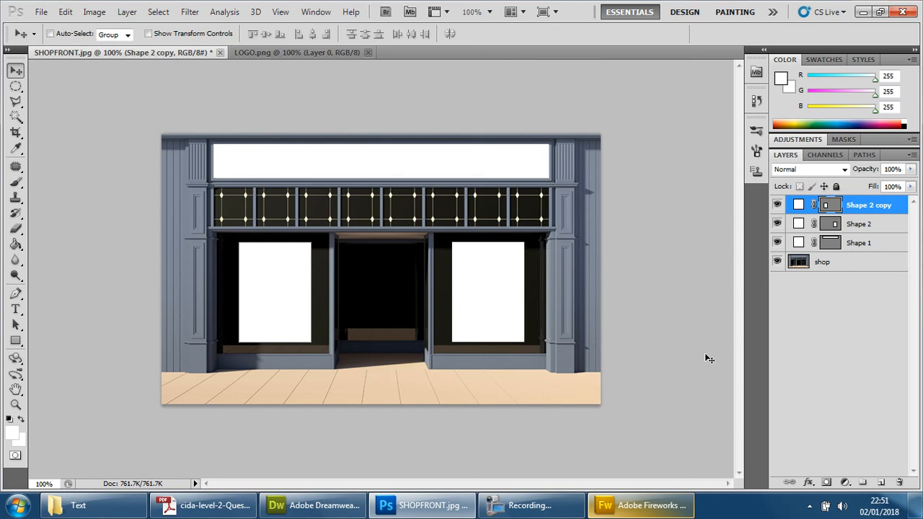
mouse_move(894, 227)
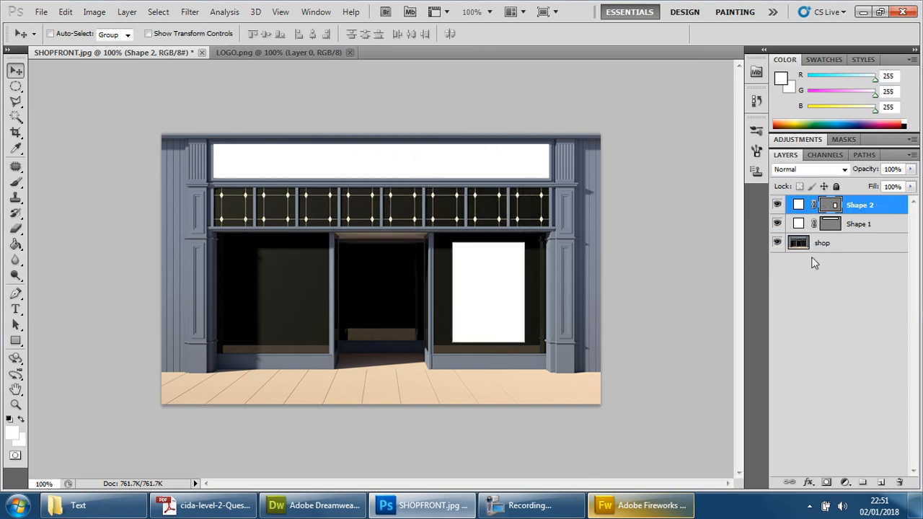
mouse_move(483, 269)
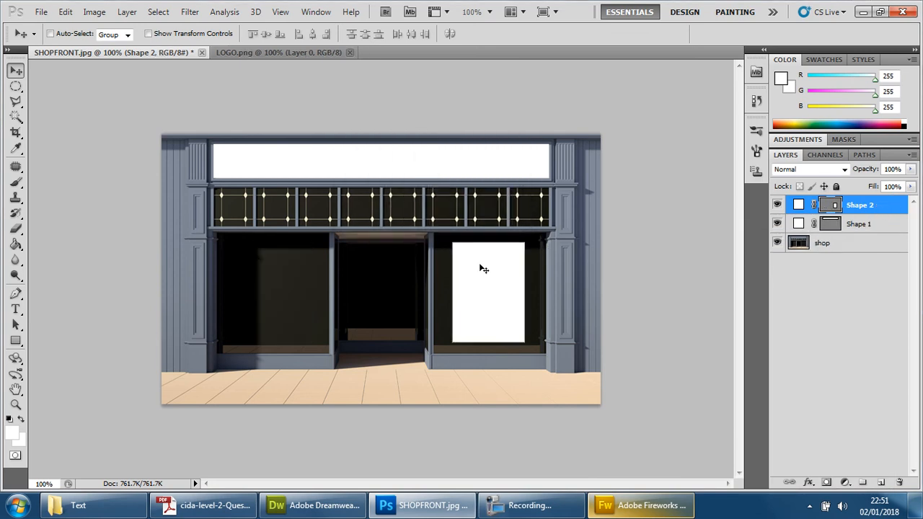
Scale the logo to about 32% over the right poster and rotate it to a diagonal angle.
click(65, 11)
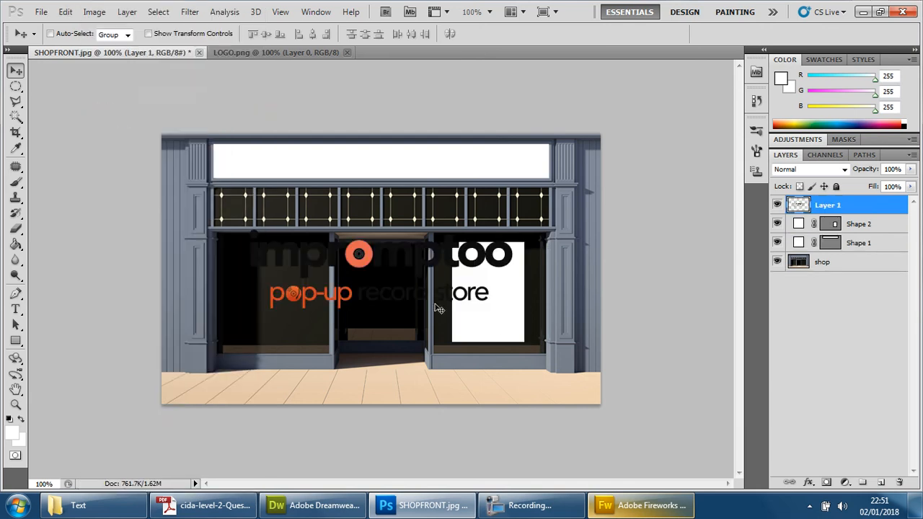
mouse_move(401, 277)
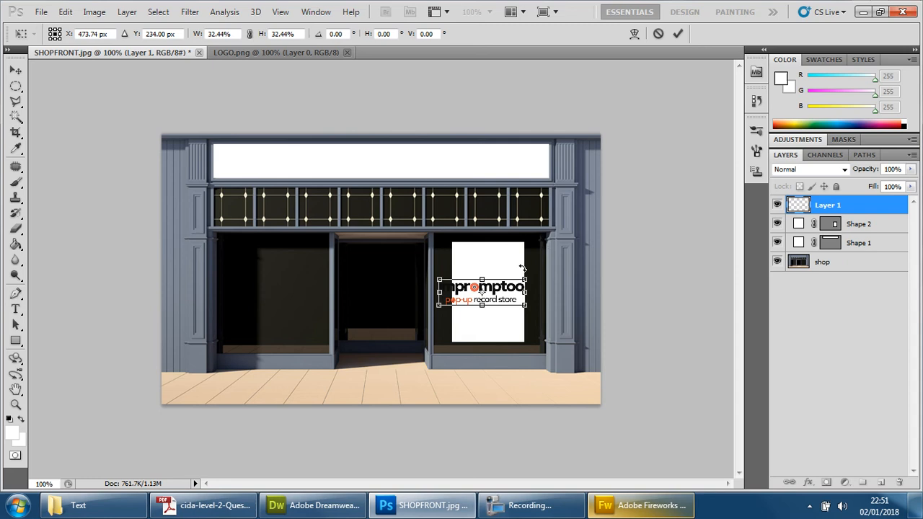
drag(522, 268, 513, 258)
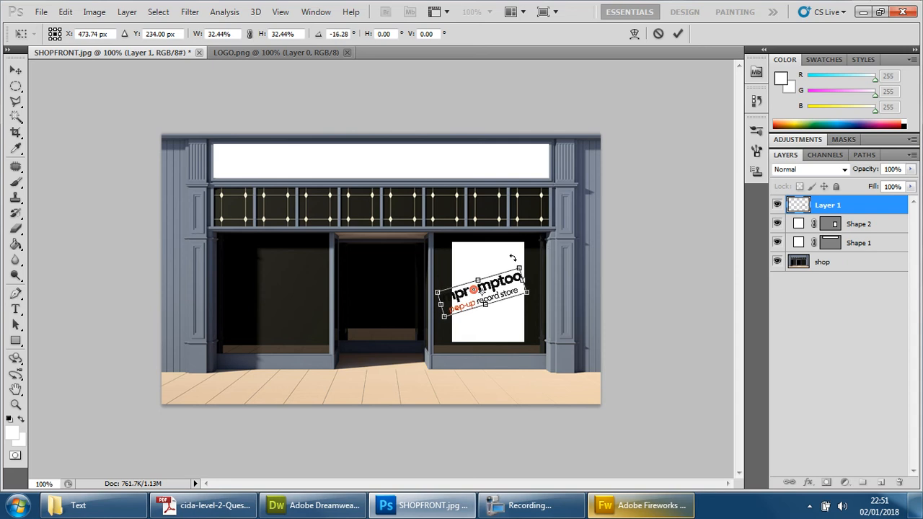
drag(512, 257, 497, 252)
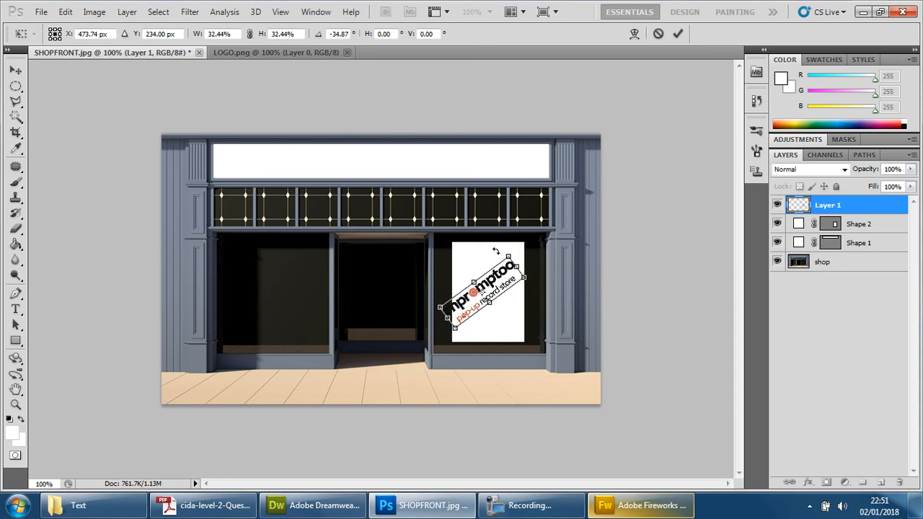
drag(508, 257, 519, 267)
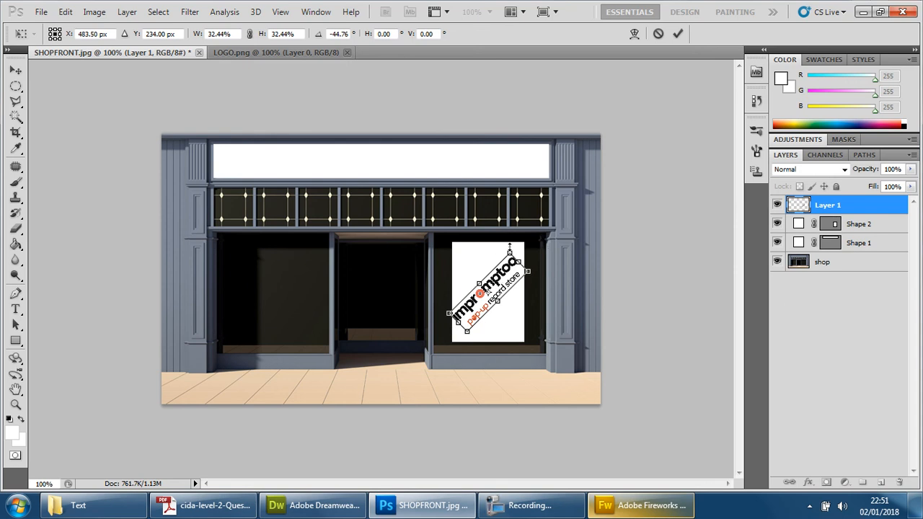
mouse_move(505, 248)
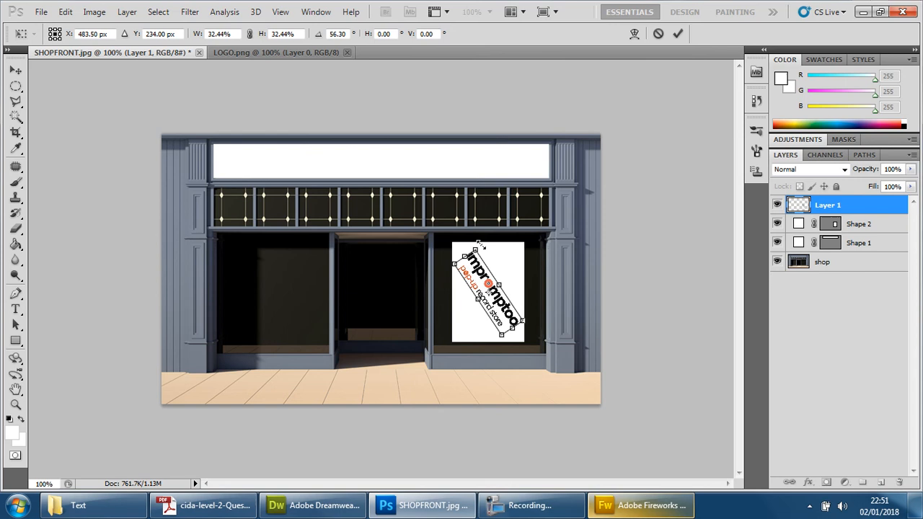
drag(476, 248, 493, 251)
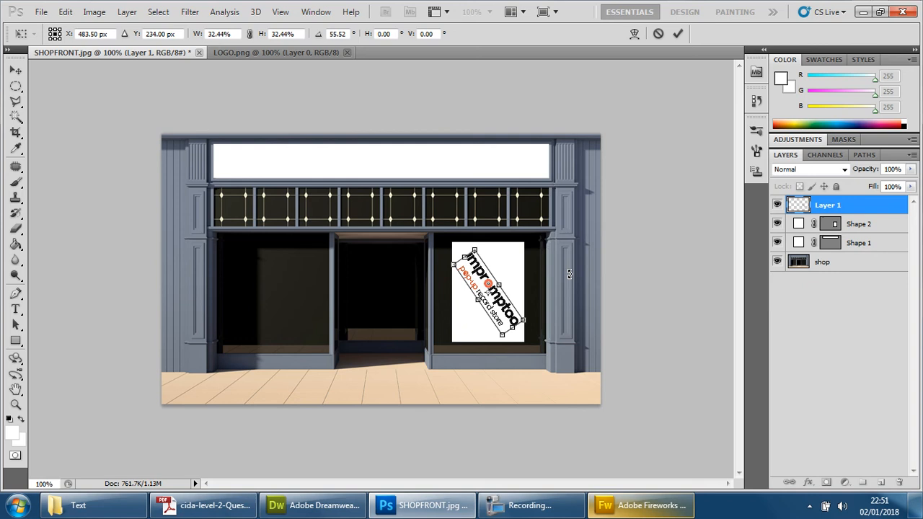
mouse_move(502, 287)
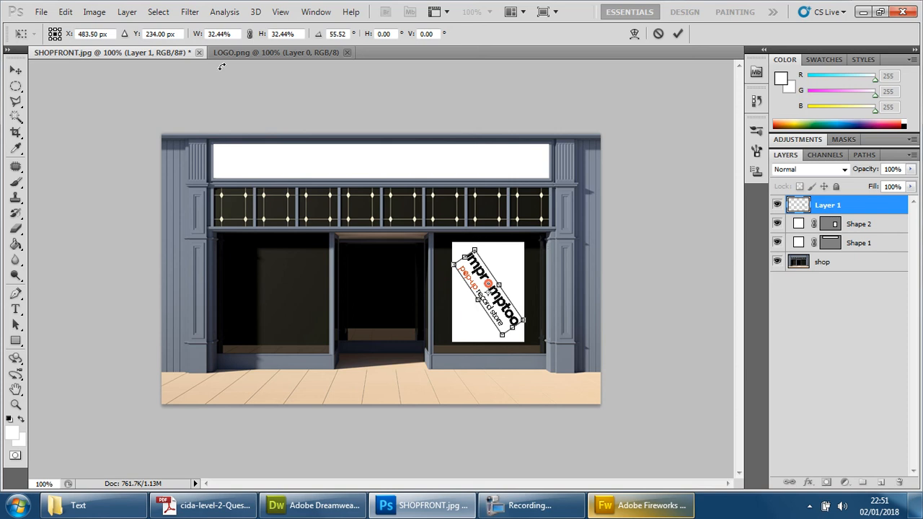
Undo the rotation, scale the logo to about 23% and set it level at the poster's top.
click(65, 12)
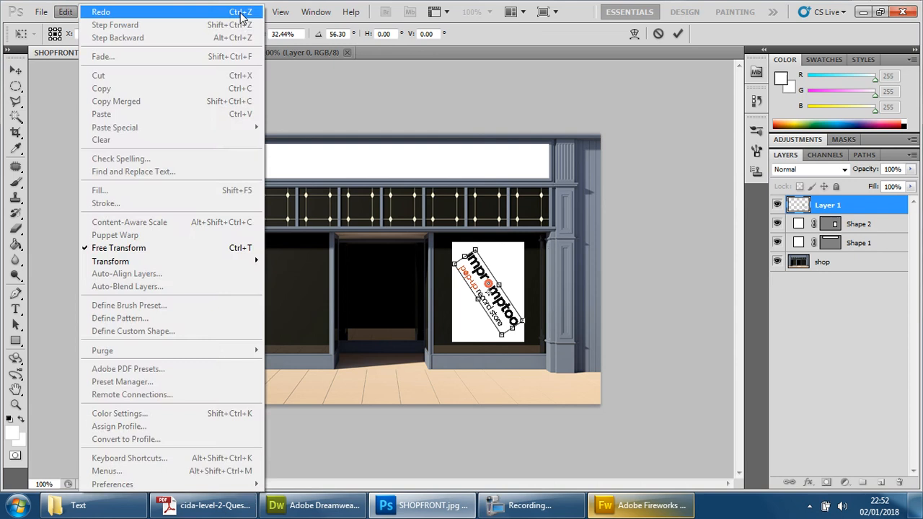
click(316, 12)
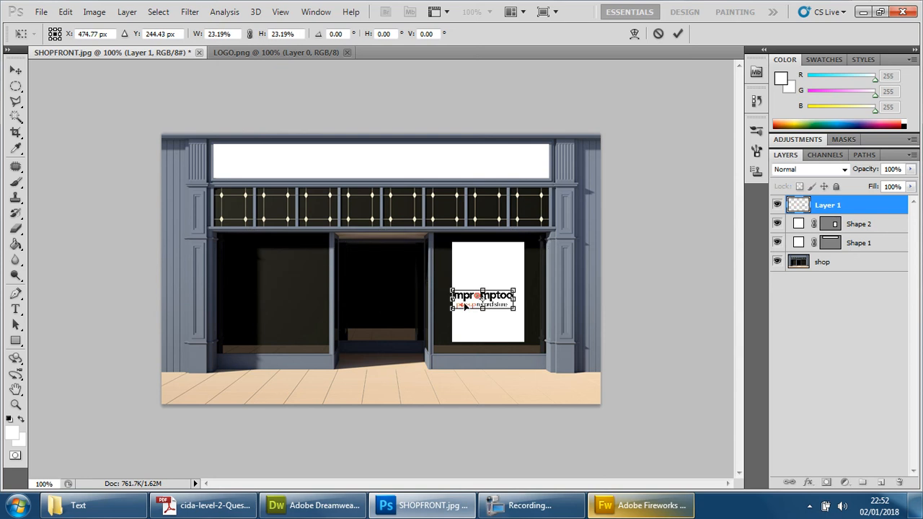
drag(481, 299, 488, 263)
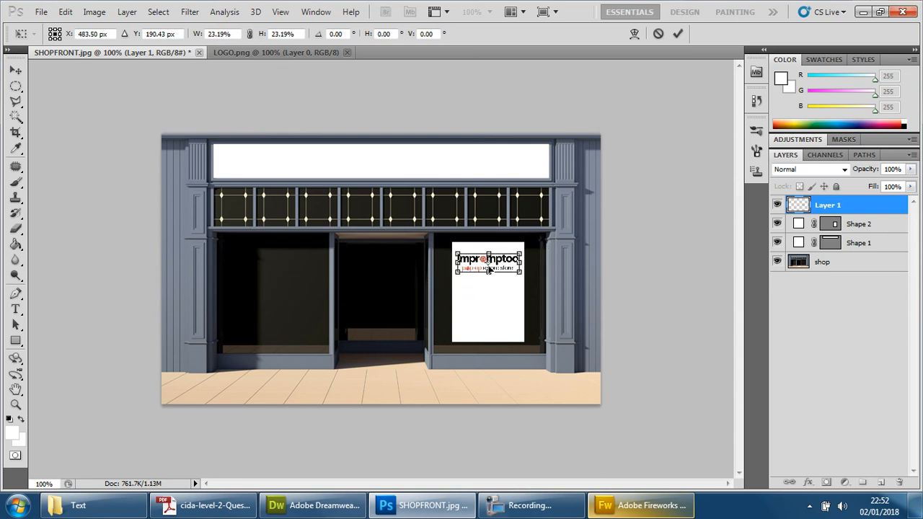
drag(489, 266, 489, 262)
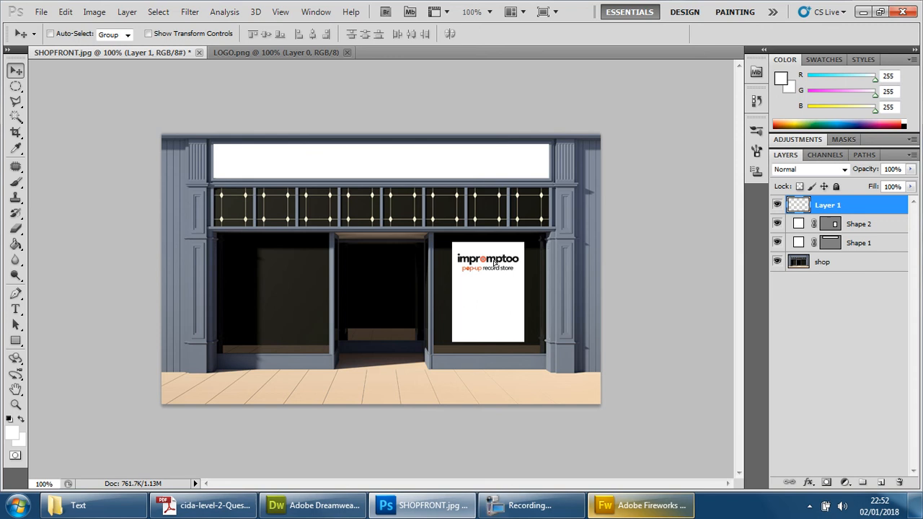
mouse_move(584, 281)
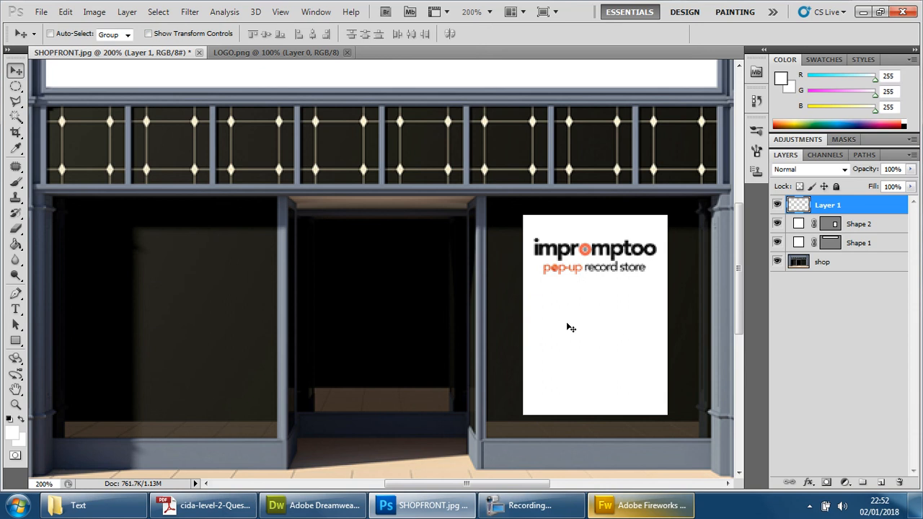
mouse_move(614, 346)
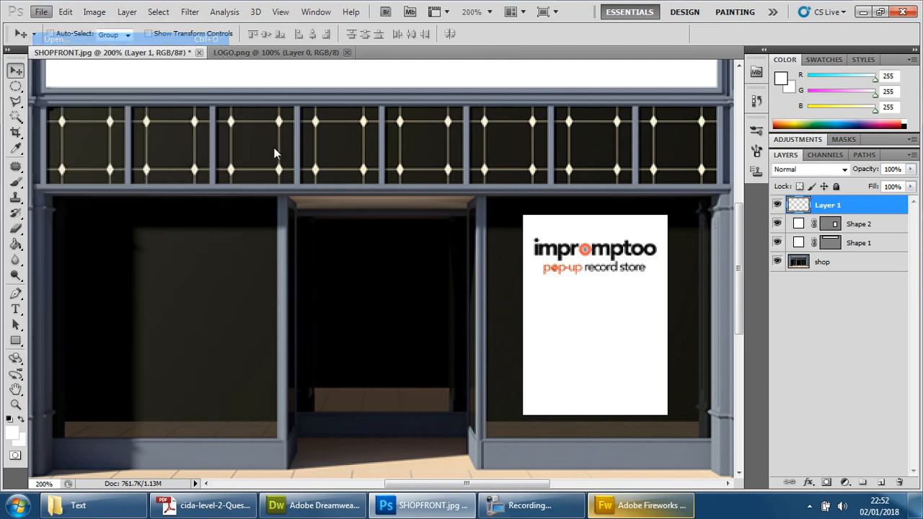
Browse the Images folder to locate and open the boombox photo IMAGE_11.png.
click(41, 12)
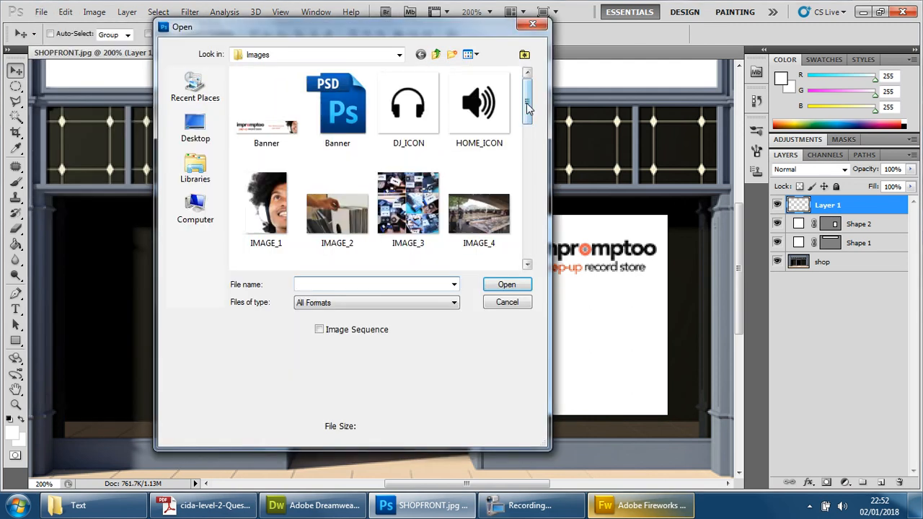
scroll(down, 3)
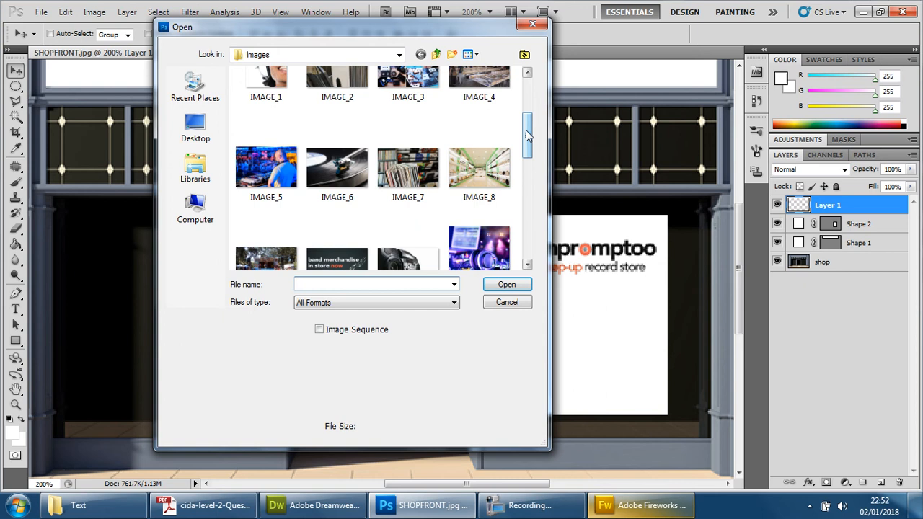
scroll(down, 3)
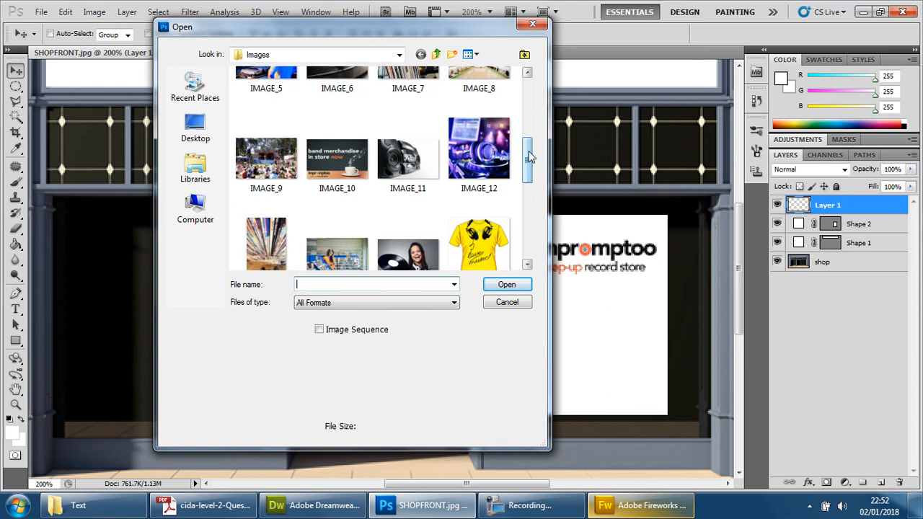
scroll(down, 3)
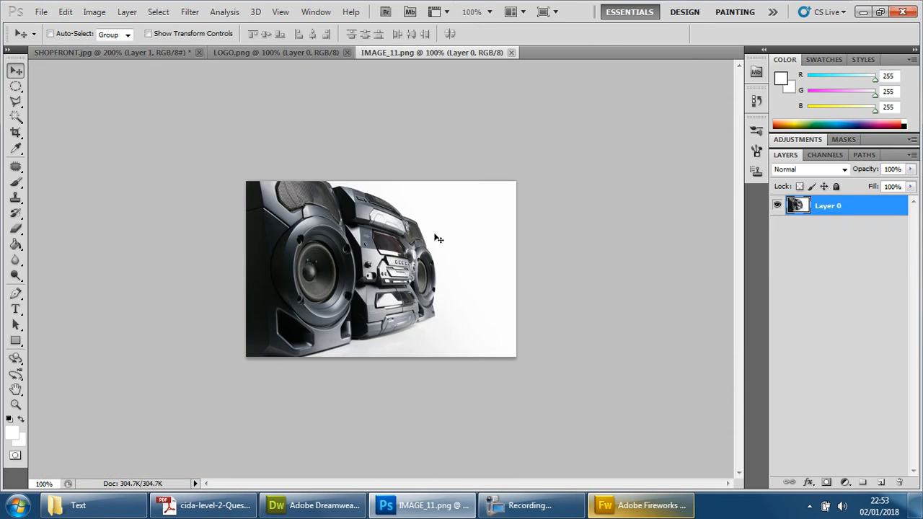
Select all of IMAGE_11, copy it, and paste it into SHOPFRONT as a new layer.
key(ctrl+a)
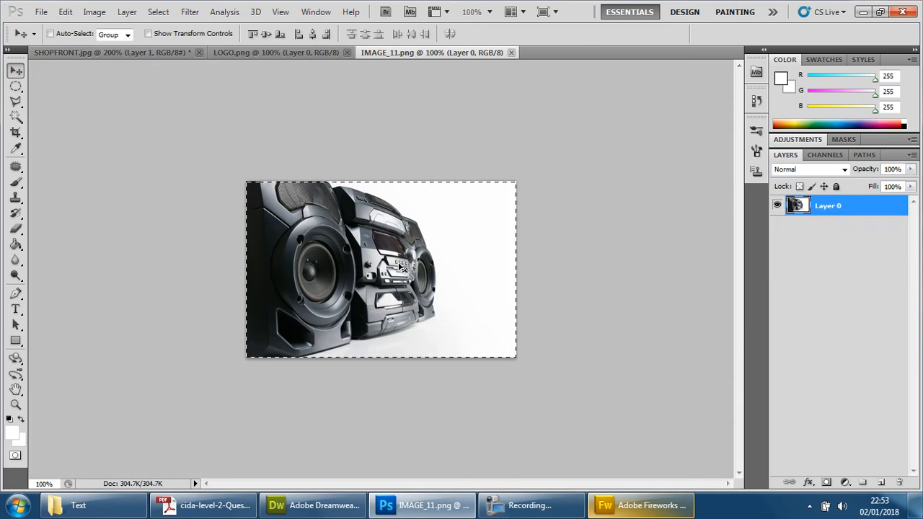
click(65, 11)
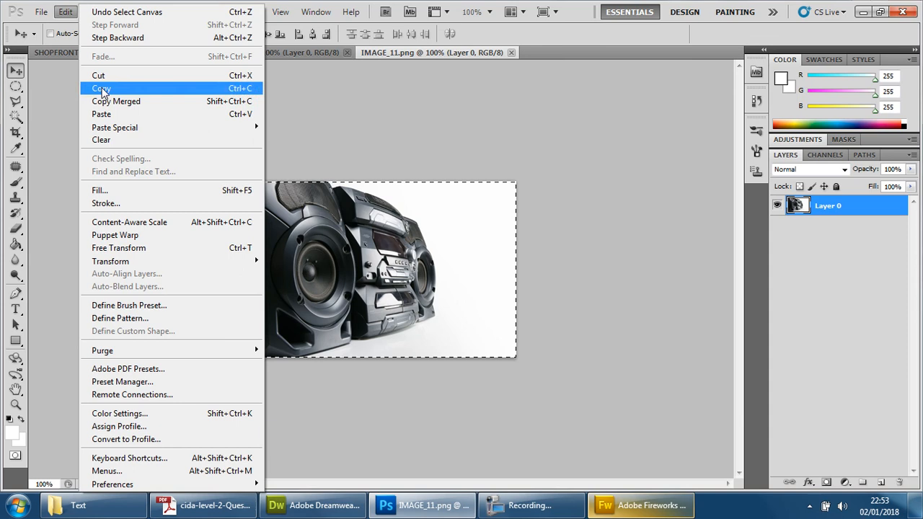
click(101, 88)
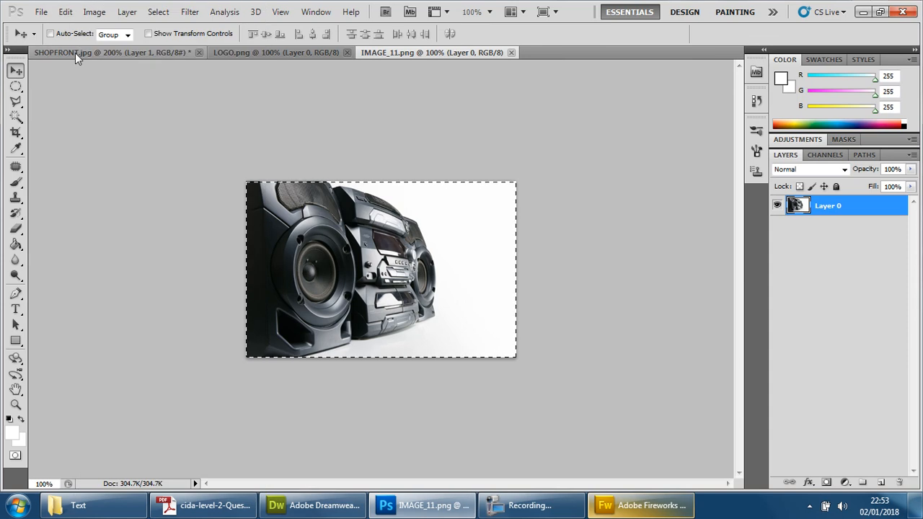
click(64, 11)
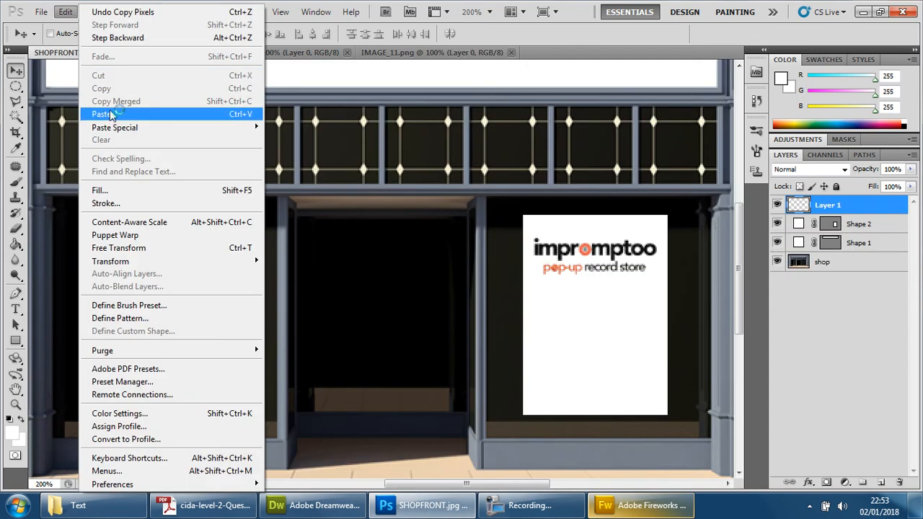
click(101, 114)
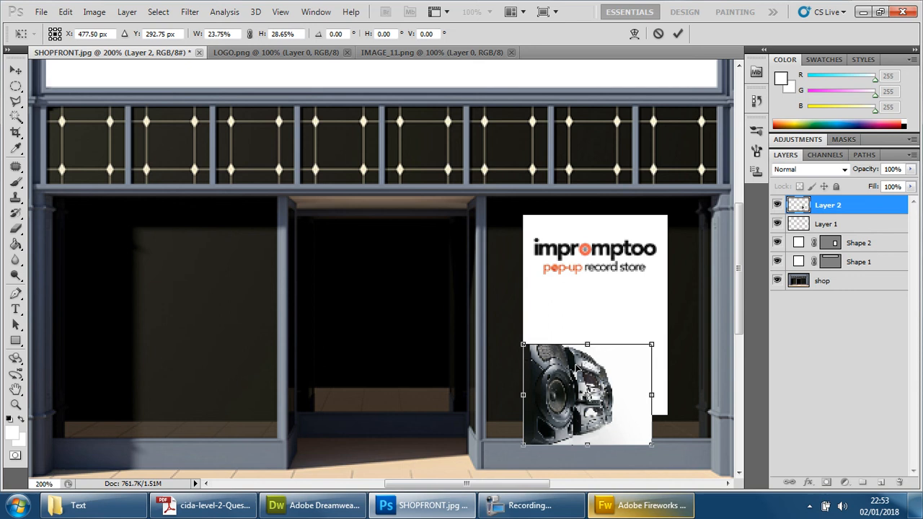
Free-transform the boombox to about 28% and position it in the lower half of the poster.
drag(585, 395, 586, 366)
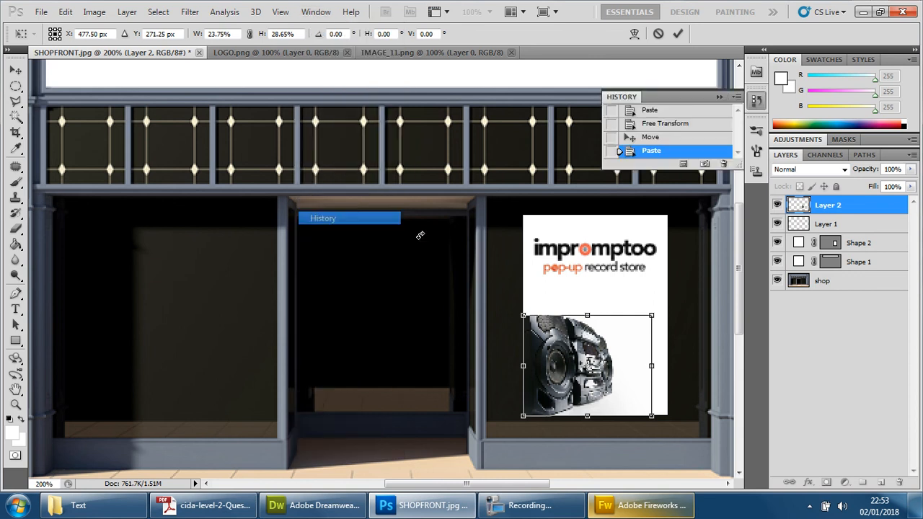
mouse_move(627, 323)
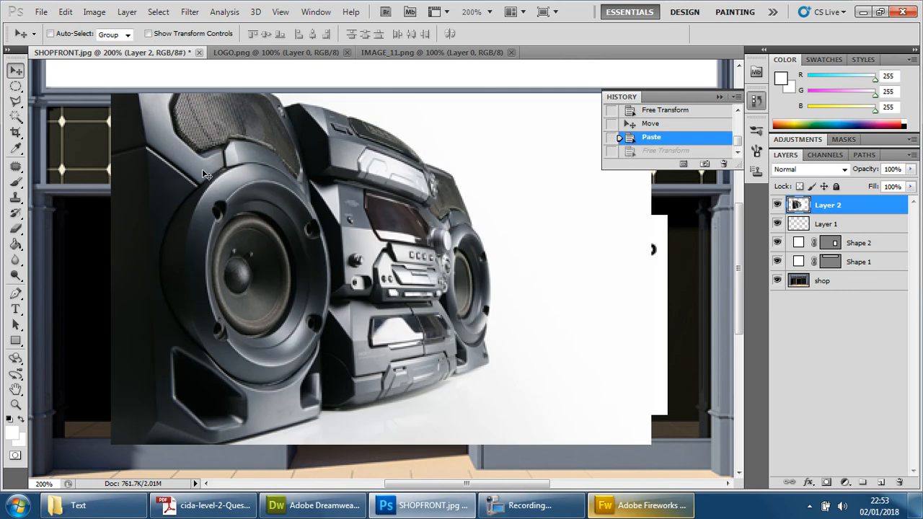
key(ctrl+t)
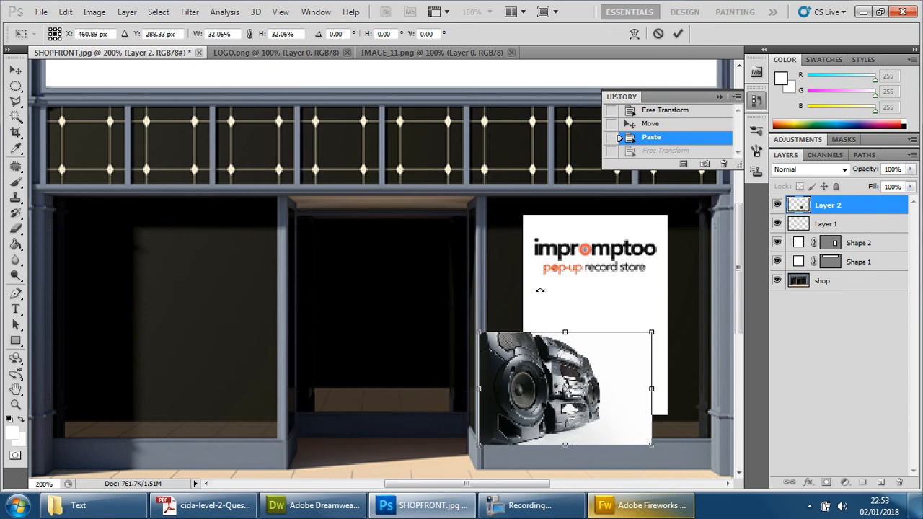
mouse_move(565, 377)
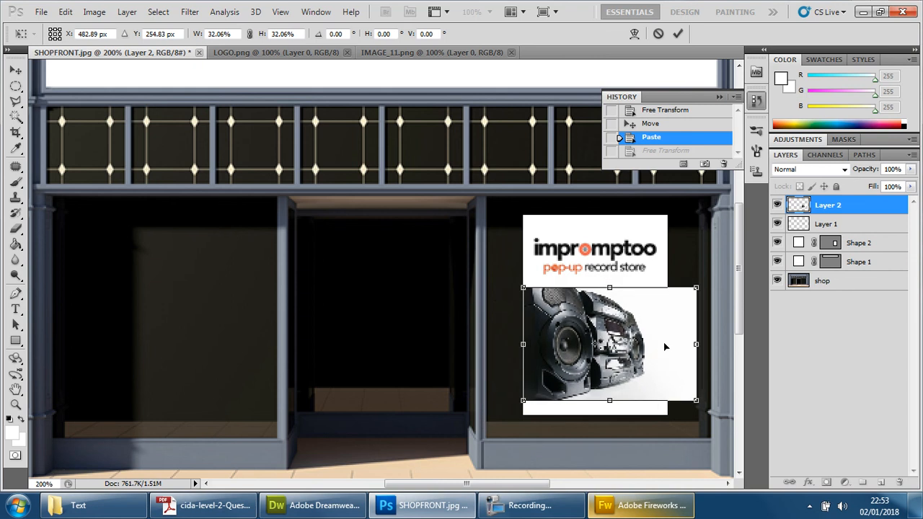
mouse_move(692, 343)
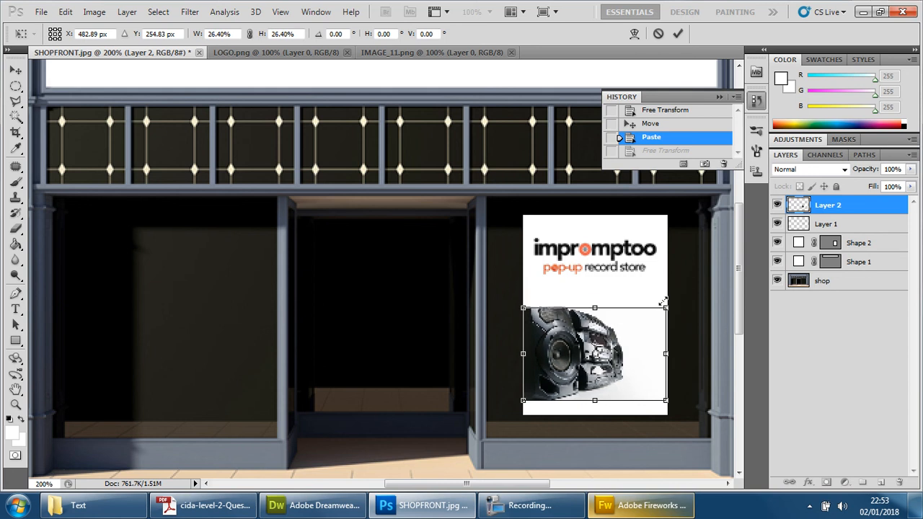
drag(666, 301, 676, 295)
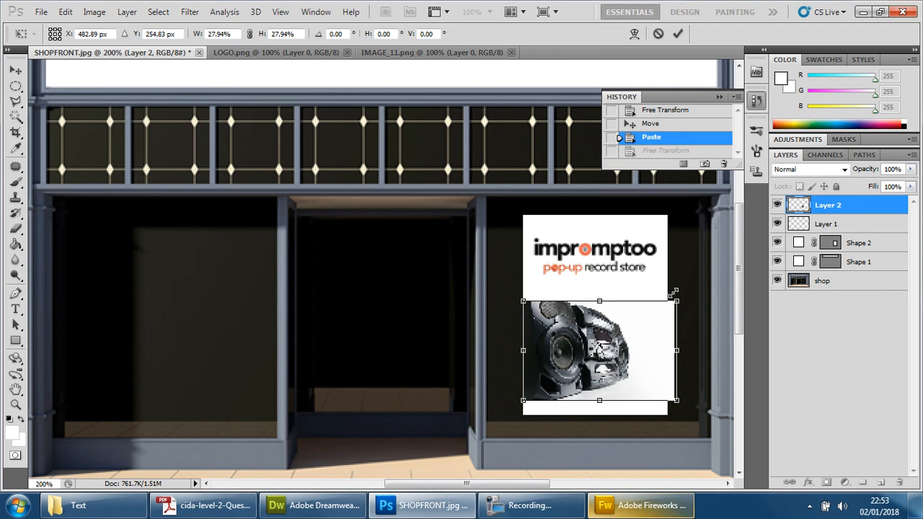
drag(674, 294, 695, 277)
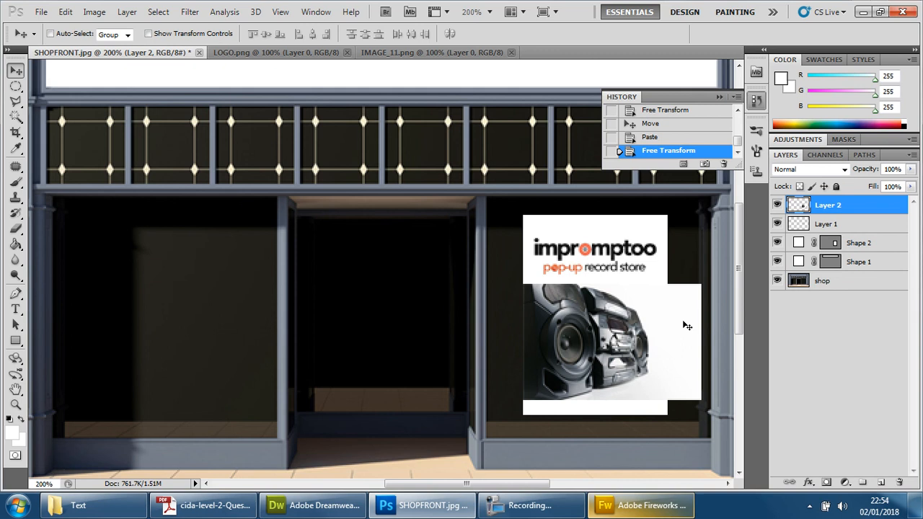
mouse_move(292, 303)
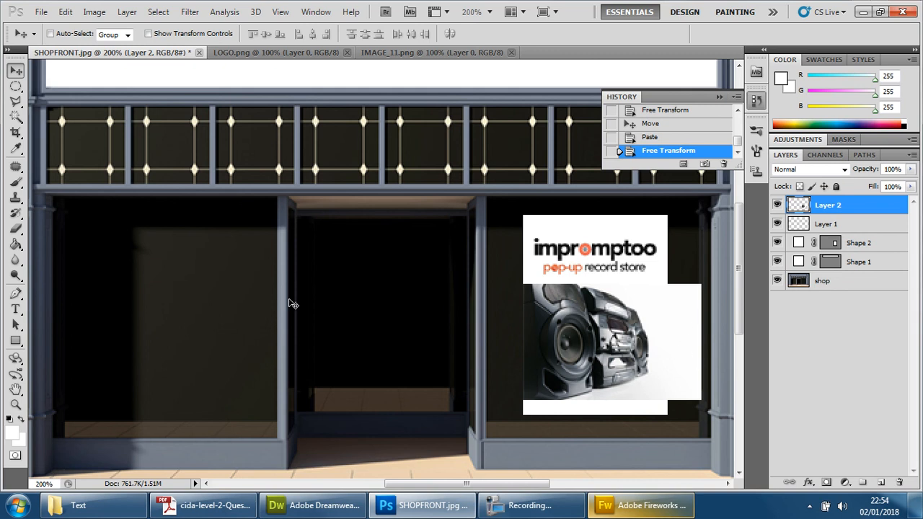
Magic-wand the remaining white background below the boombox so it blends into the poster.
click(689, 314)
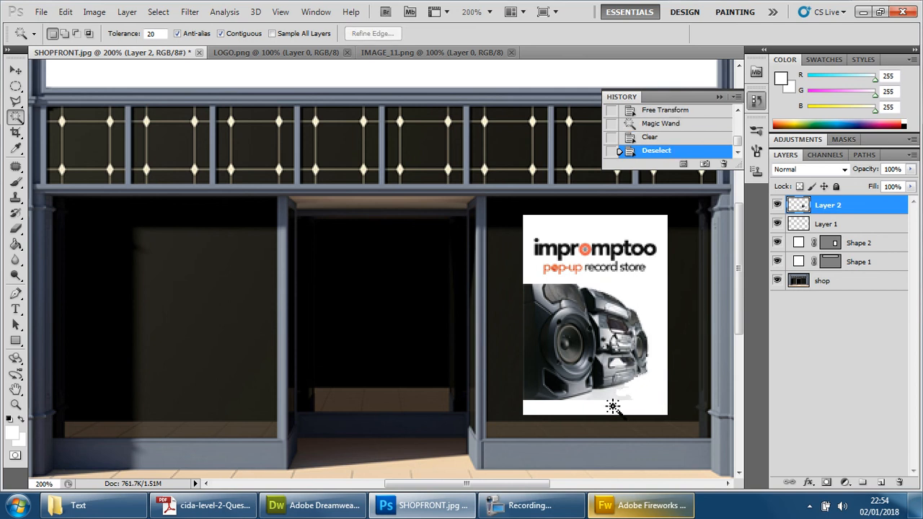
click(612, 404)
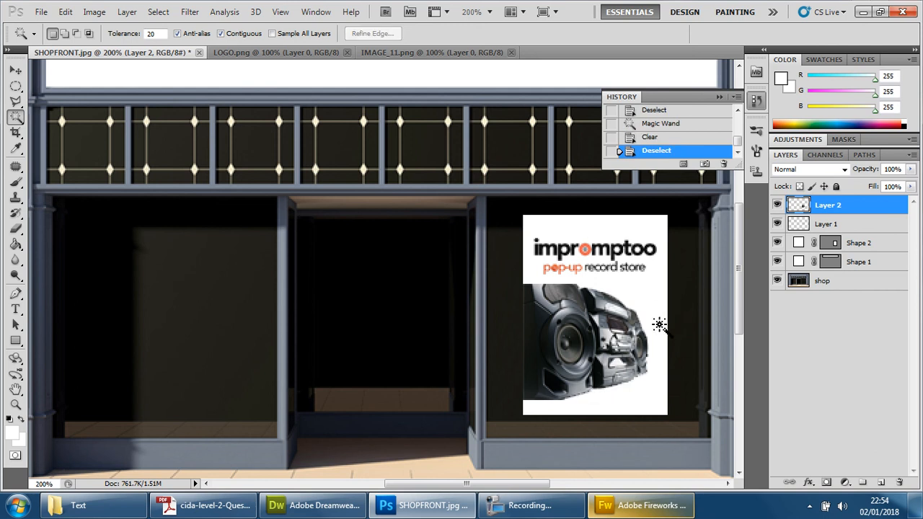
mouse_move(545, 306)
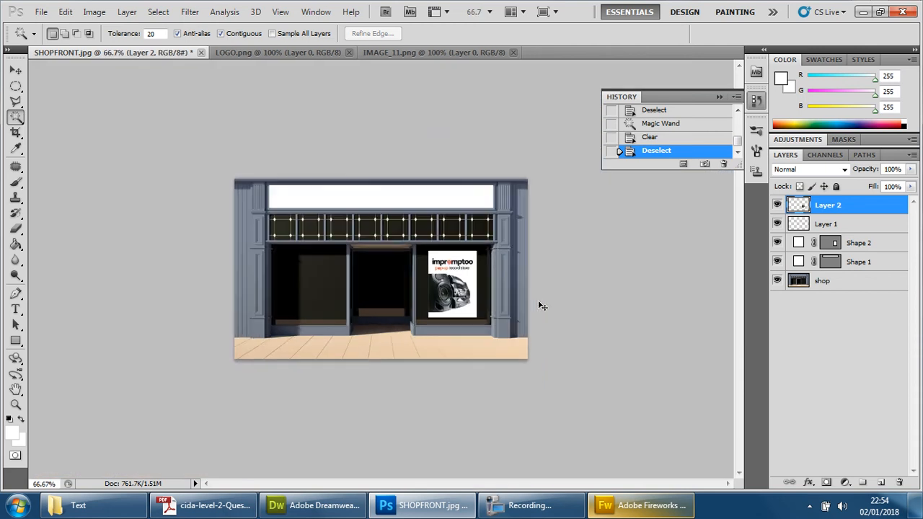
mouse_move(542, 305)
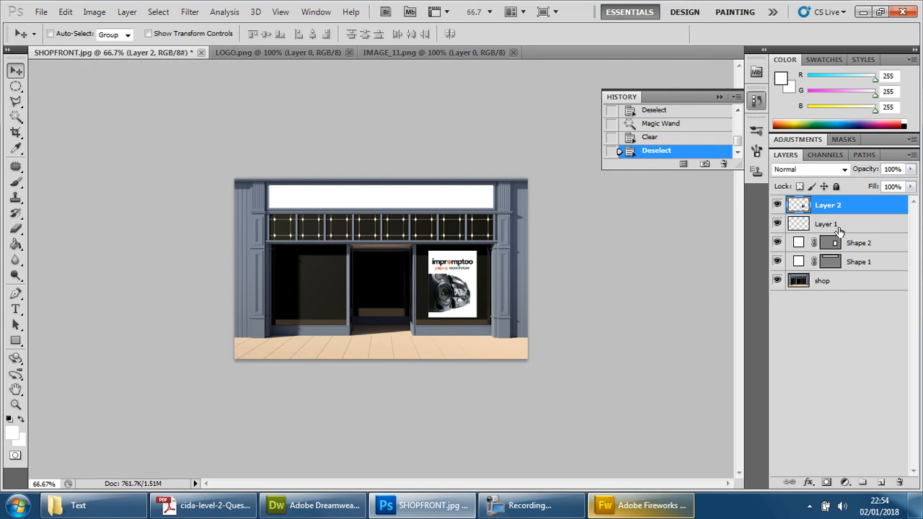
Shift-select Layer 2 through Shape 2 and merge them into one poster layer.
click(828, 223)
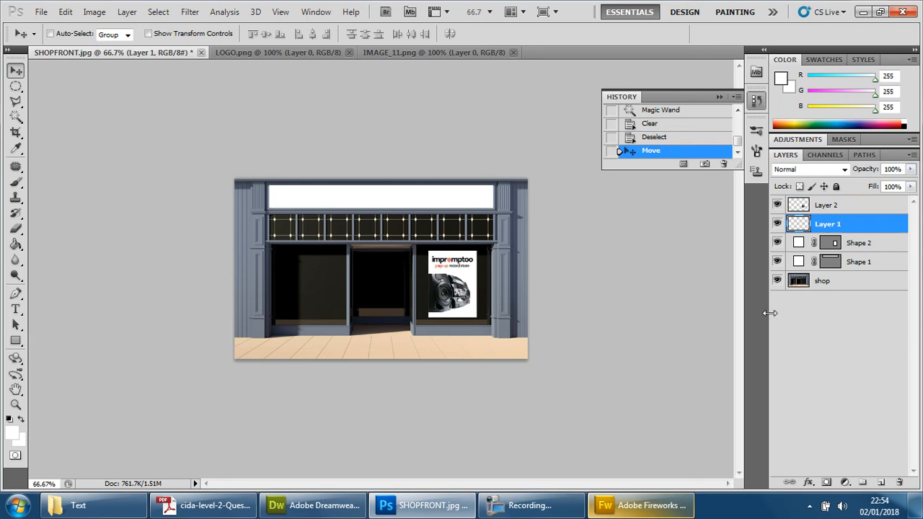
mouse_move(807, 275)
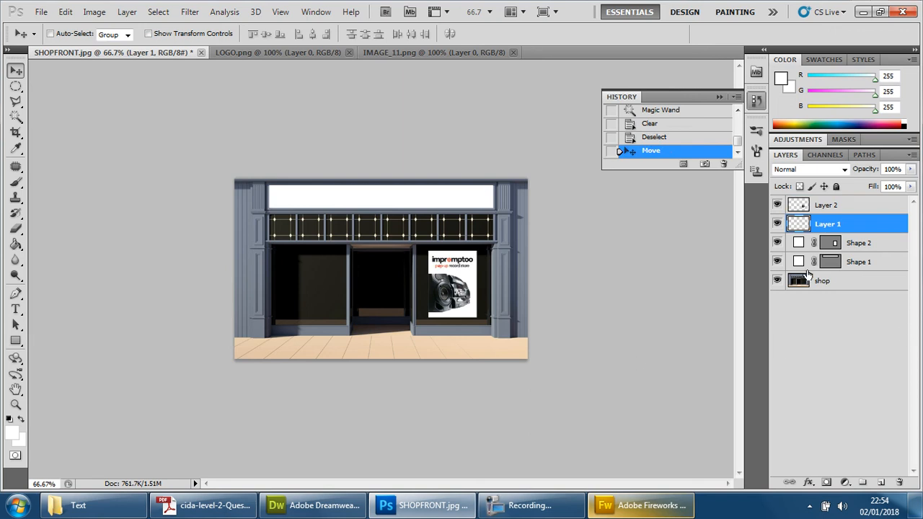
click(828, 204)
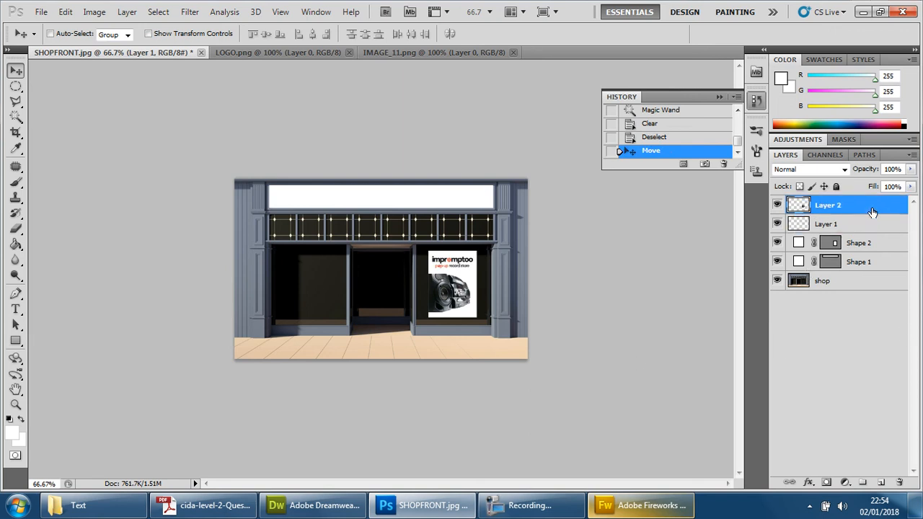
click(858, 242)
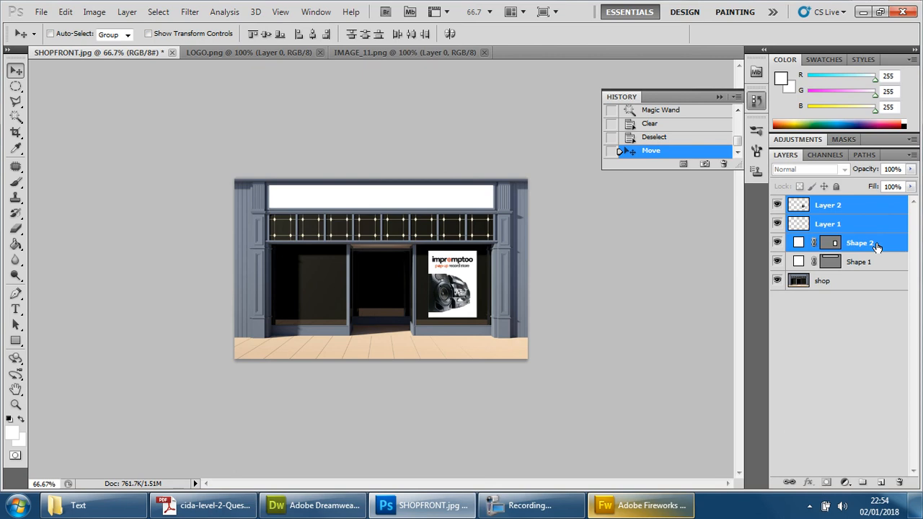
right_click(859, 242)
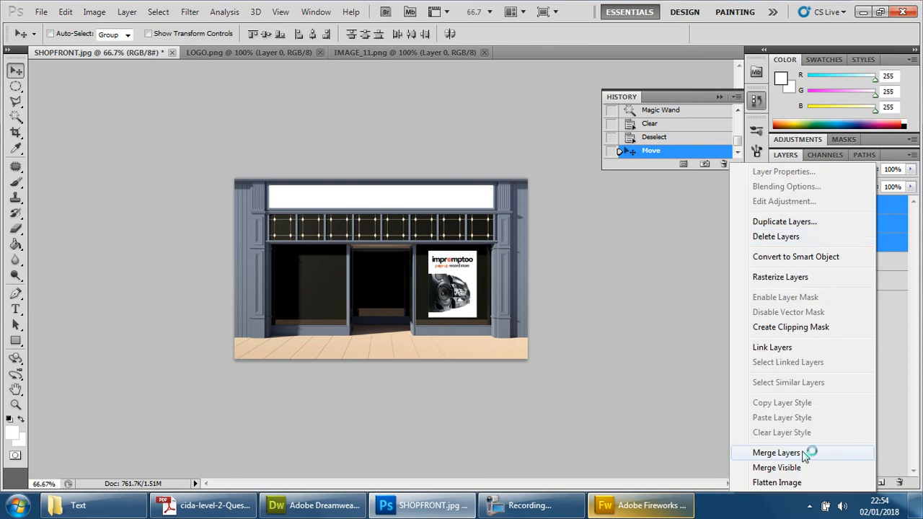
click(776, 452)
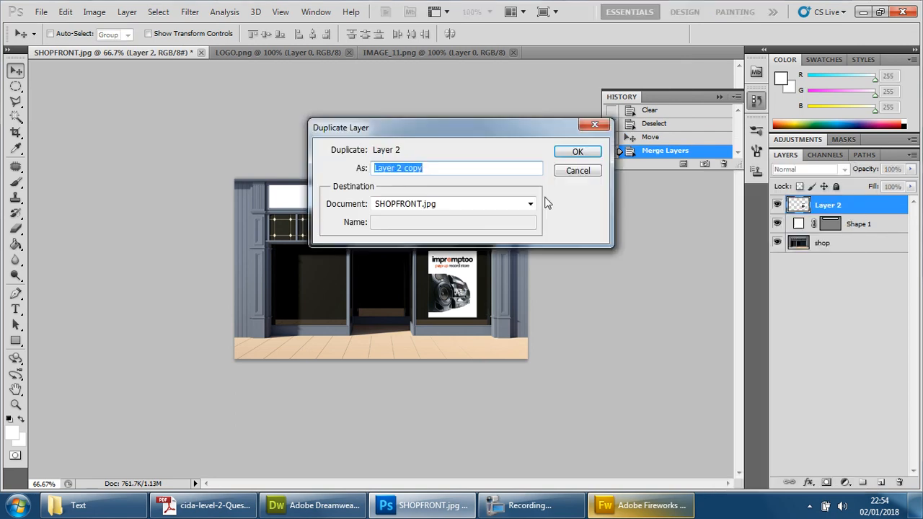
Confirm the duplicated poster layer and move the copy into the left-hand shop window.
click(576, 151)
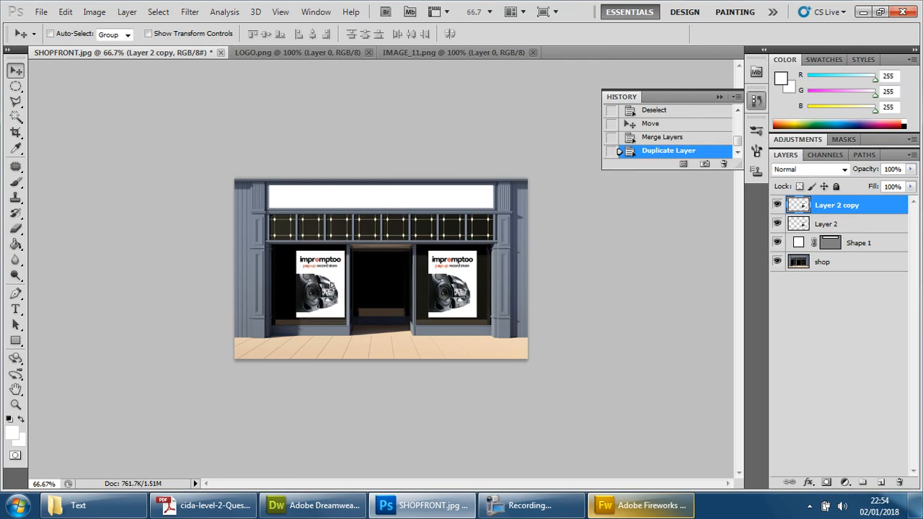
drag(328, 285, 310, 285)
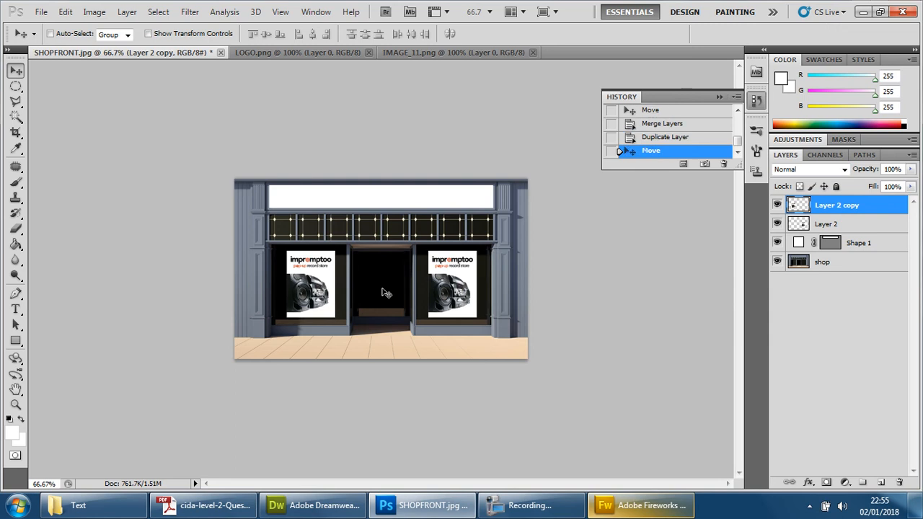
mouse_move(591, 280)
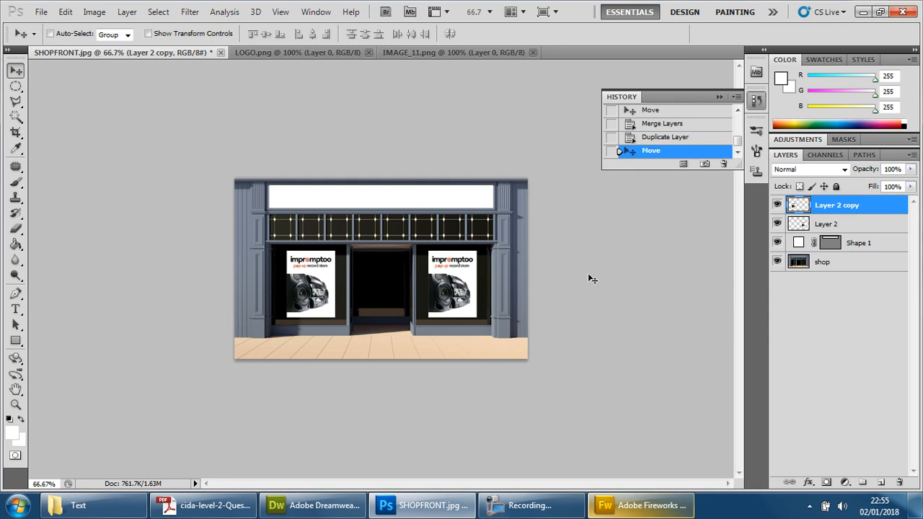
mouse_move(377, 199)
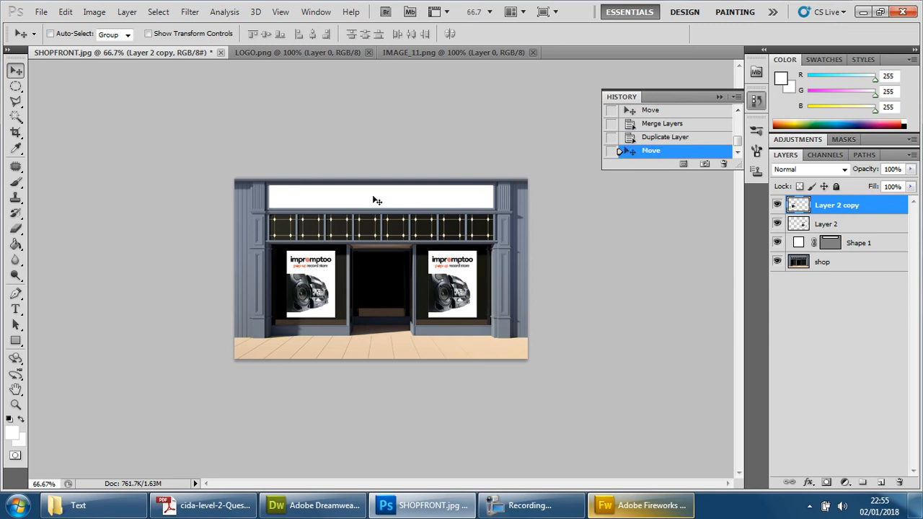
mouse_move(401, 202)
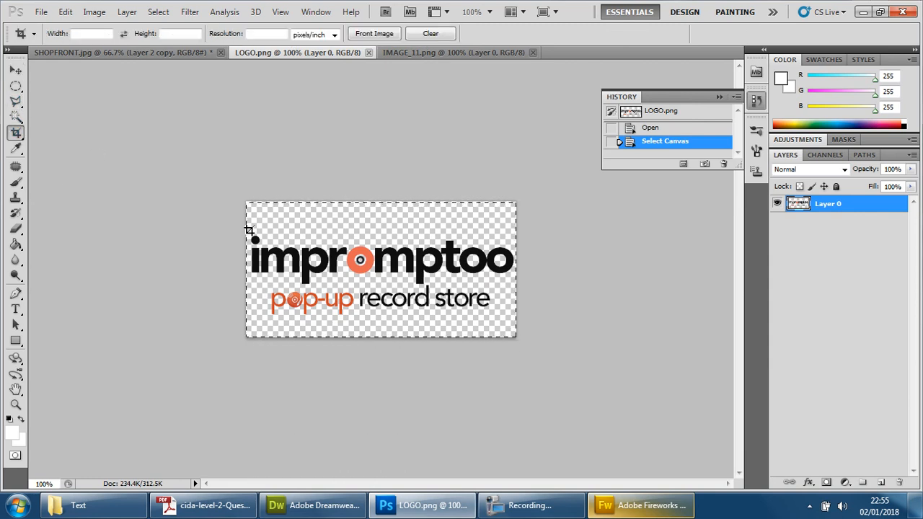
mouse_move(253, 209)
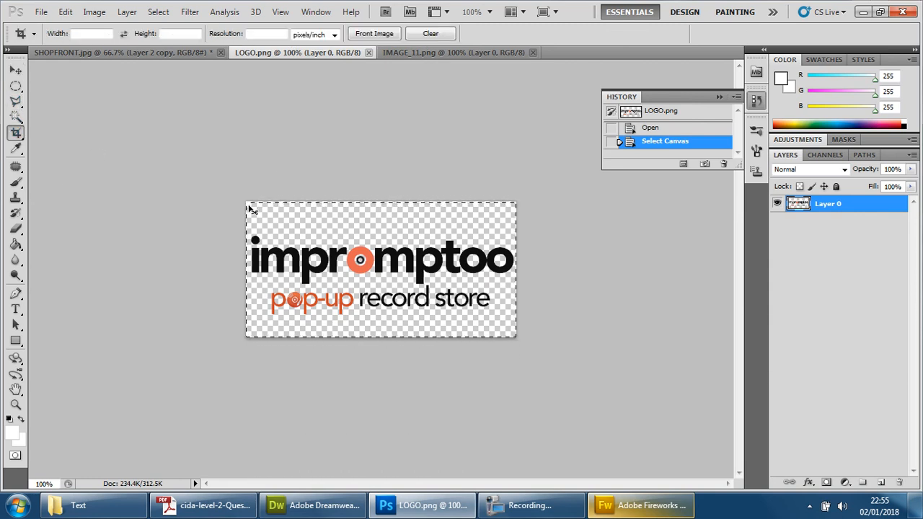
mouse_move(356, 202)
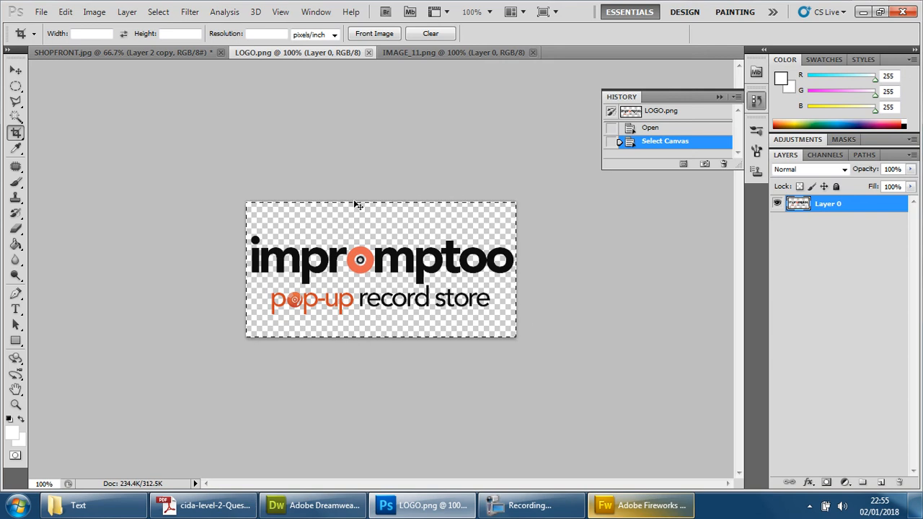
mouse_move(265, 283)
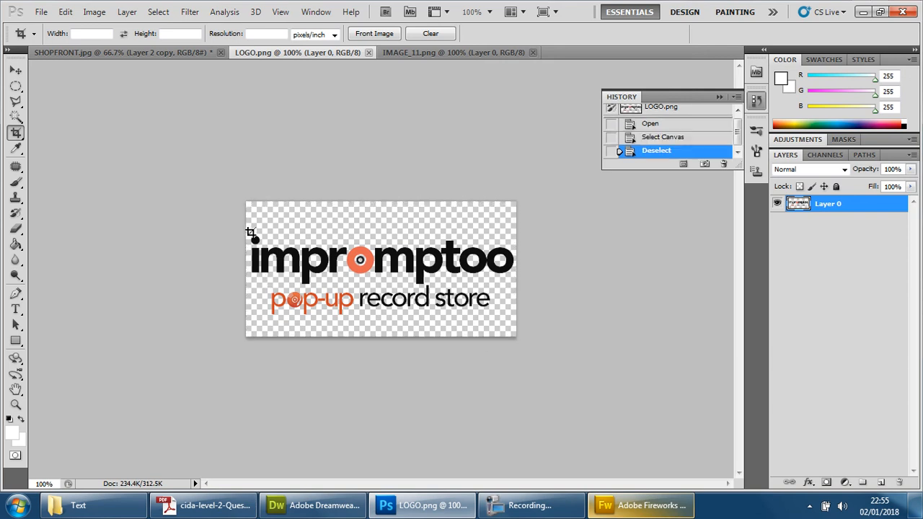
Crop LOGO.png to just the impromptoo wordmark, dropping the pop-up record store line.
drag(251, 236, 505, 286)
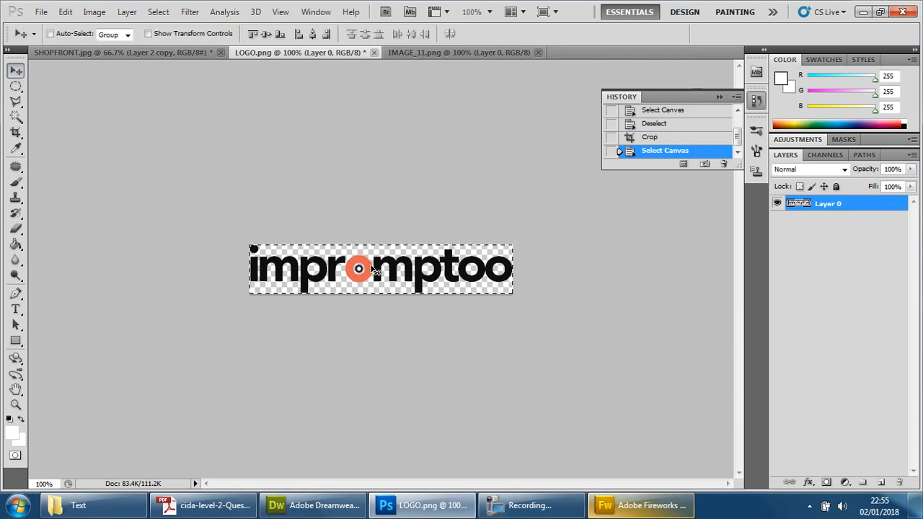
click(108, 52)
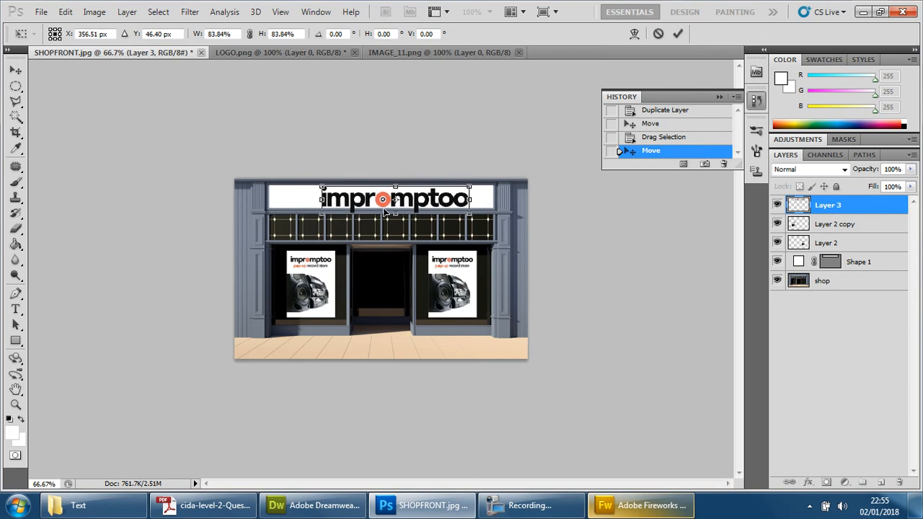
Position the wordmark on the white sign board and shrink it to fit, then commit.
drag(382, 199, 378, 201)
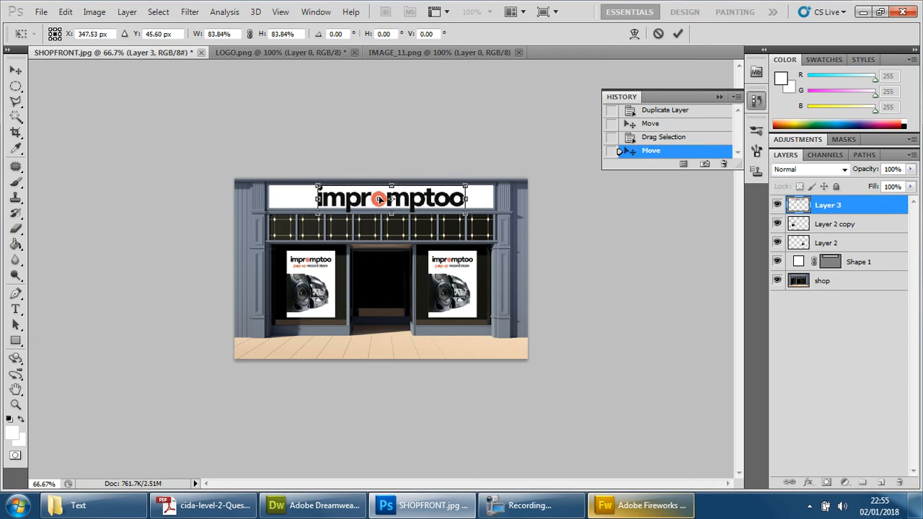
drag(389, 199, 378, 196)
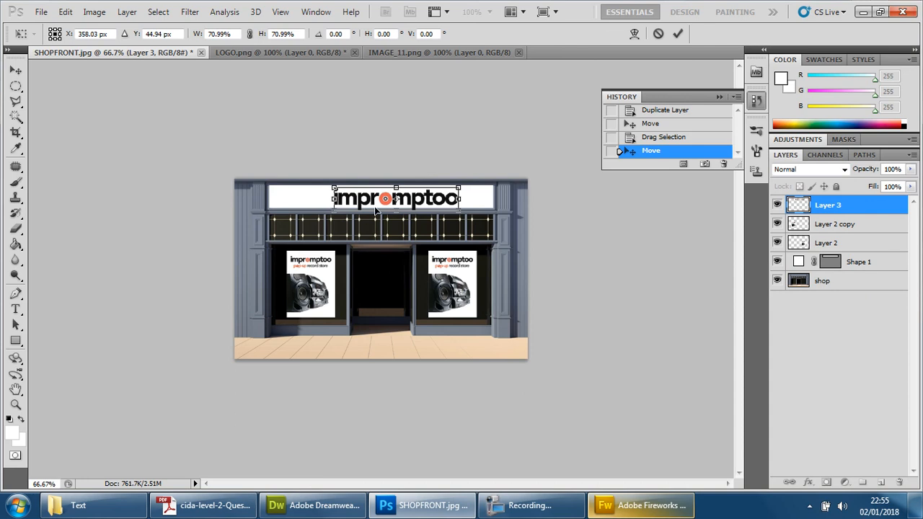
drag(395, 198, 381, 196)
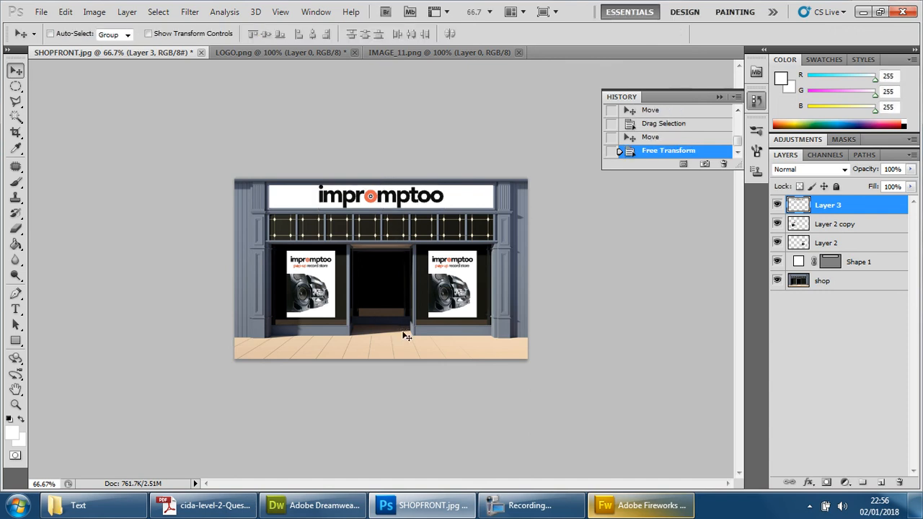
mouse_move(561, 345)
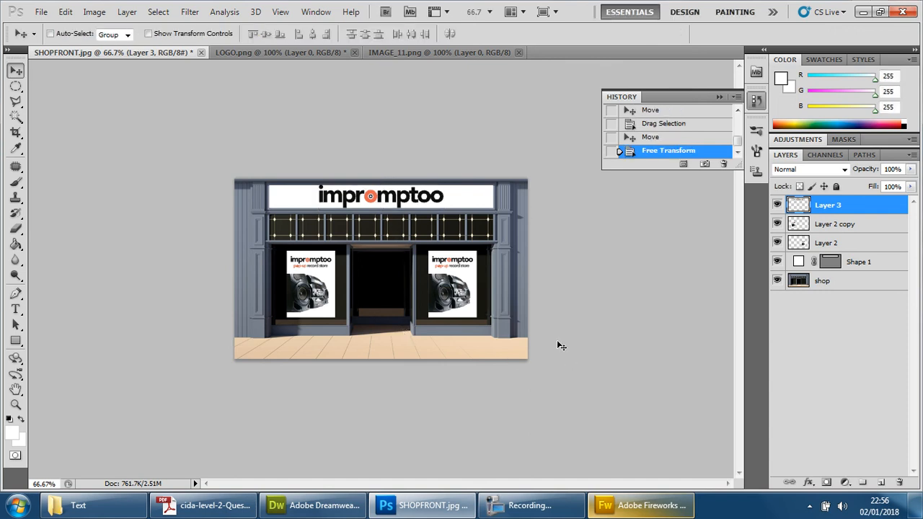
Save the shopfront as layered SHOPFRONT.psd in the Images folder via Save As.
click(41, 11)
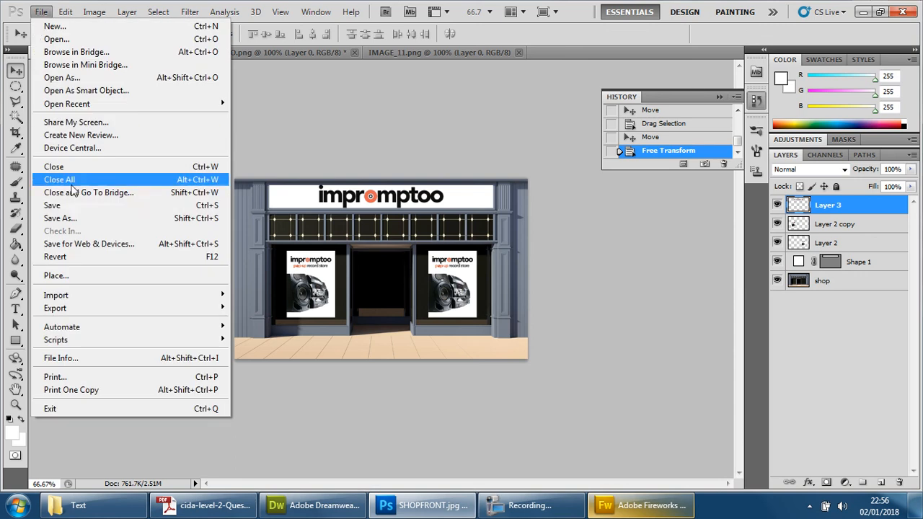
mouse_move(61, 217)
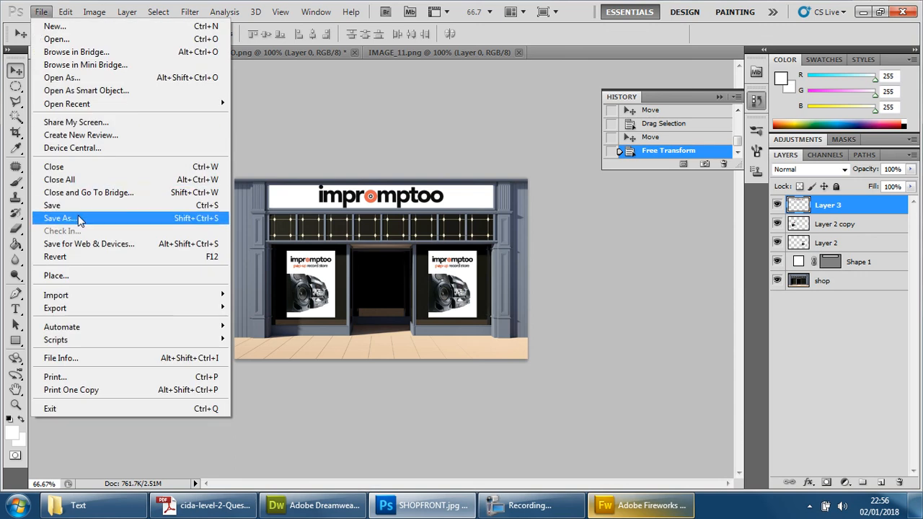
click(60, 218)
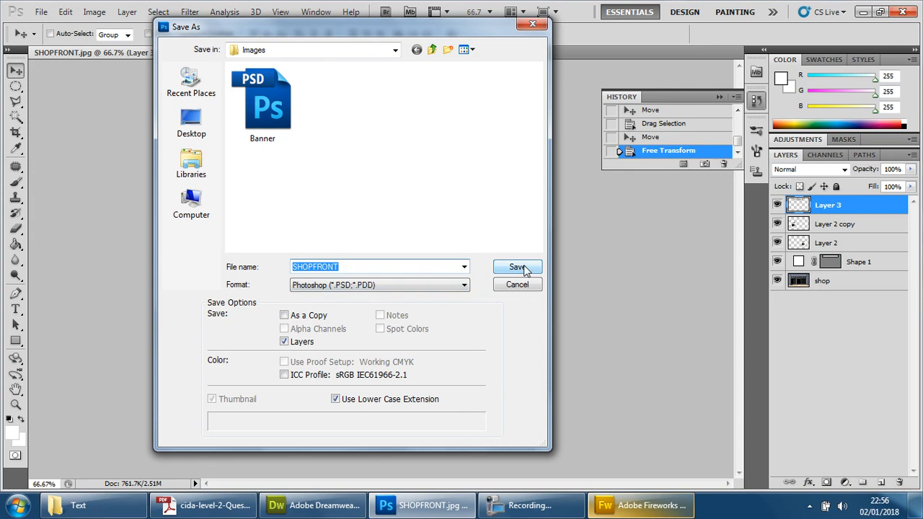
click(516, 267)
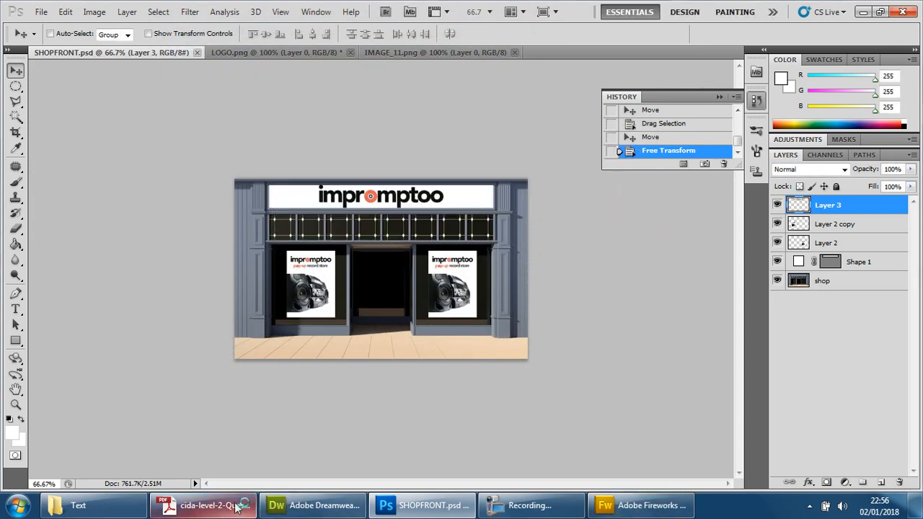
mouse_move(209, 505)
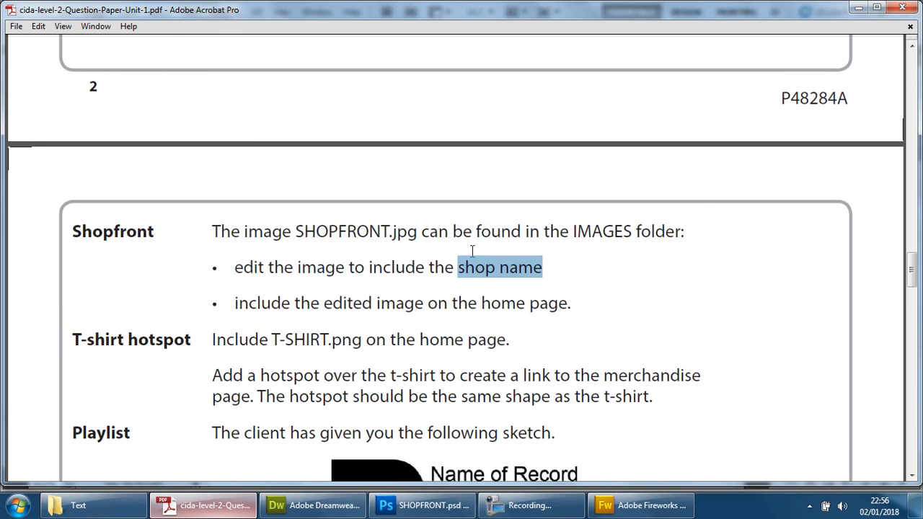
mouse_move(813, 204)
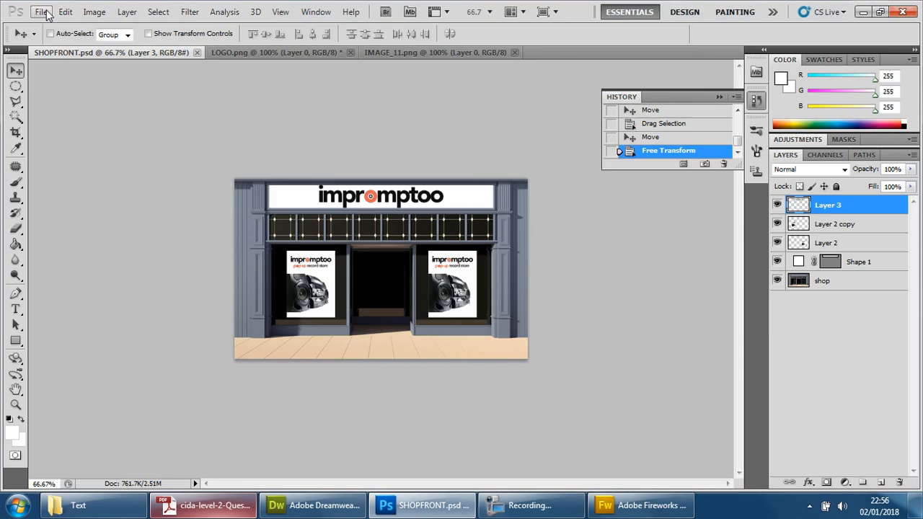
Export a web-optimised PNG copy named SHOPFRONT into the Images folder via Save for Web.
click(41, 12)
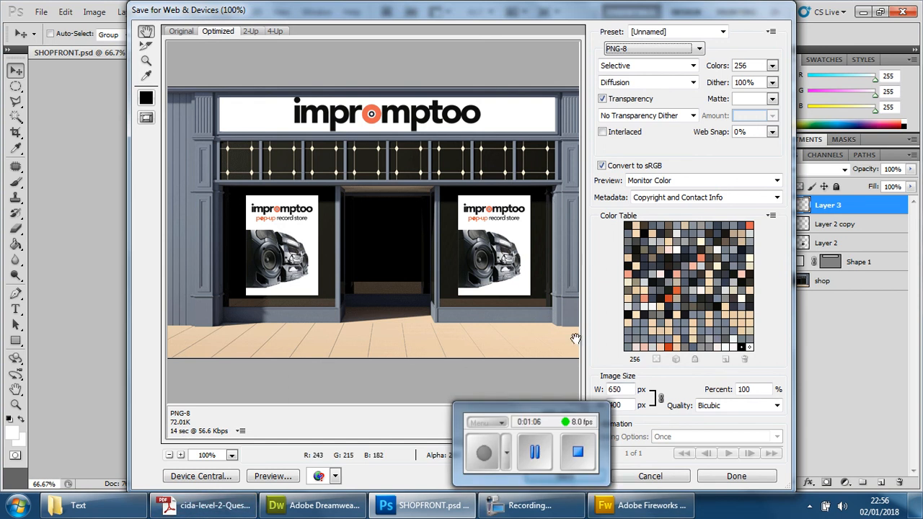
mouse_move(549, 337)
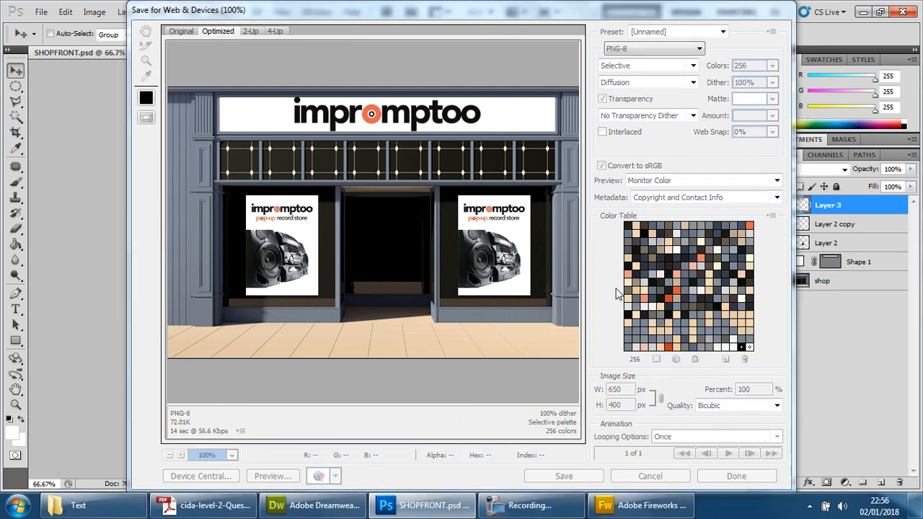
click(562, 476)
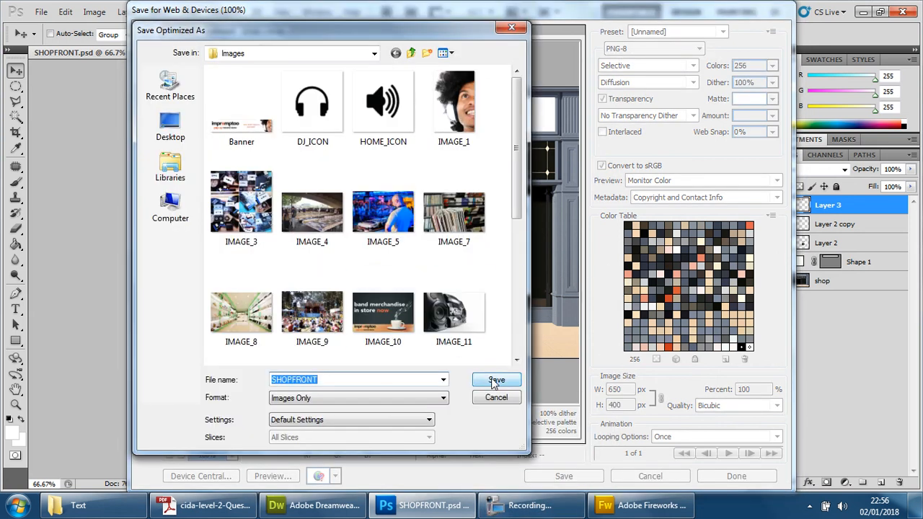
click(496, 381)
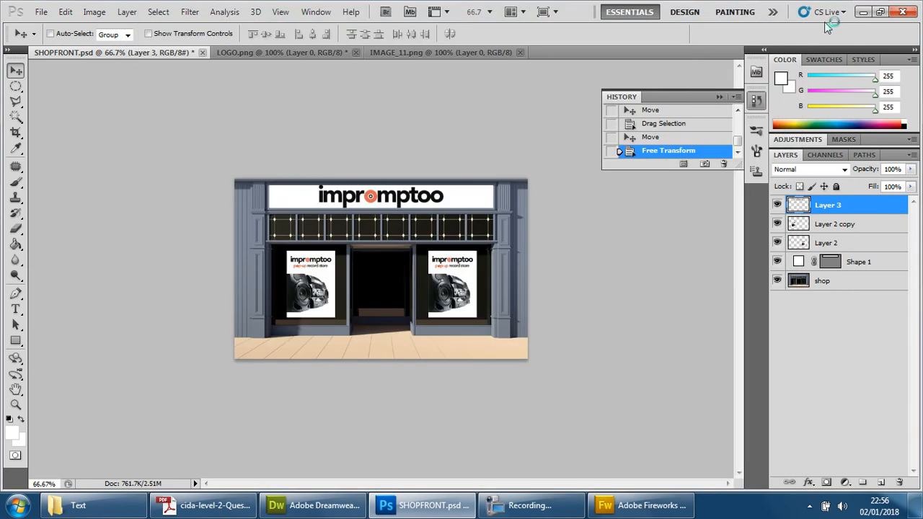
Reread the Shopfront task in the Acrobat brief, marking the word 'home', then return to Dreamweaver.
click(311, 505)
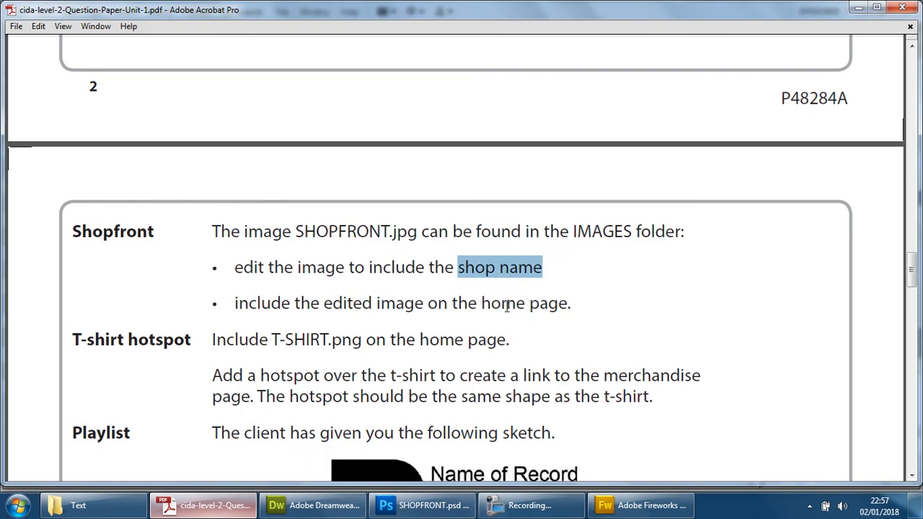
double_click(502, 303)
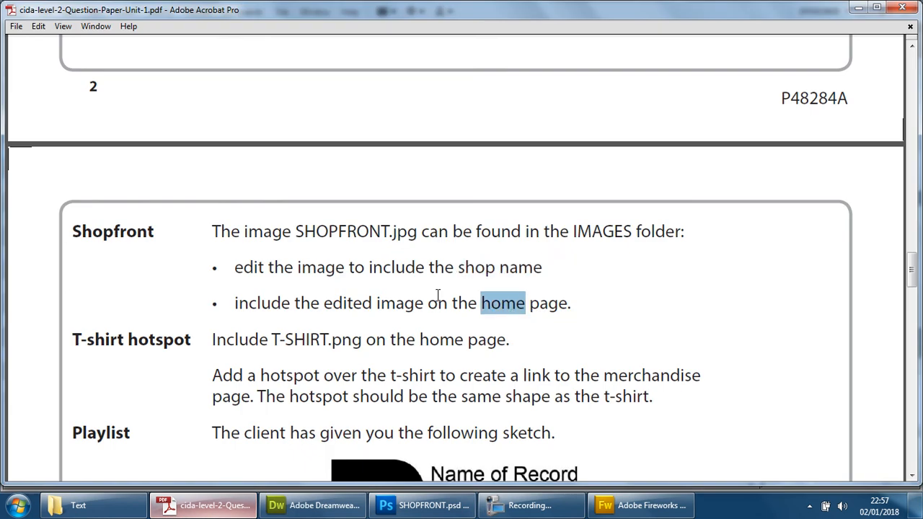
click(312, 504)
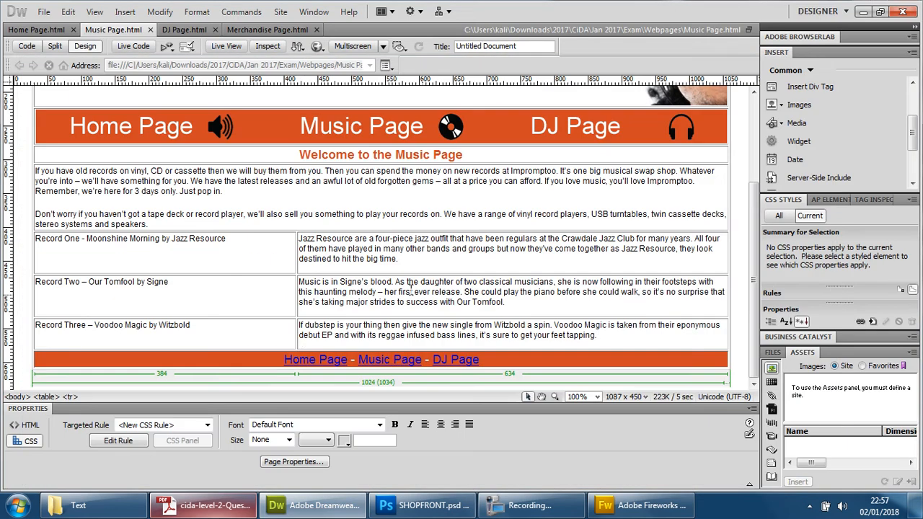
Select the empty right cell on the Home Page and start inserting an image there.
click(36, 29)
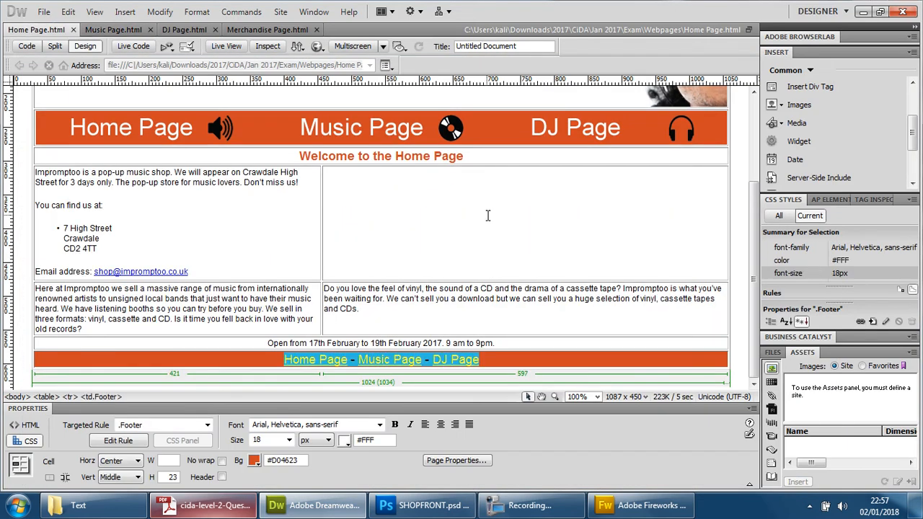
click(490, 217)
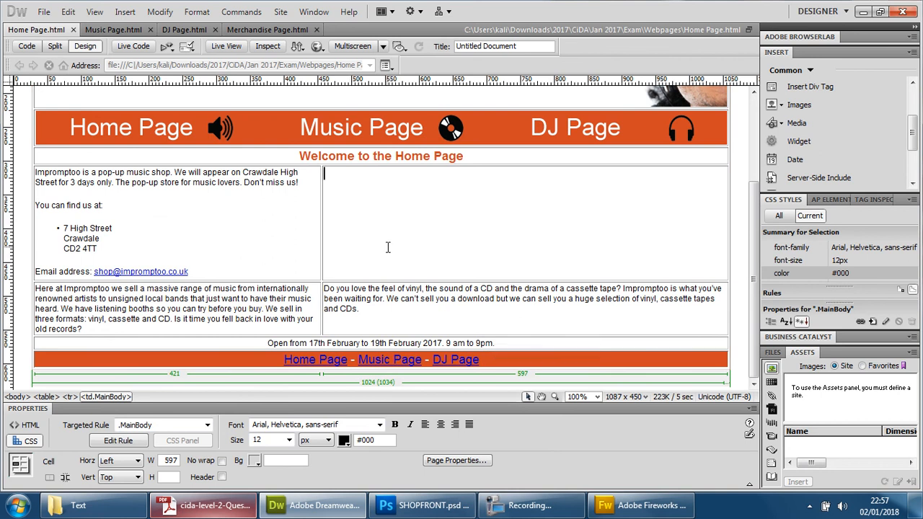
click(124, 12)
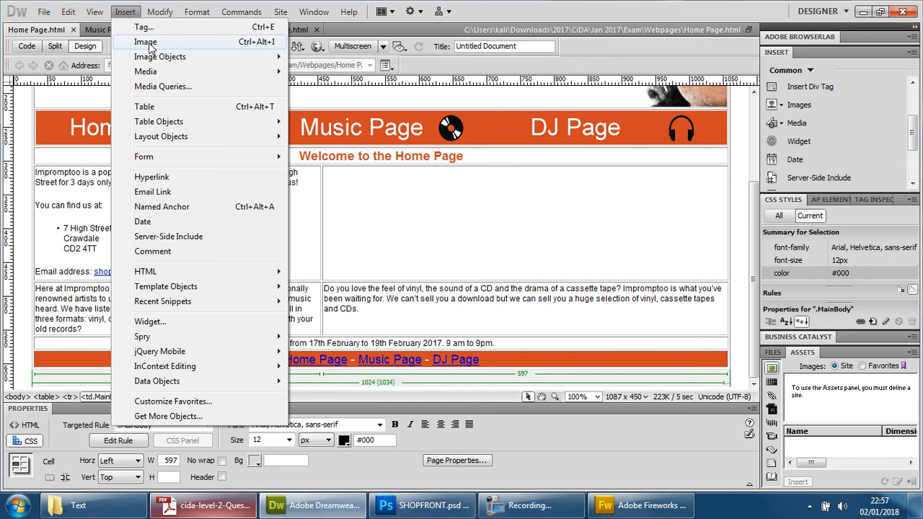
click(144, 42)
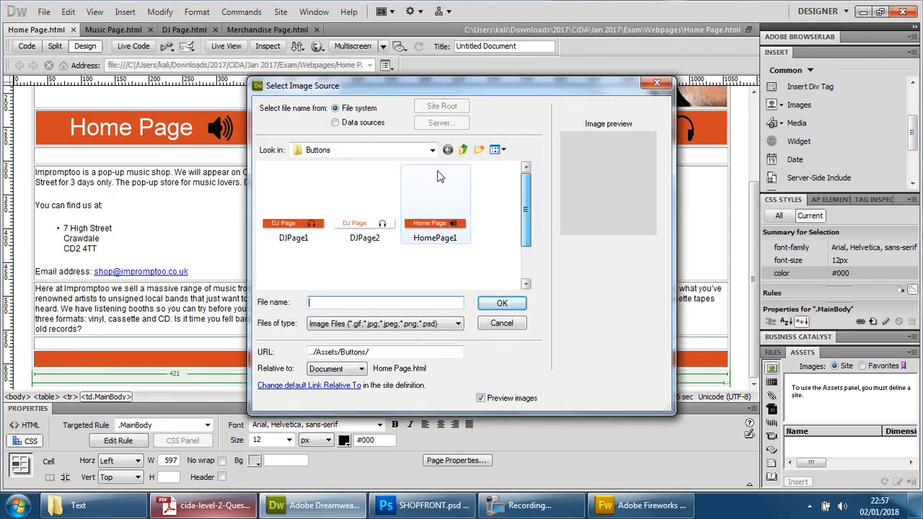
Browse to the Images folder and pick SHOPFRONT.png for insertion.
click(463, 149)
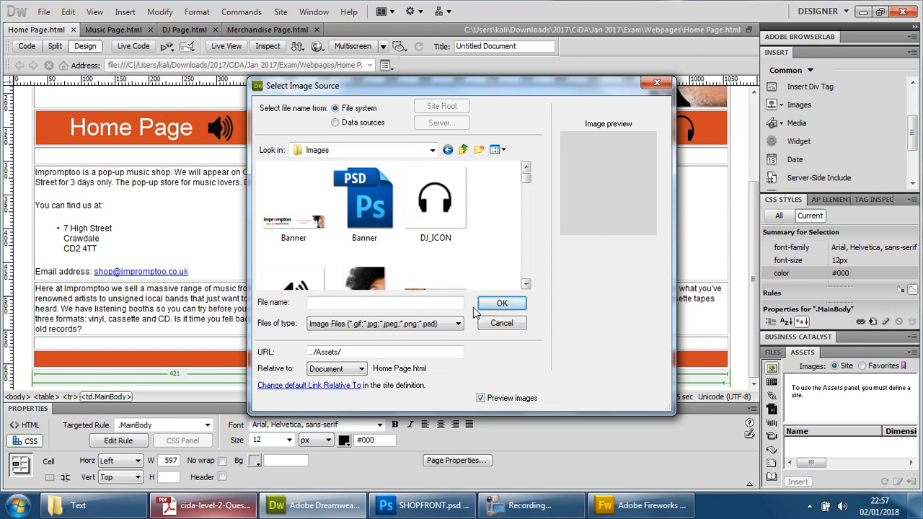
click(458, 323)
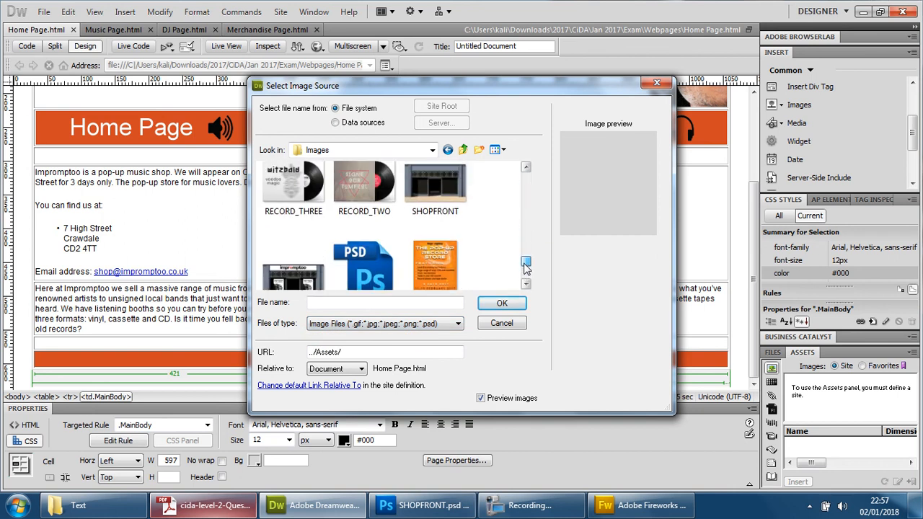
scroll(down, 3)
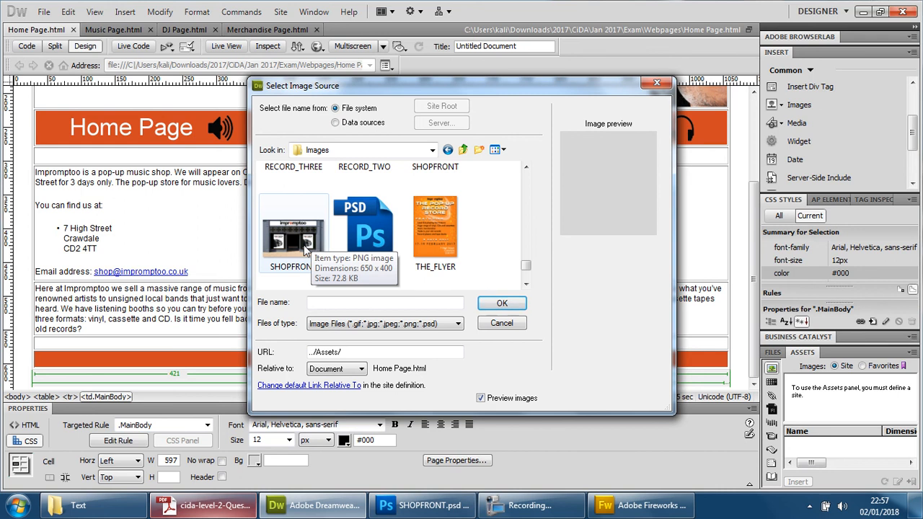
click(501, 302)
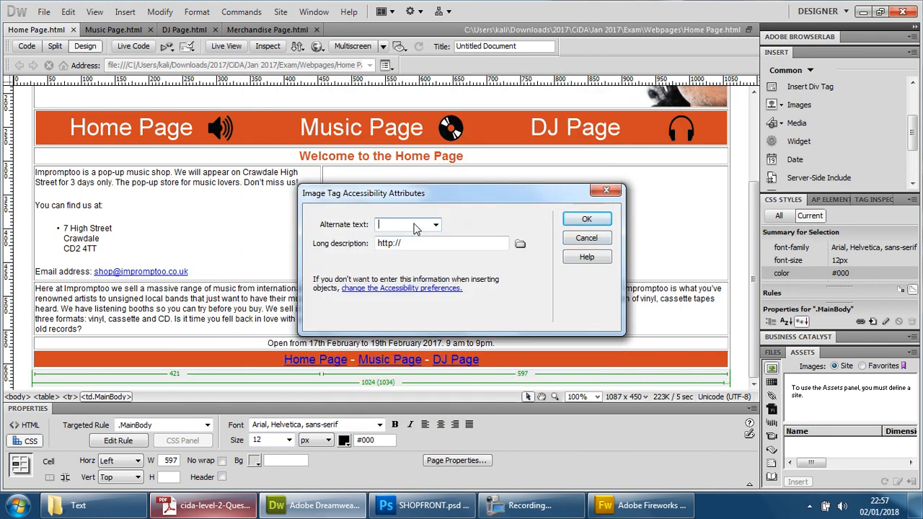
Set the image's alternate text to 'Image of shop front company name' and confirm.
text(Image of)
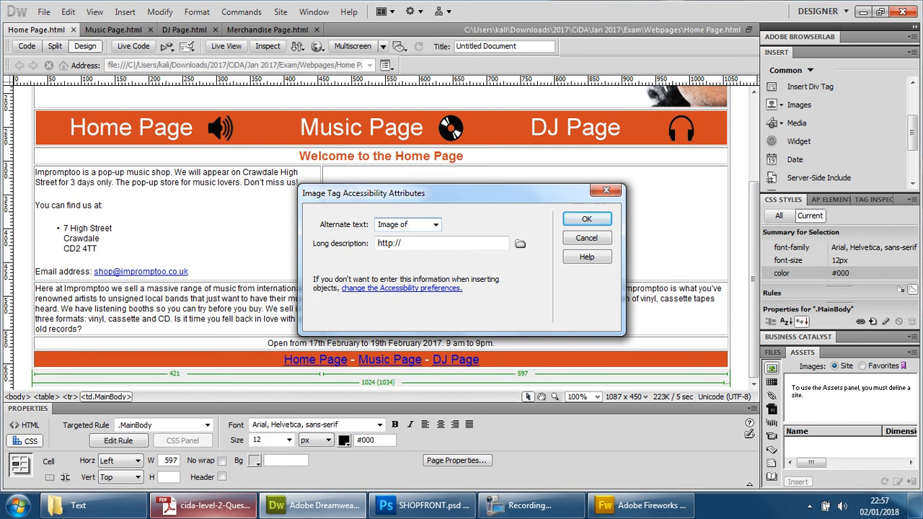
text(image of shop f)
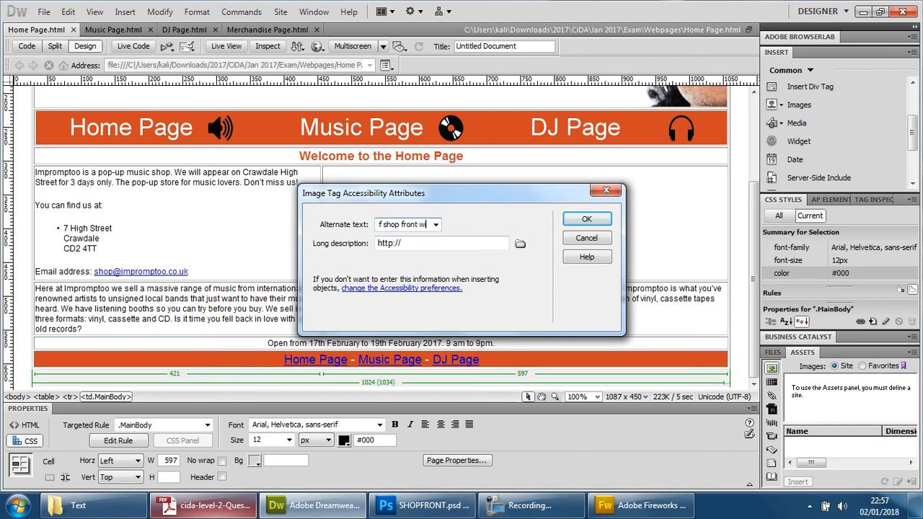
text(company name)
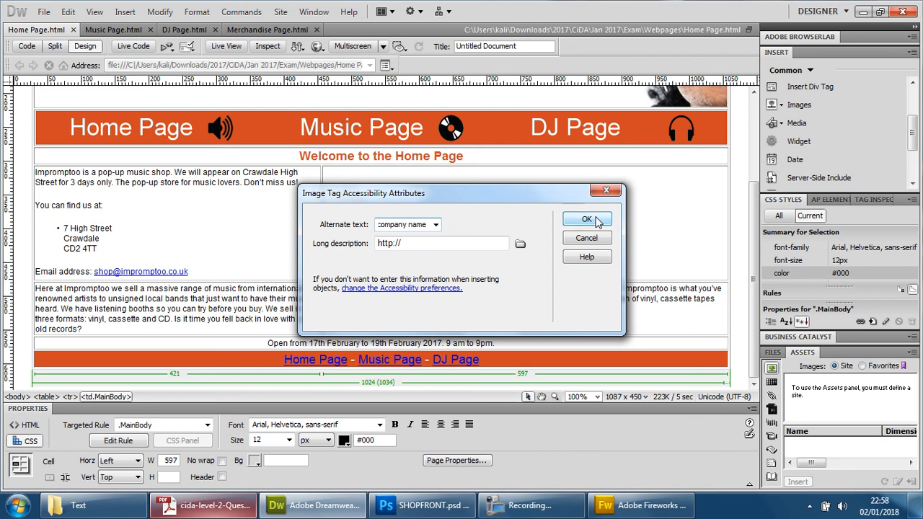
click(586, 219)
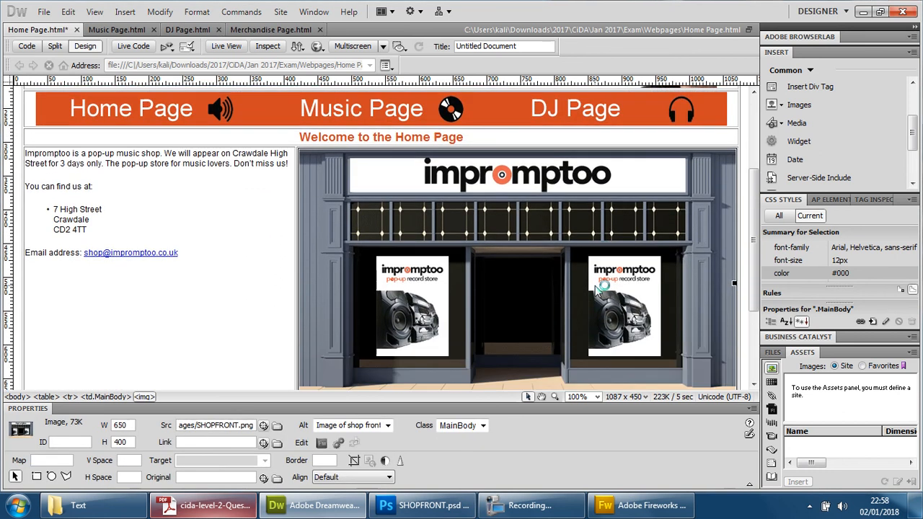
scroll(down, 3)
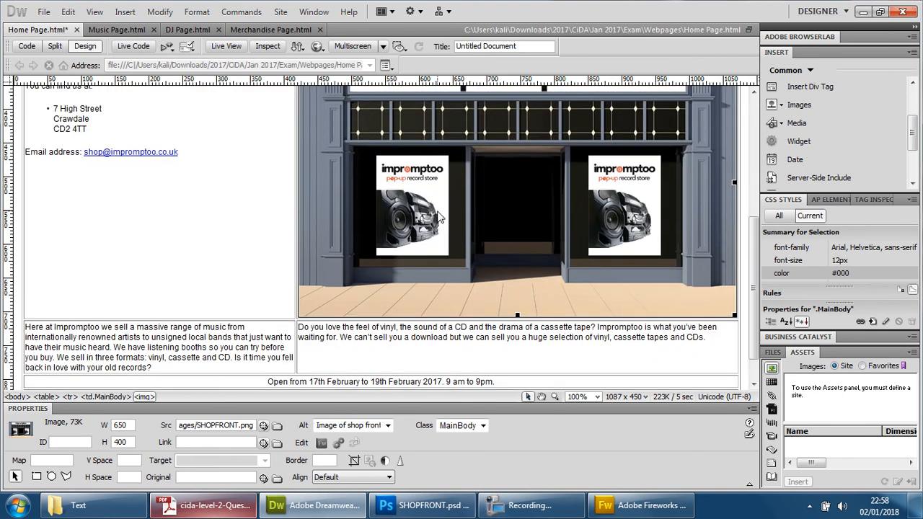
scroll(down, 3)
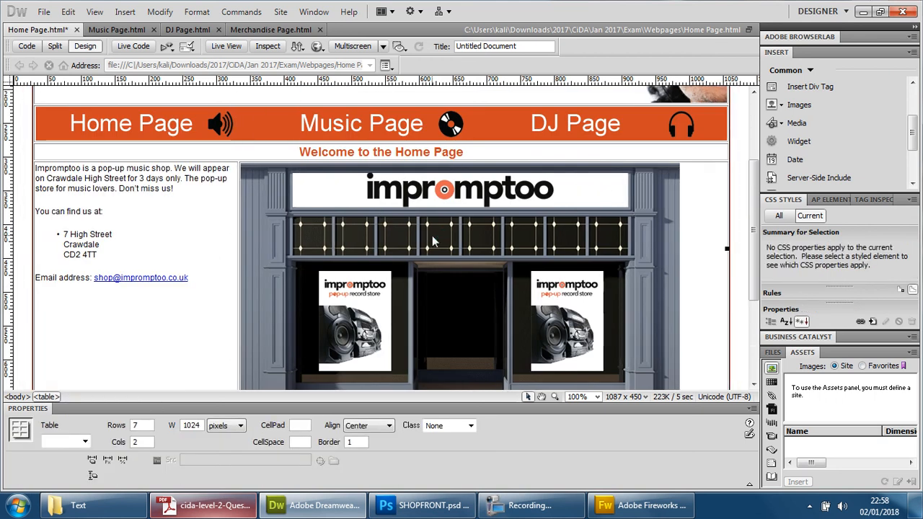
scroll(down, 3)
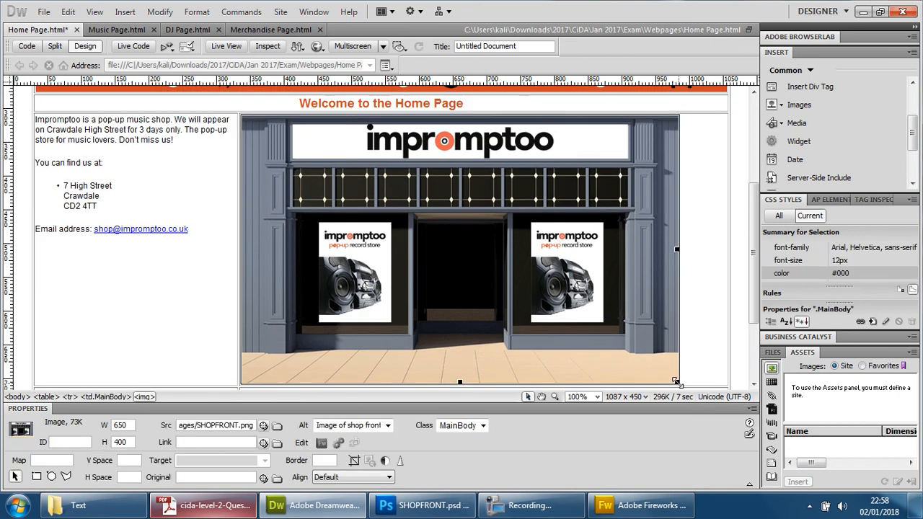
Drag the shopfront image's corner handle until it fits its Home Page cell.
drag(674, 380, 569, 329)
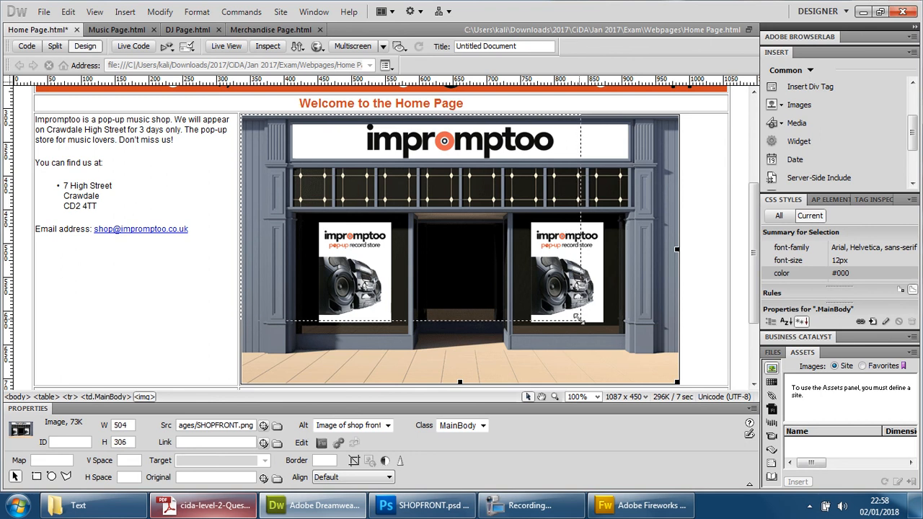
drag(582, 320, 623, 337)
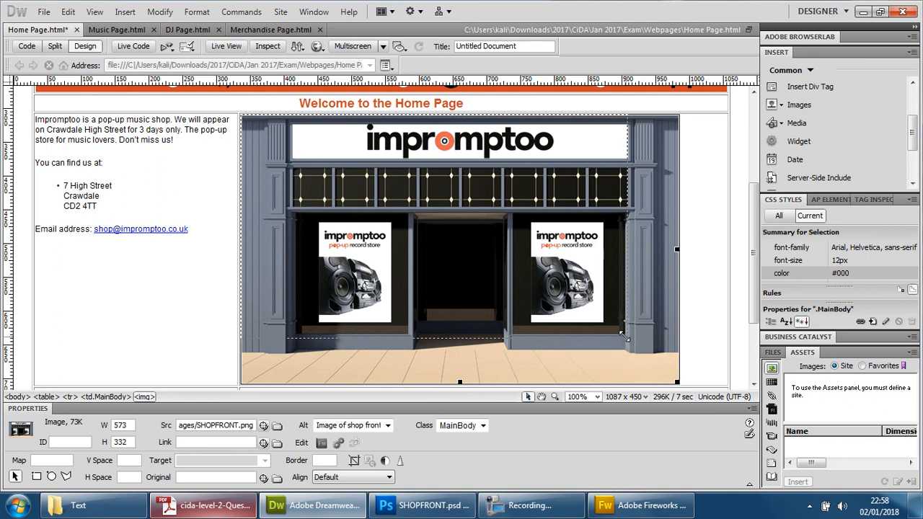
drag(623, 337, 594, 317)
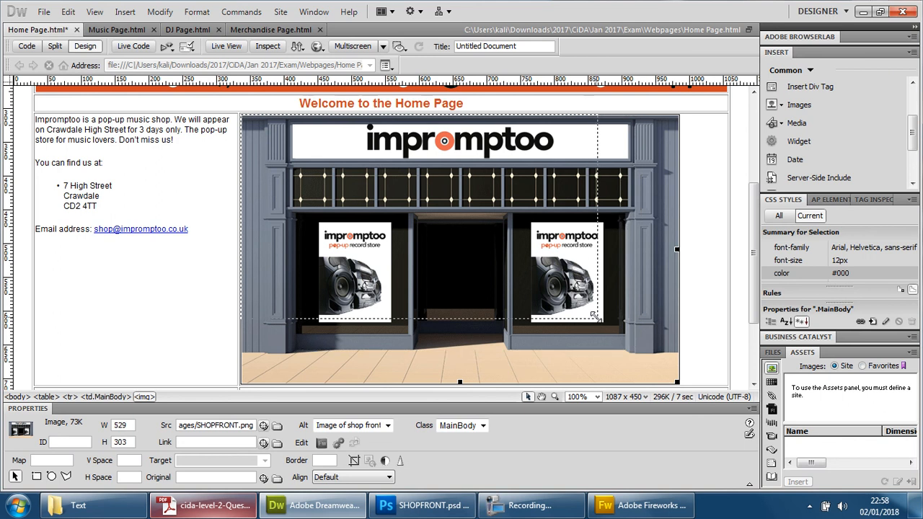
drag(594, 316, 591, 318)
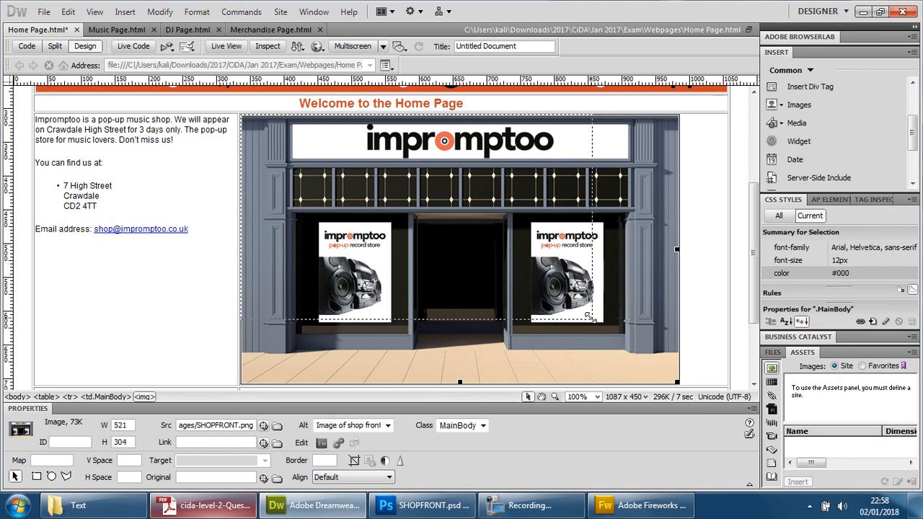
drag(591, 320, 574, 305)
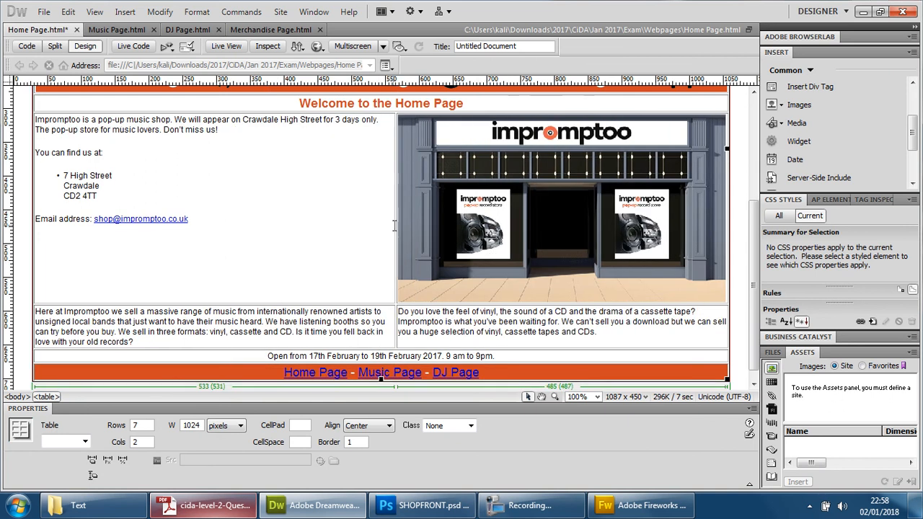
Check the resized layout, then save the page and launch the browser preview.
click(190, 220)
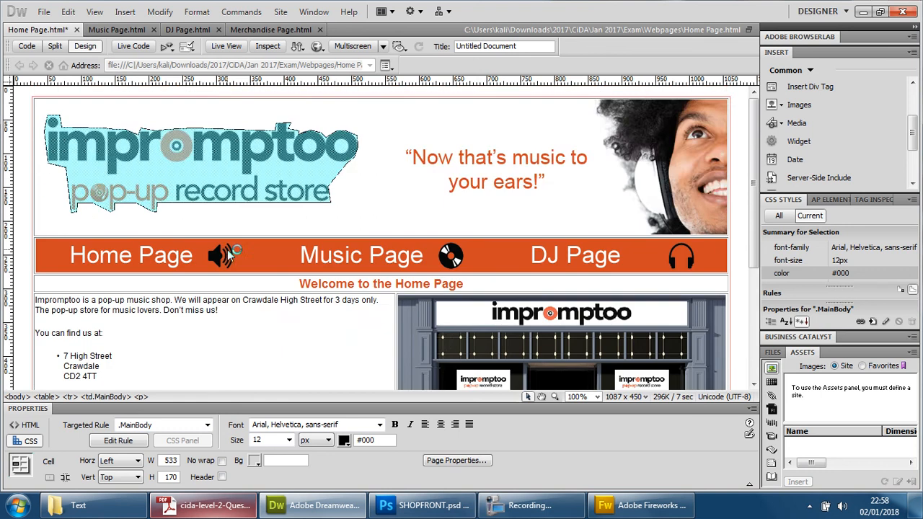
scroll(down, 3)
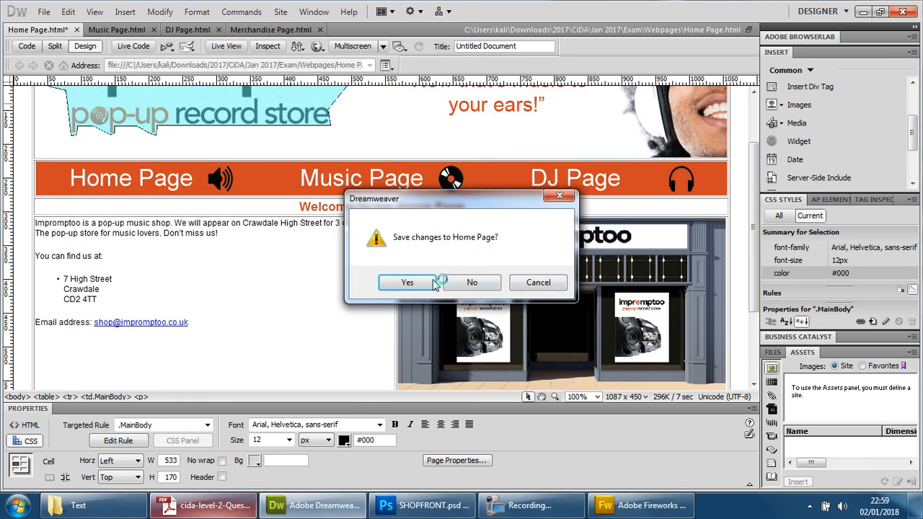
click(406, 281)
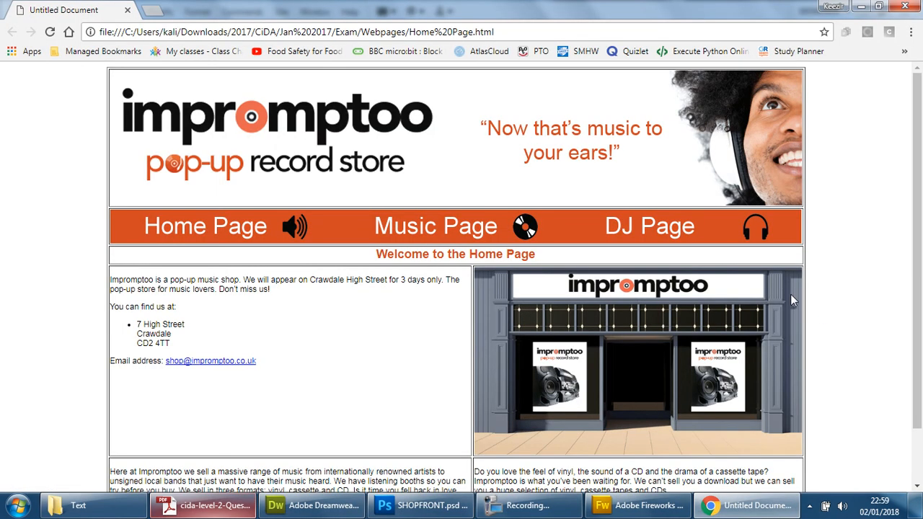
Switch Chrome to full screen (F11) to view the home page with the shopfront image.
key(F11)
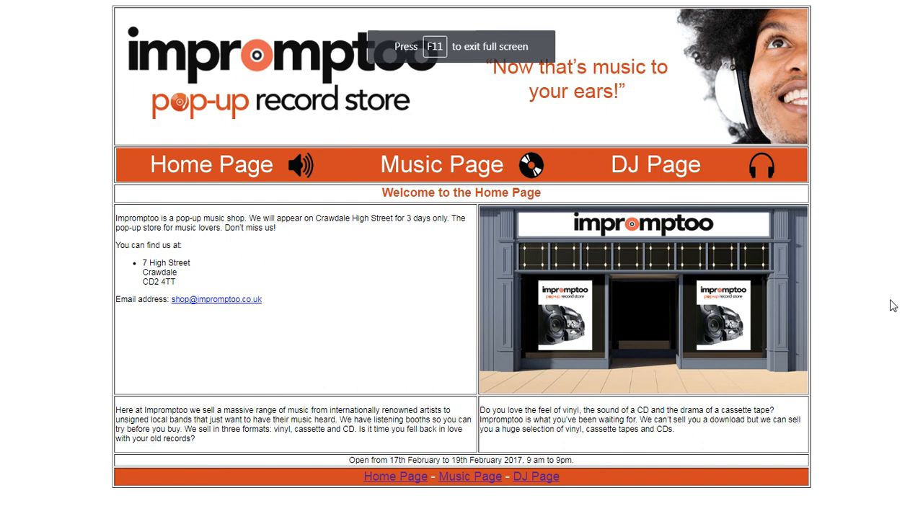
mouse_move(849, 140)
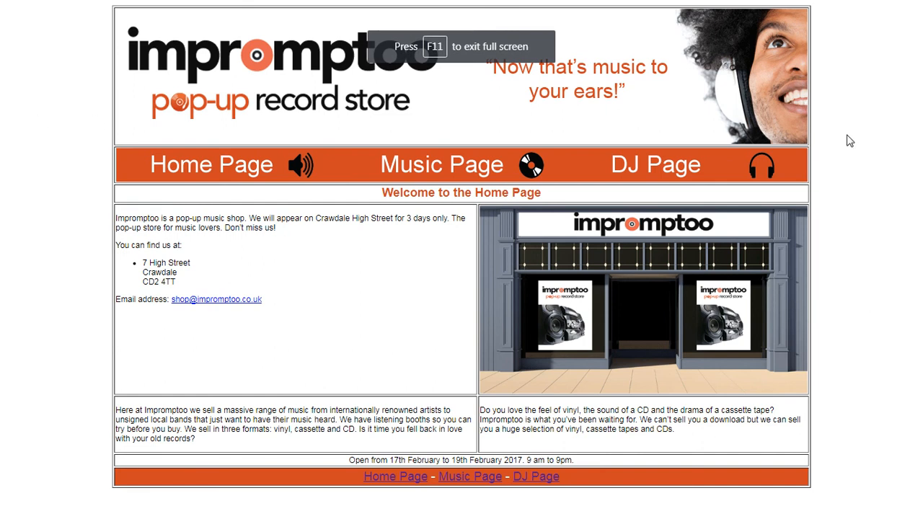
mouse_move(531, 499)
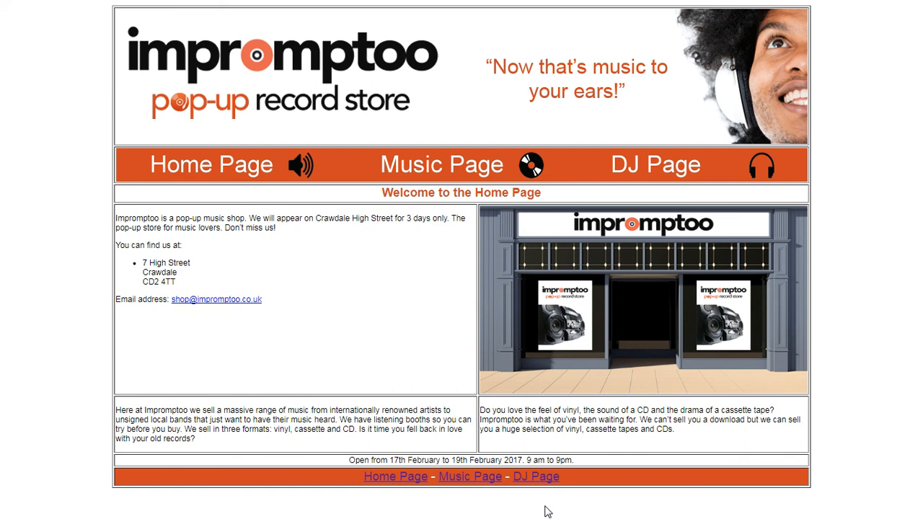
mouse_move(565, 339)
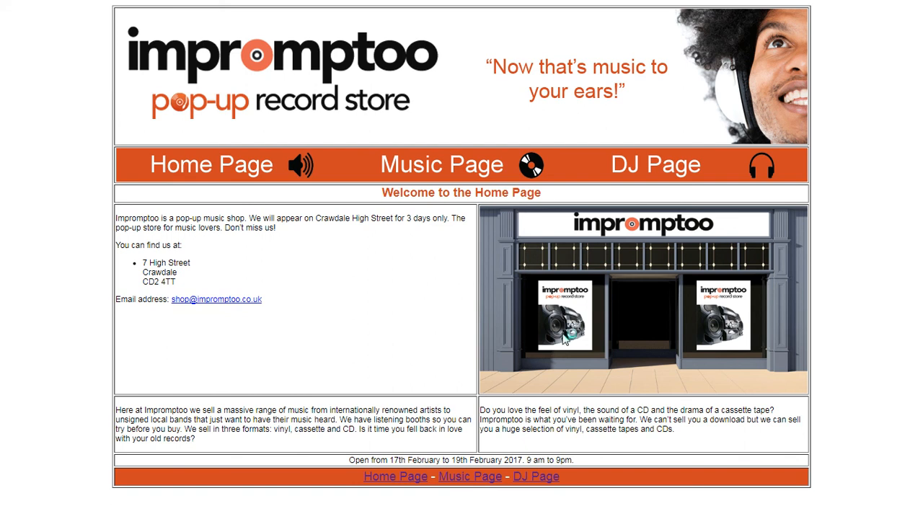